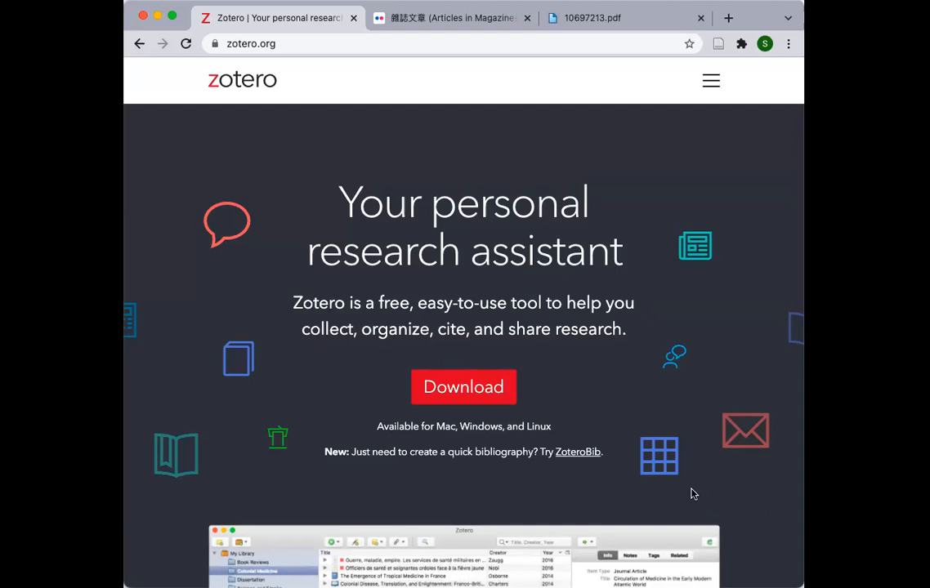
mouse_move(477, 324)
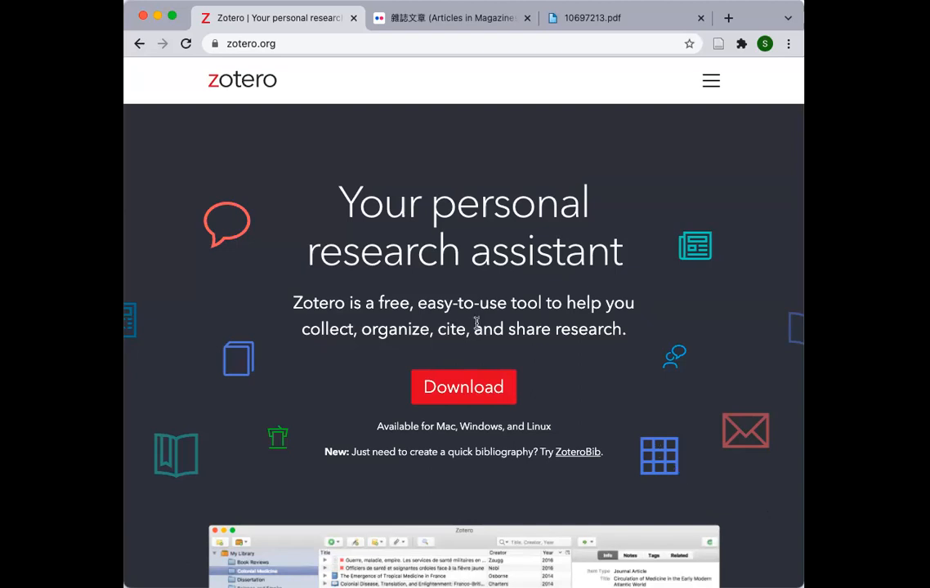
mouse_move(475, 323)
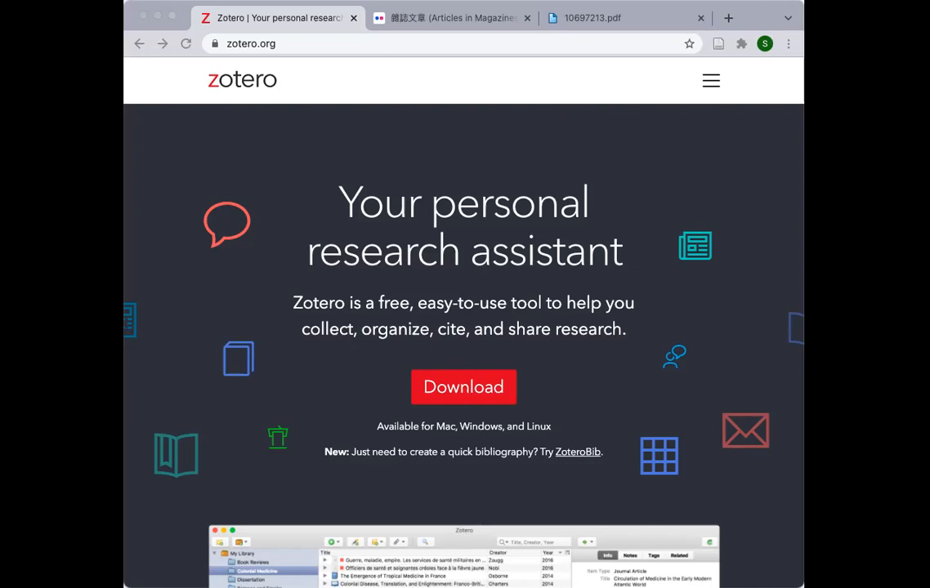
mouse_move(709, 81)
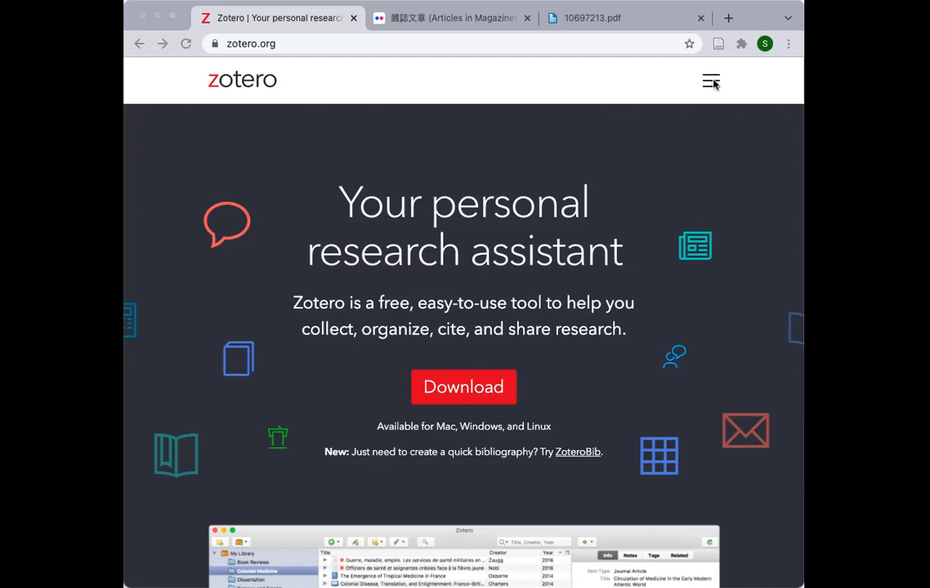
mouse_move(674, 90)
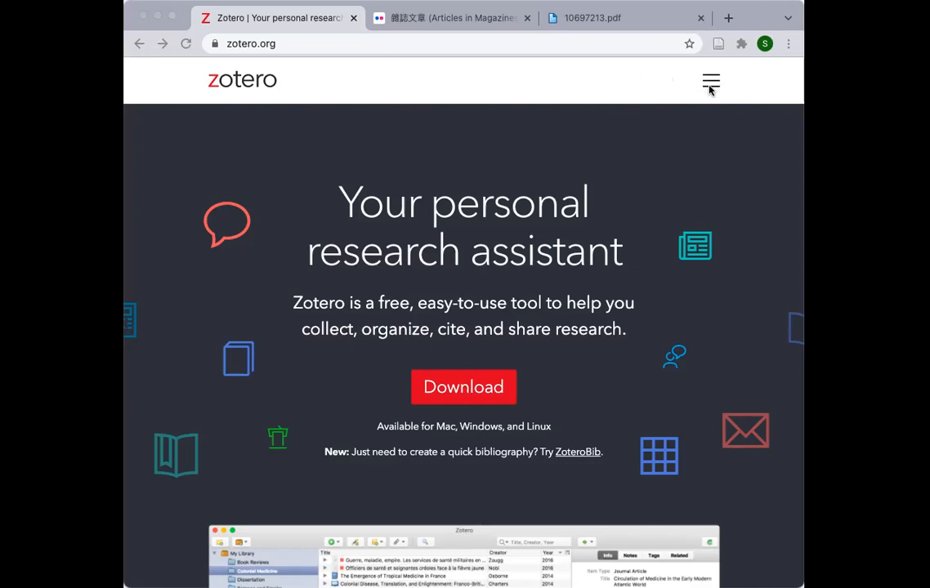
mouse_move(711, 84)
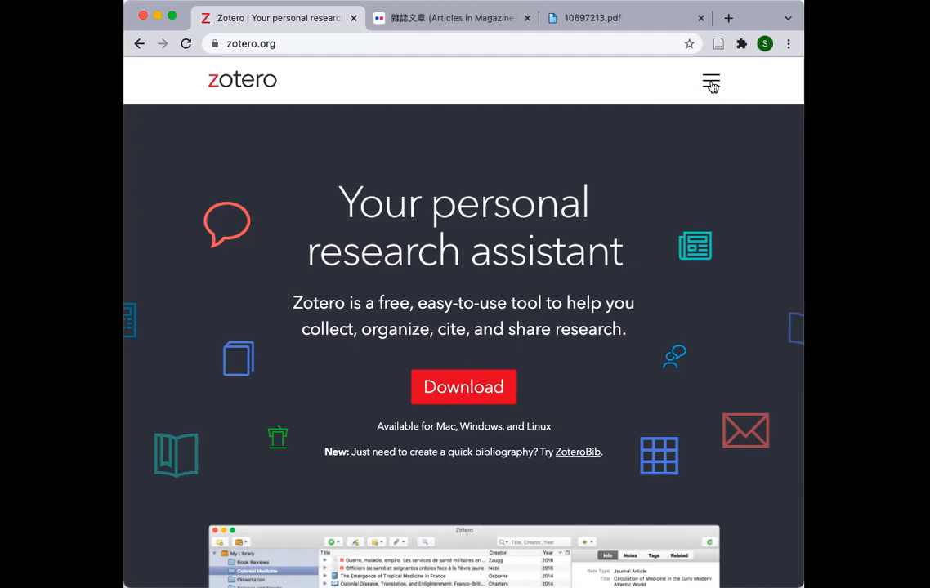
- Reach the Zotero account sign-in page from the site navigation menu
click(709, 81)
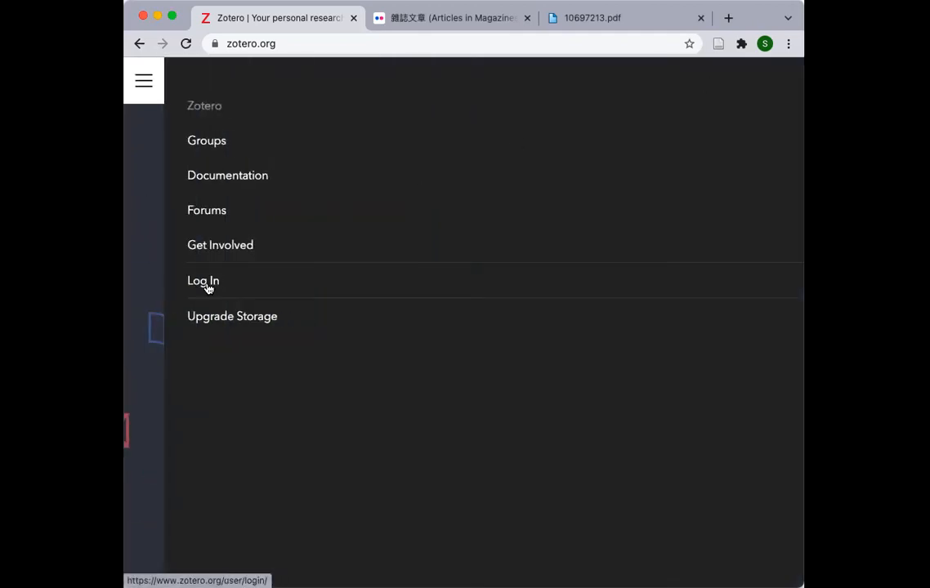
click(202, 281)
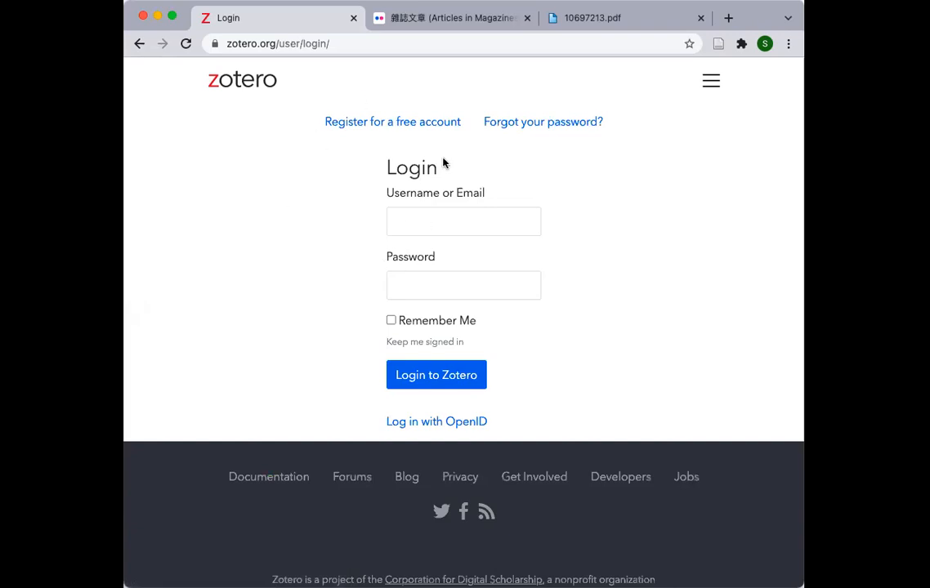
mouse_move(376, 310)
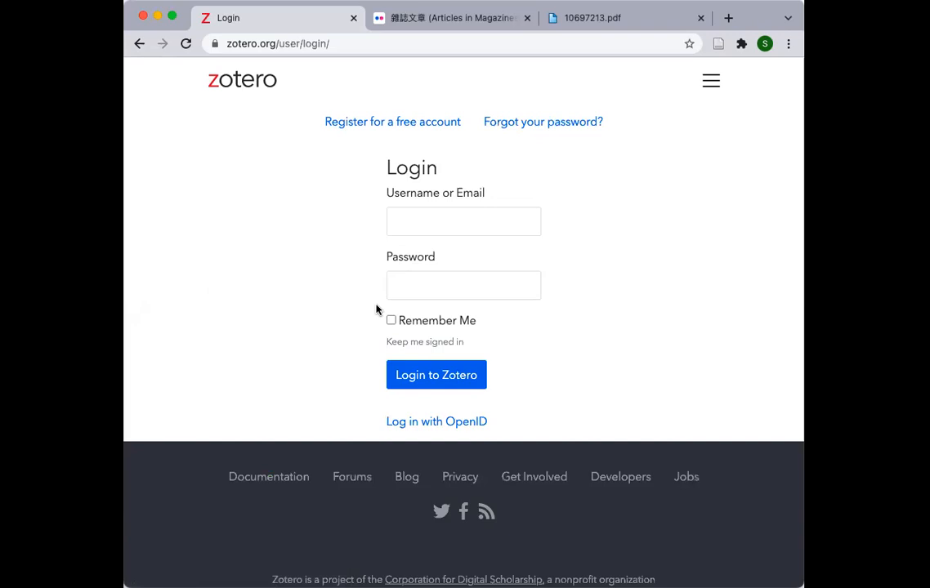
mouse_move(386, 139)
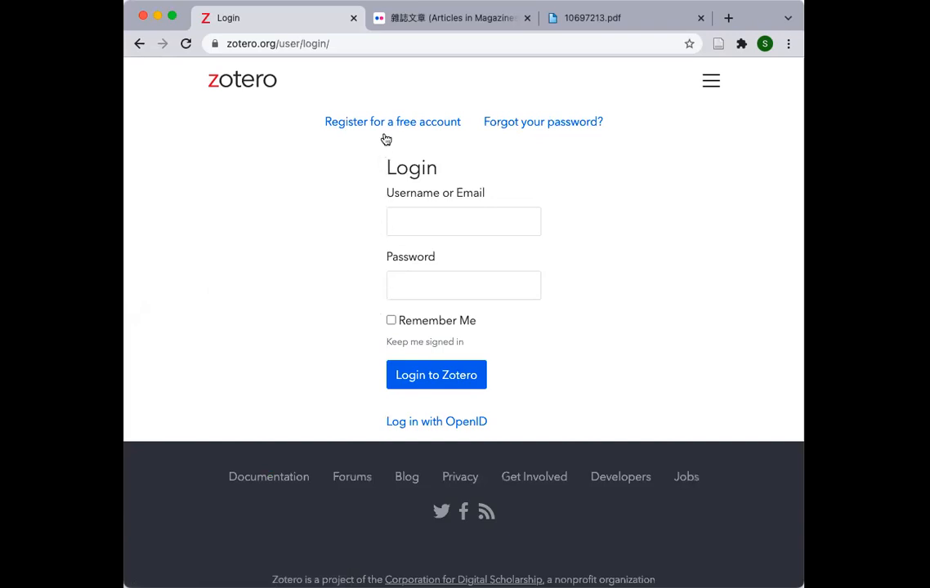
mouse_move(392, 136)
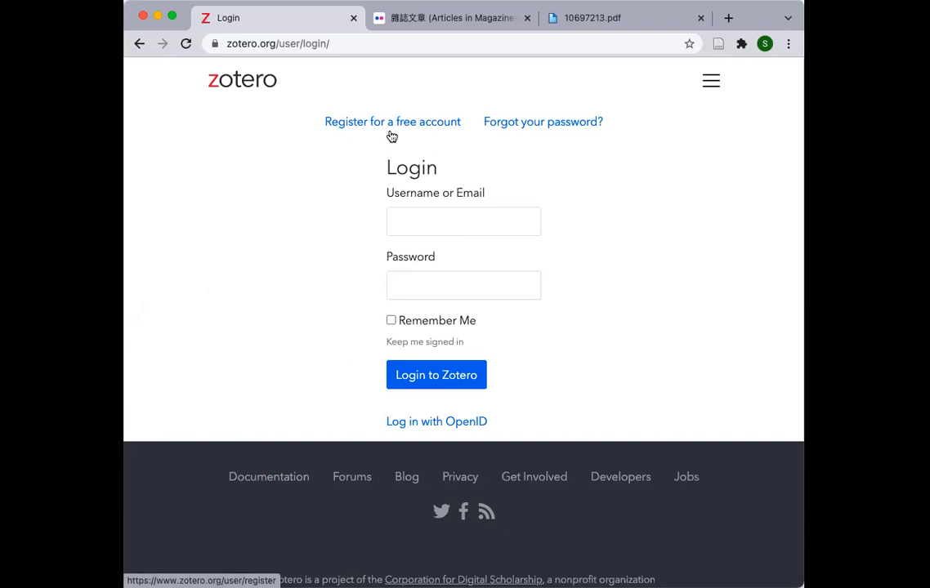
mouse_move(397, 160)
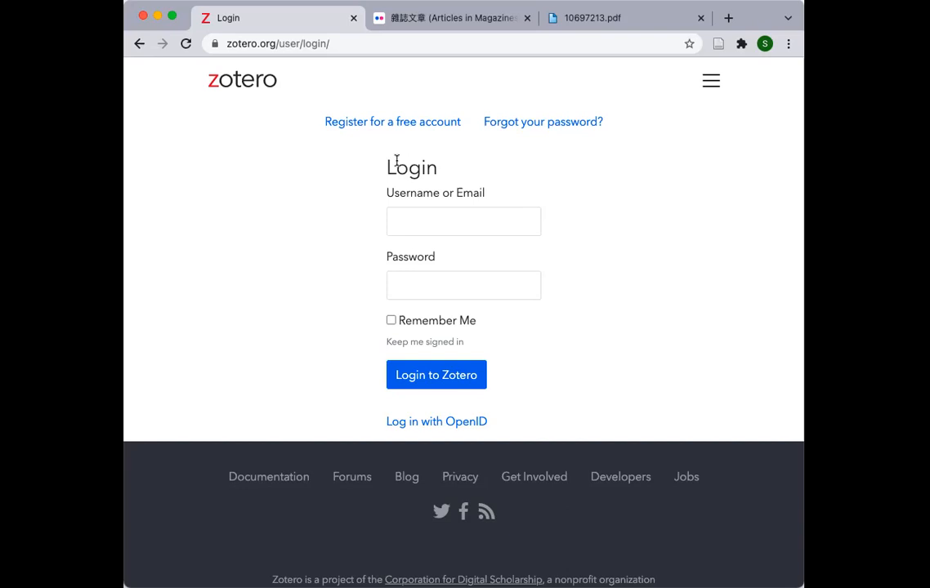
mouse_move(454, 220)
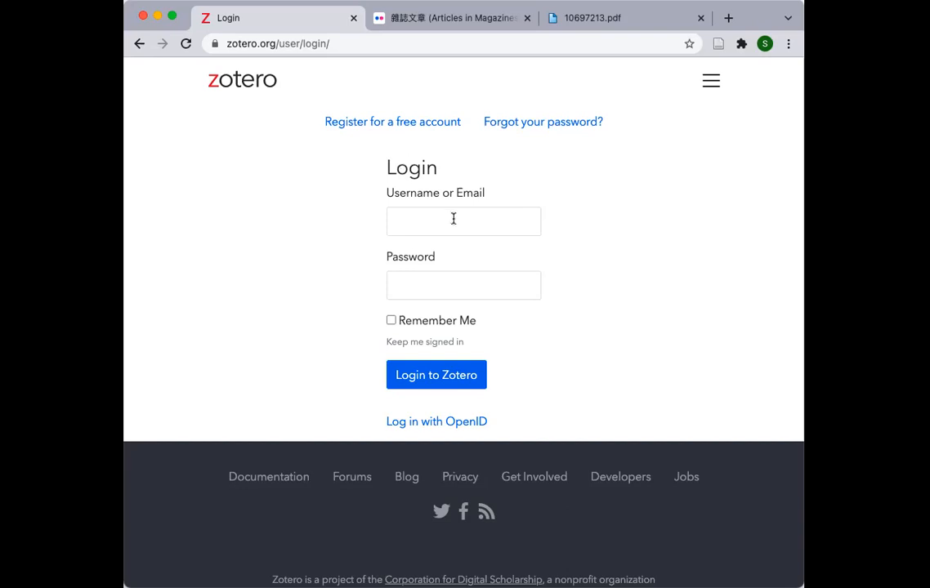
- Sign in as 'simon' so My Library with its saved items appears
text(simonsoon)
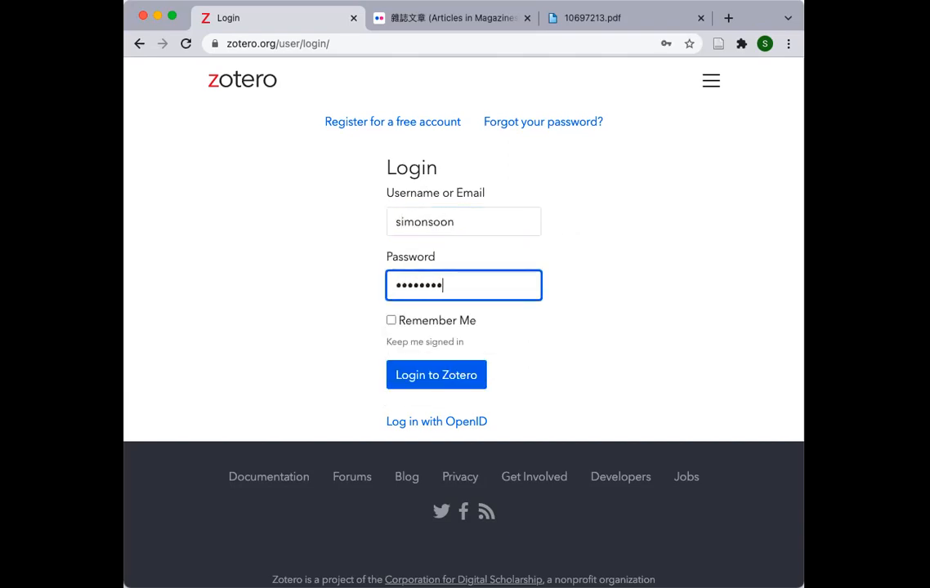
click(434, 375)
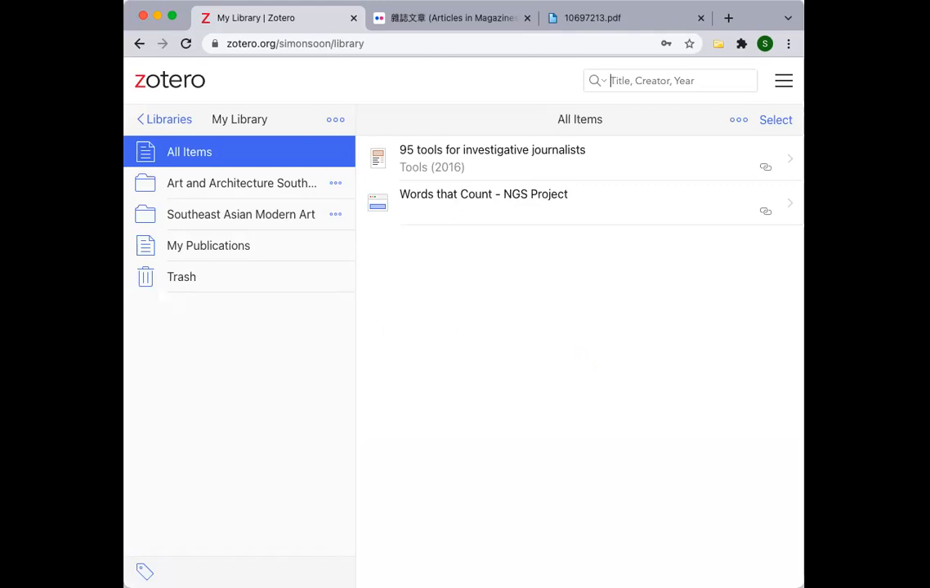
mouse_move(226, 319)
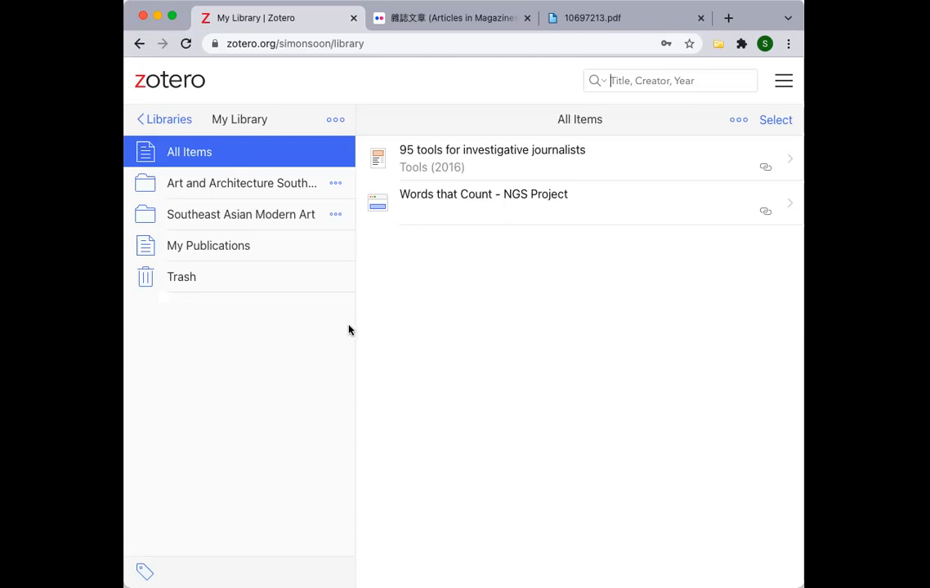
mouse_move(389, 238)
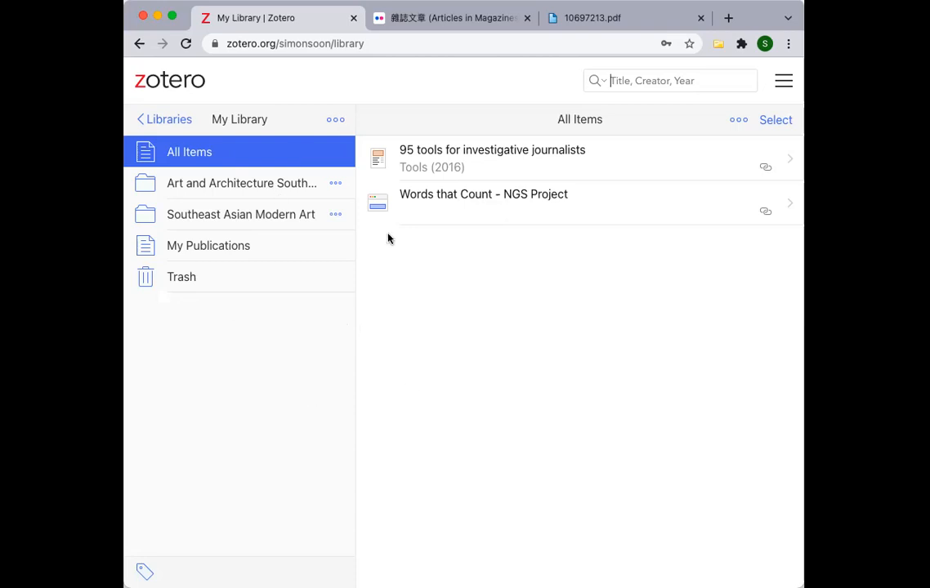
mouse_move(286, 333)
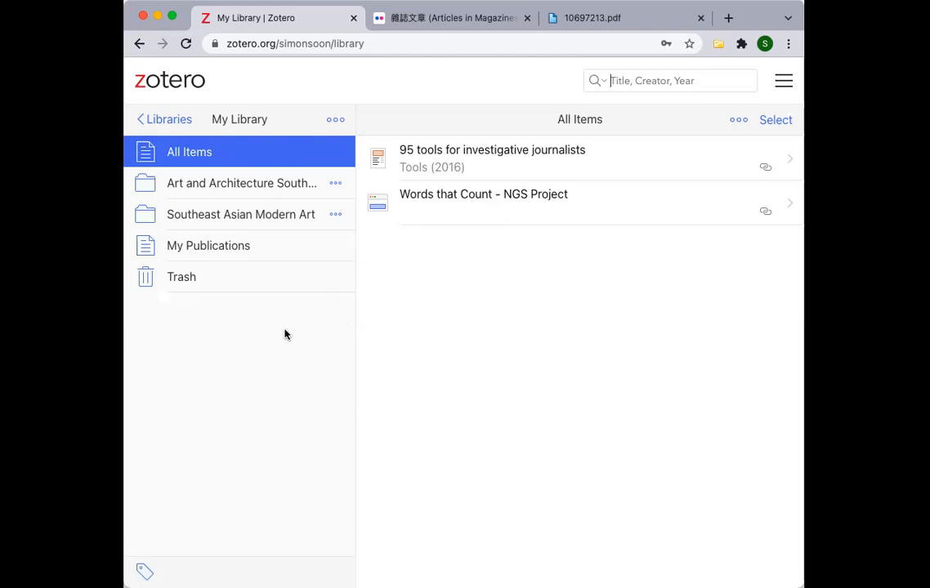
mouse_move(284, 239)
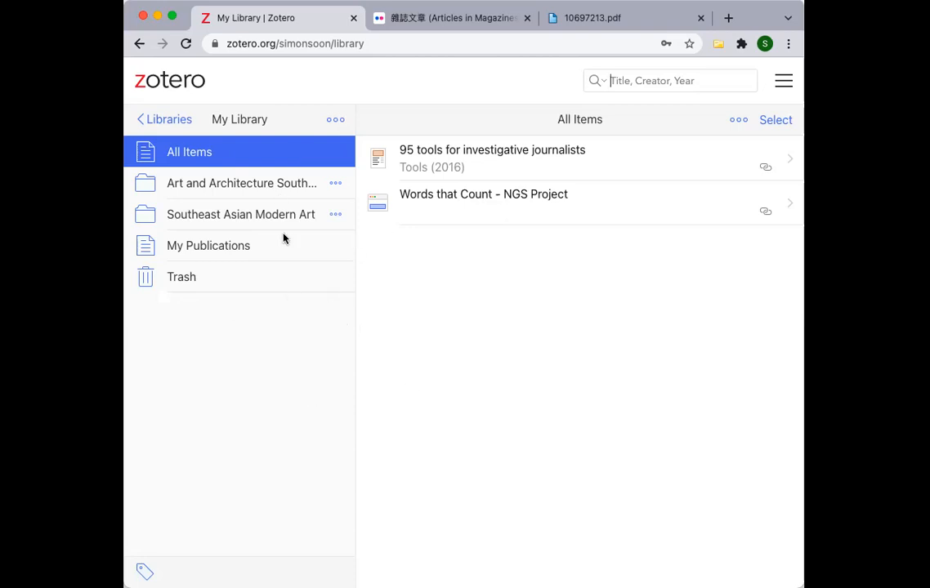
mouse_move(256, 139)
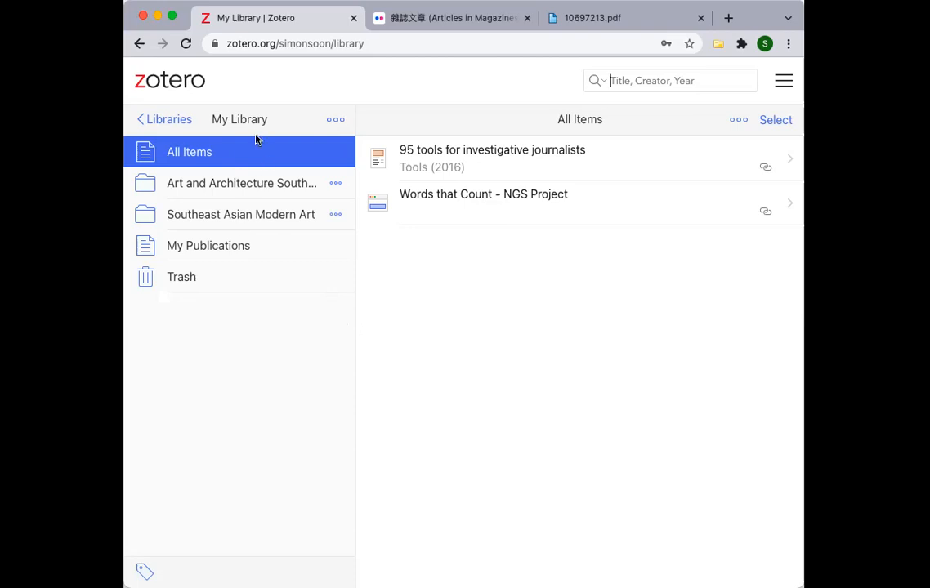
mouse_move(248, 118)
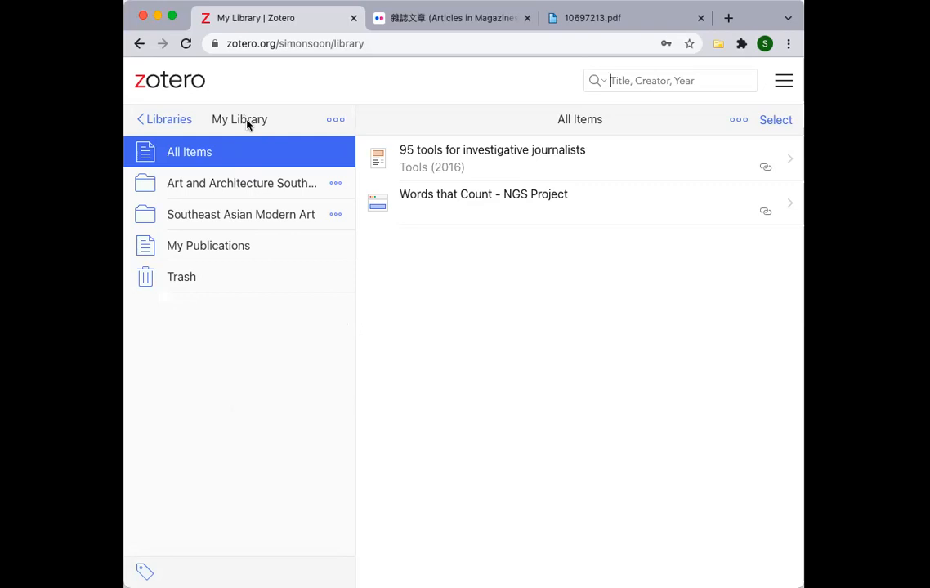
click(164, 119)
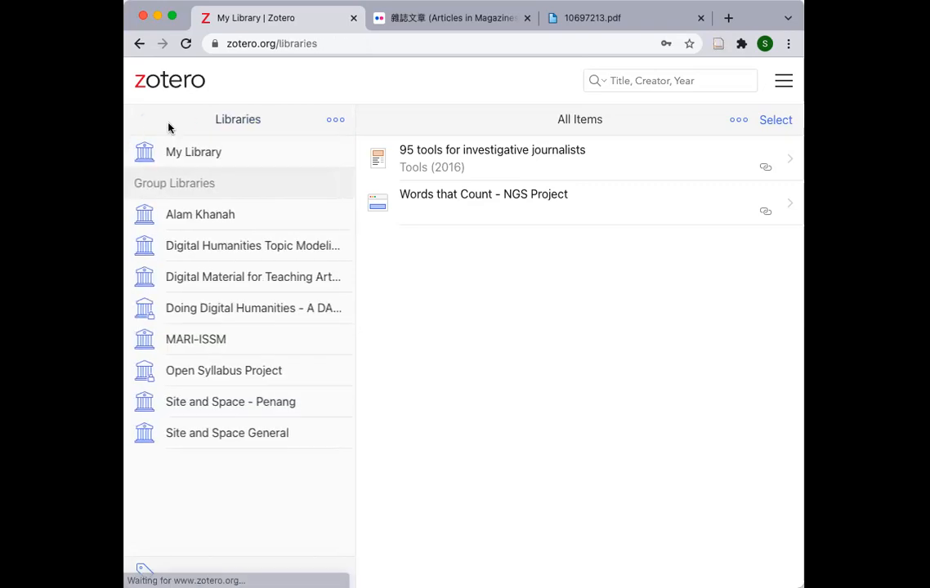
mouse_move(195, 152)
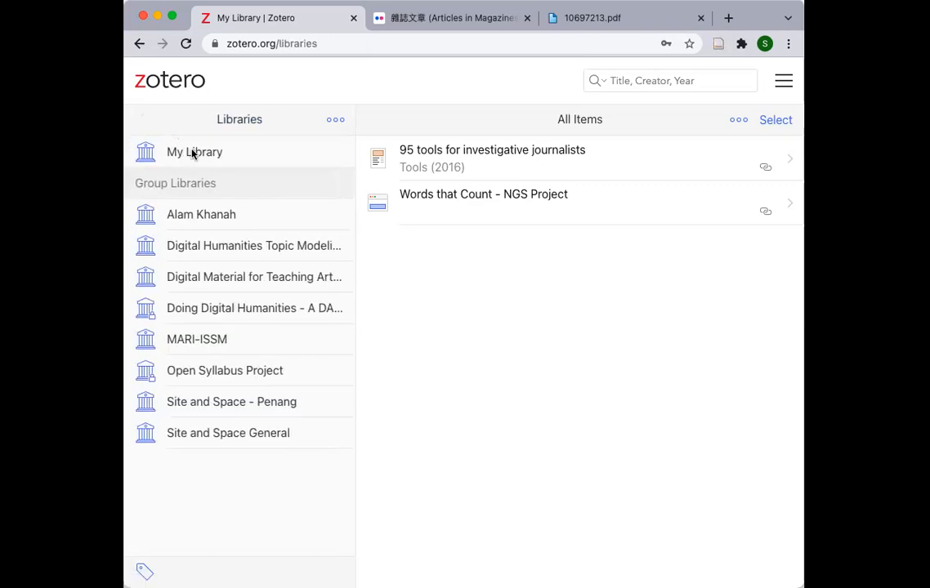
mouse_move(147, 152)
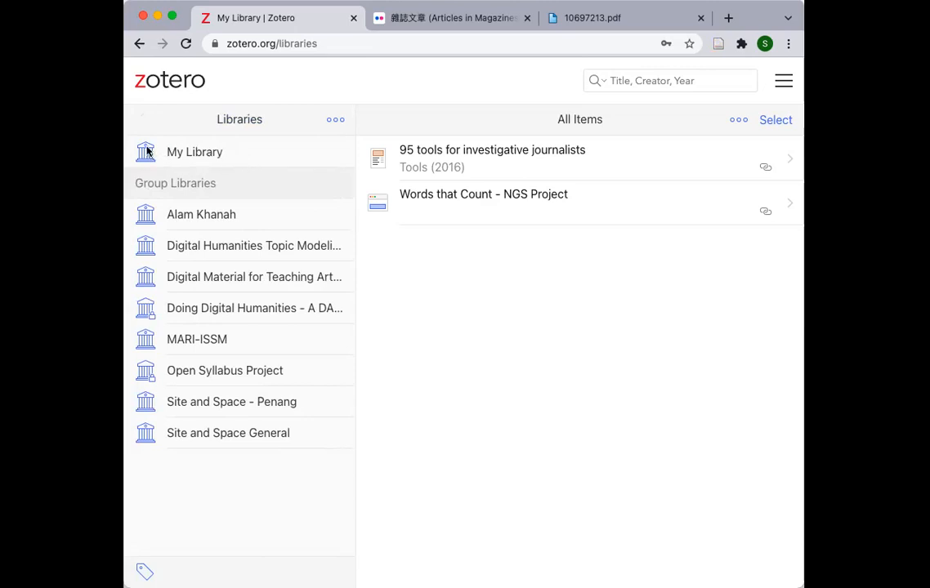
mouse_move(219, 141)
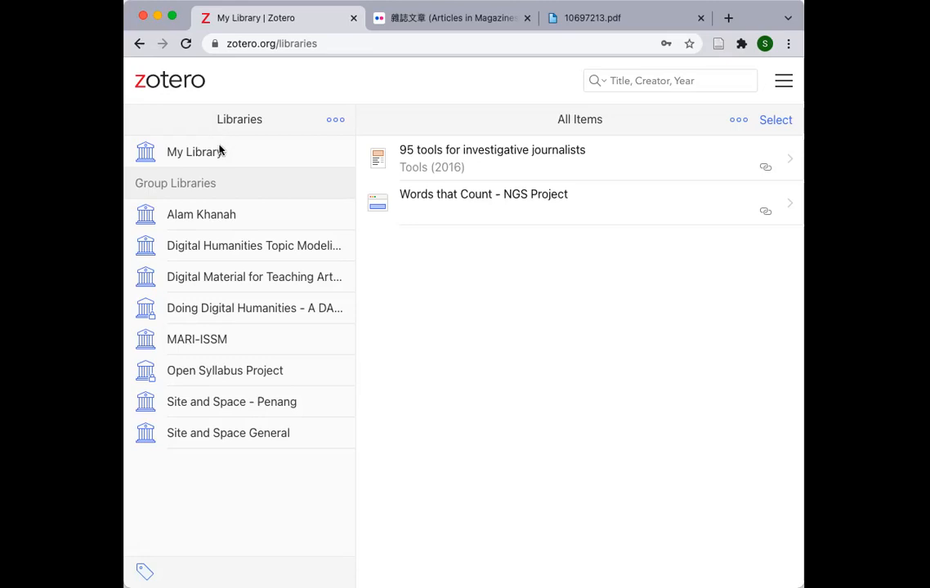
mouse_move(173, 183)
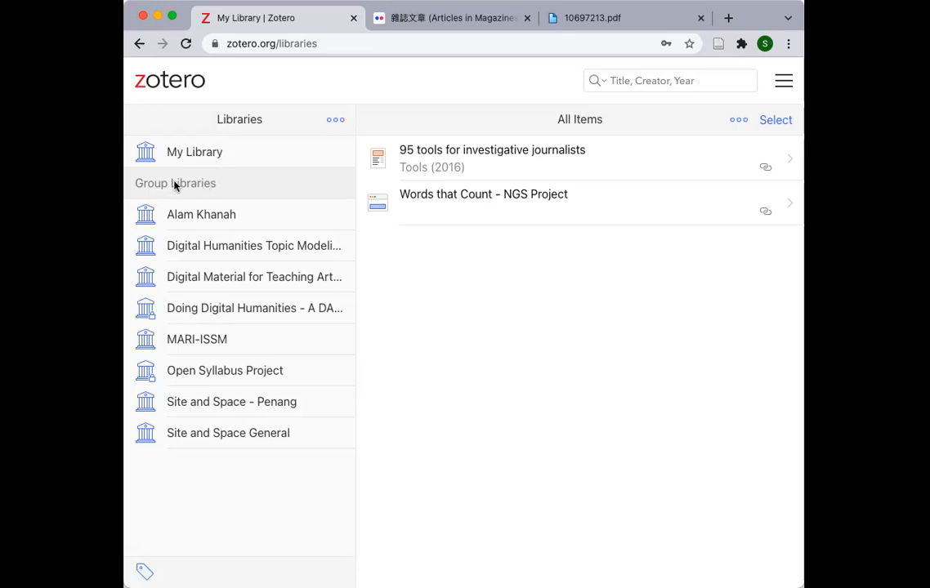
mouse_move(170, 193)
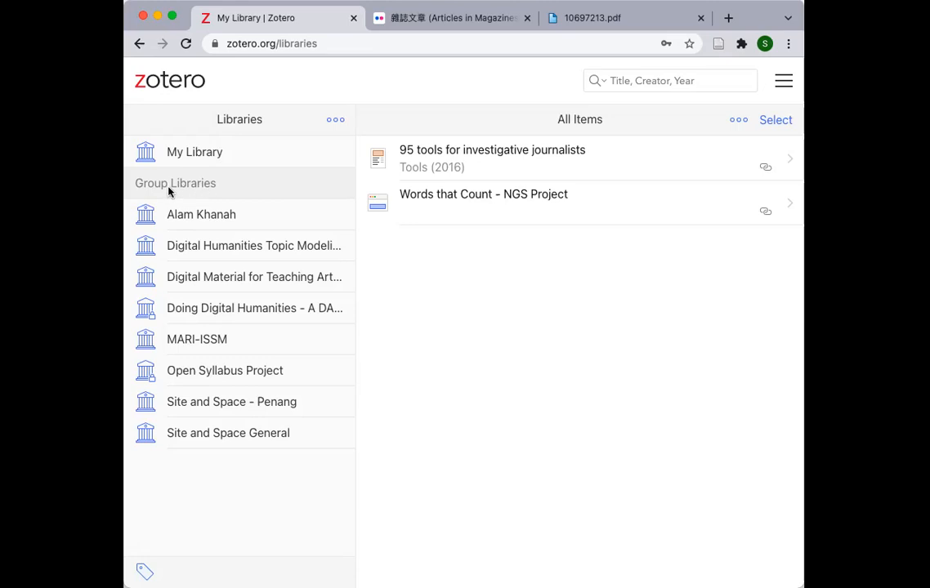
mouse_move(203, 194)
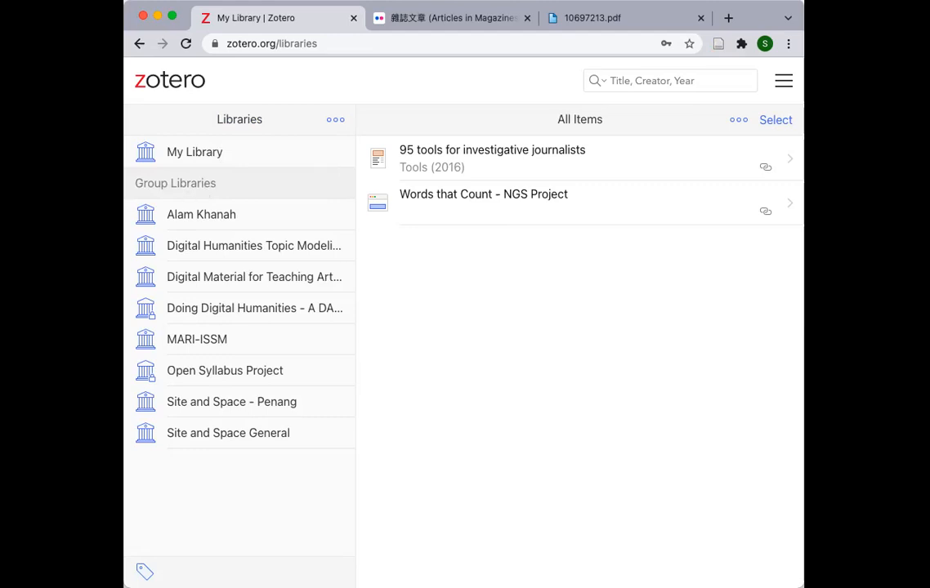
mouse_move(237, 257)
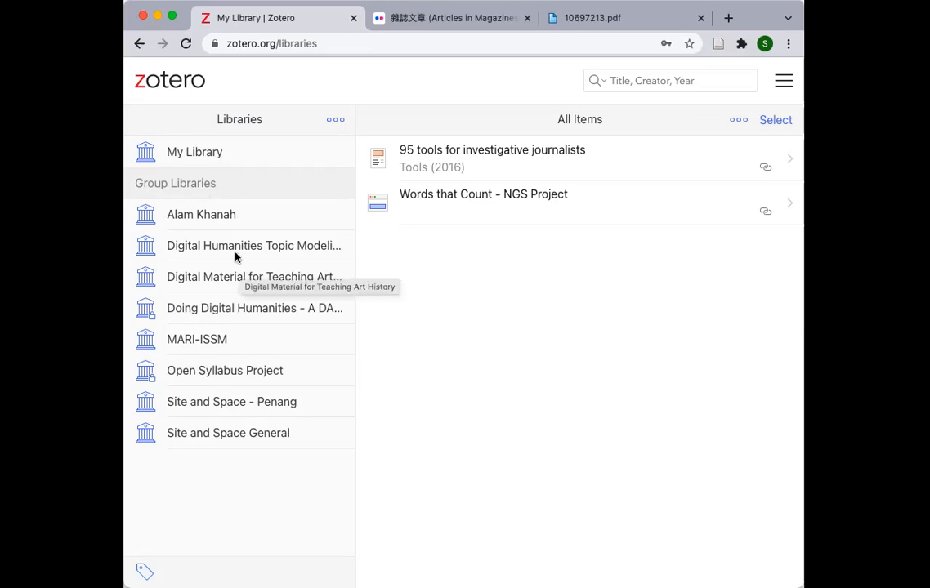
mouse_move(219, 203)
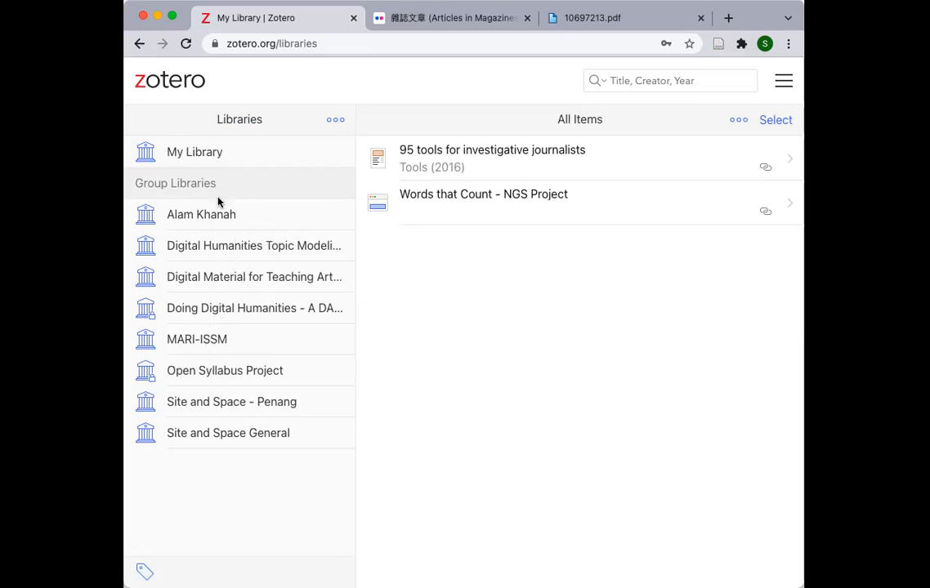
mouse_move(206, 347)
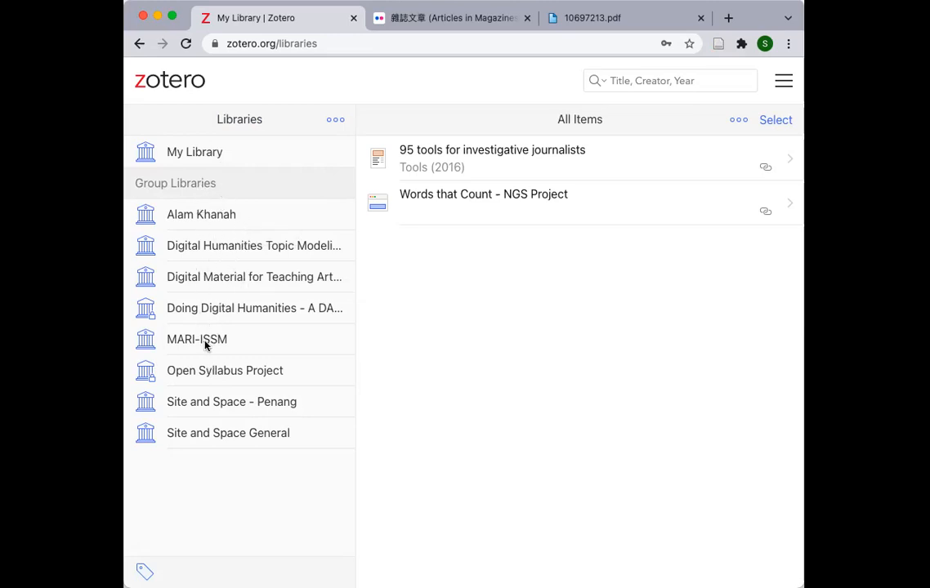
mouse_move(216, 369)
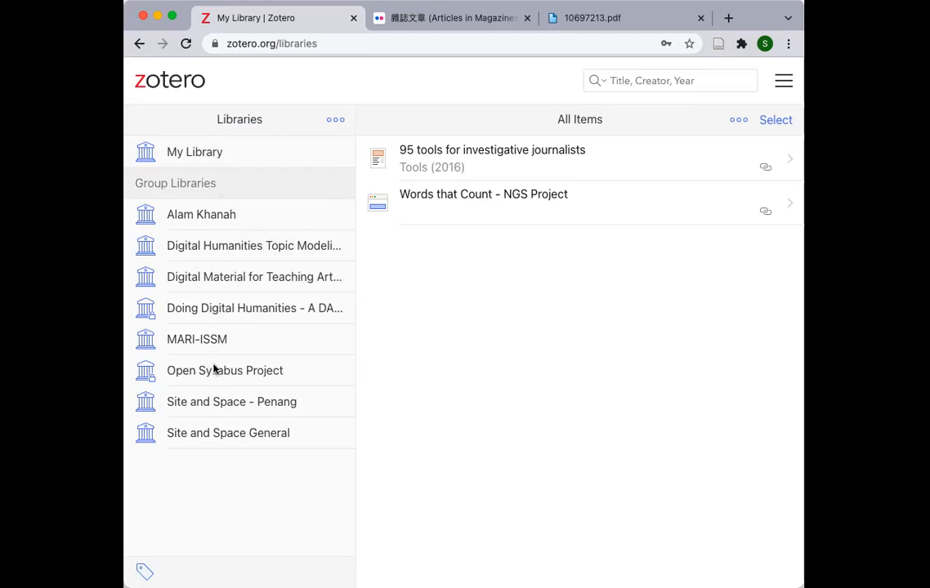
mouse_move(183, 343)
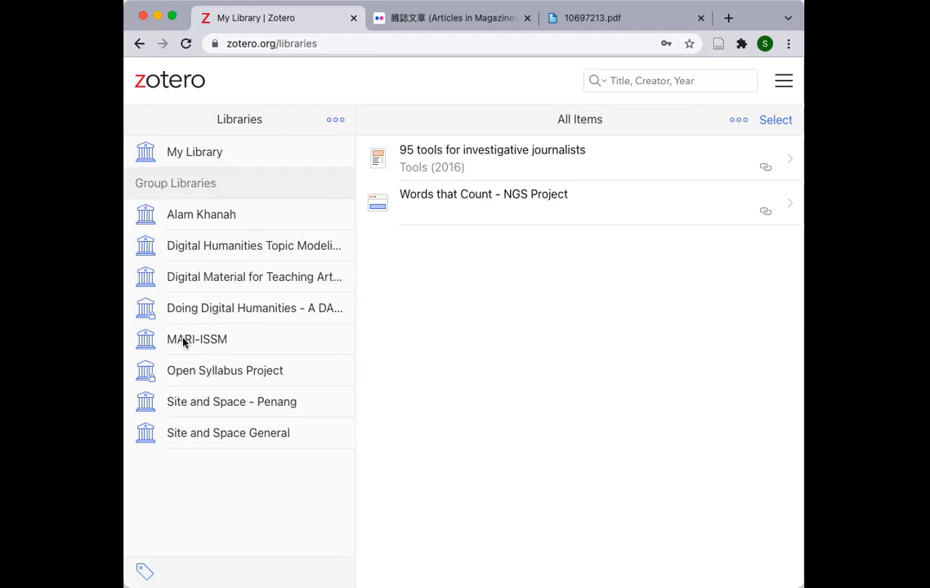
mouse_move(173, 343)
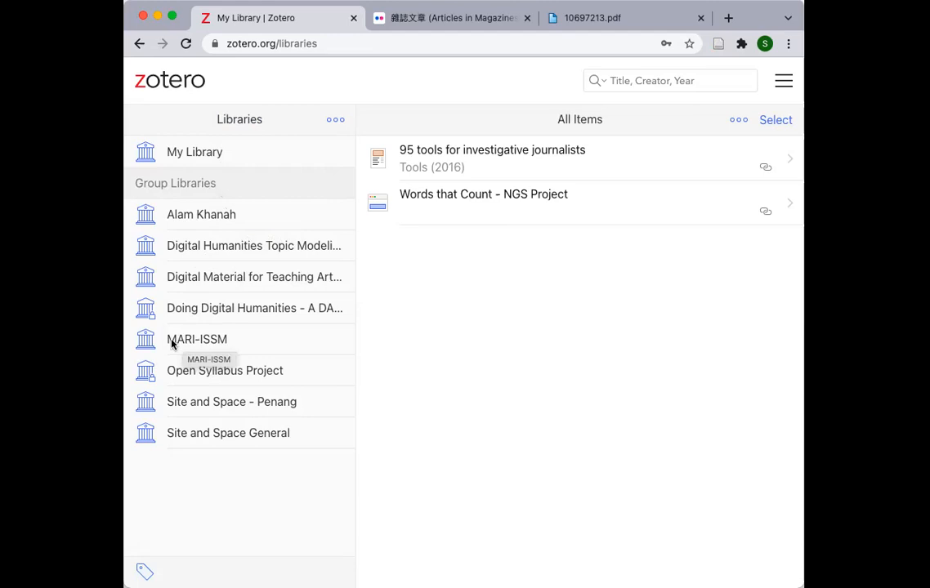
mouse_move(164, 339)
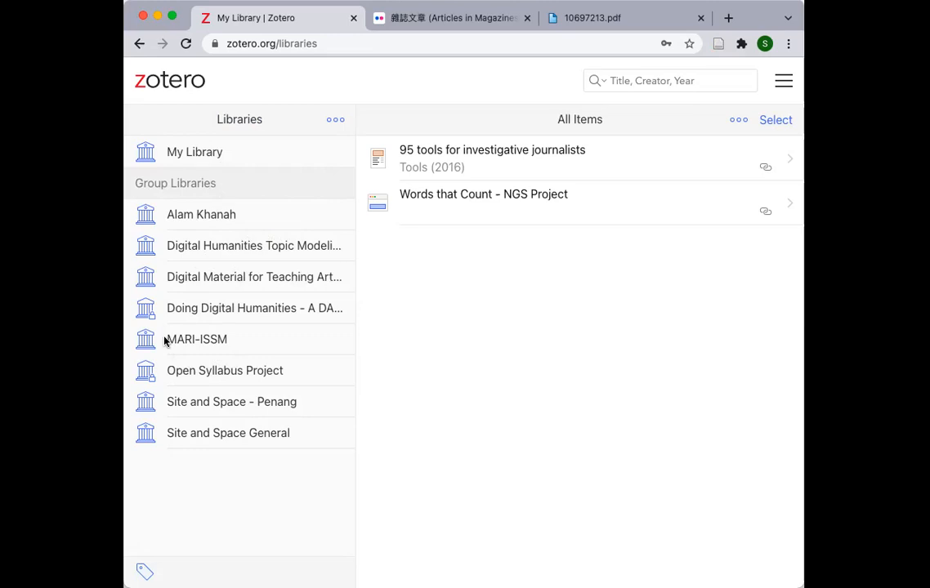
- Switch to the MARI-ISSM group library under Group Libraries
click(196, 338)
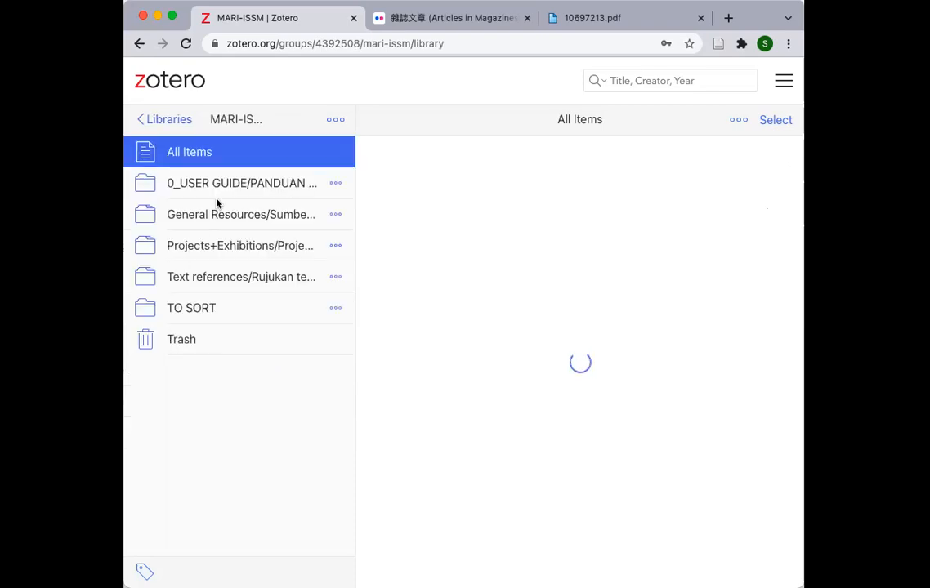
mouse_move(232, 235)
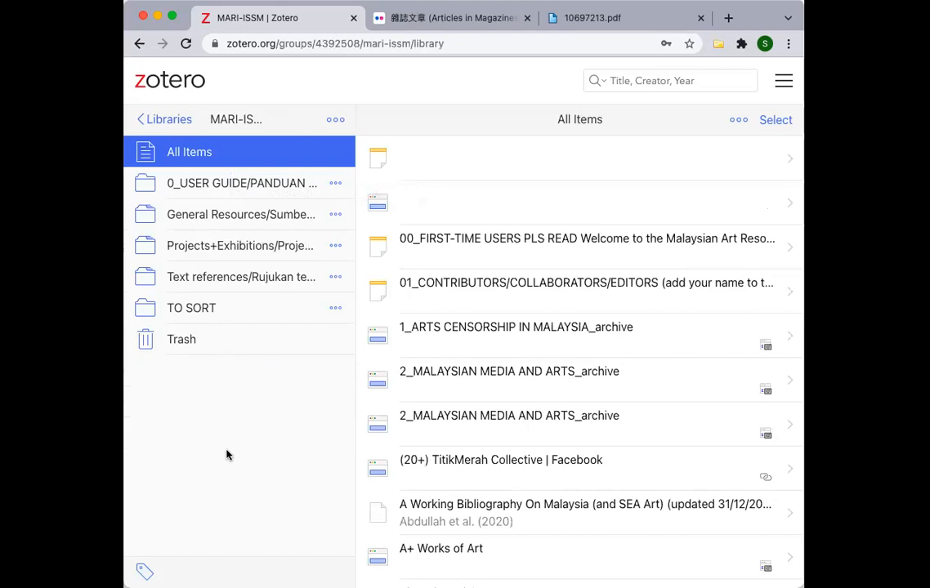
mouse_move(226, 445)
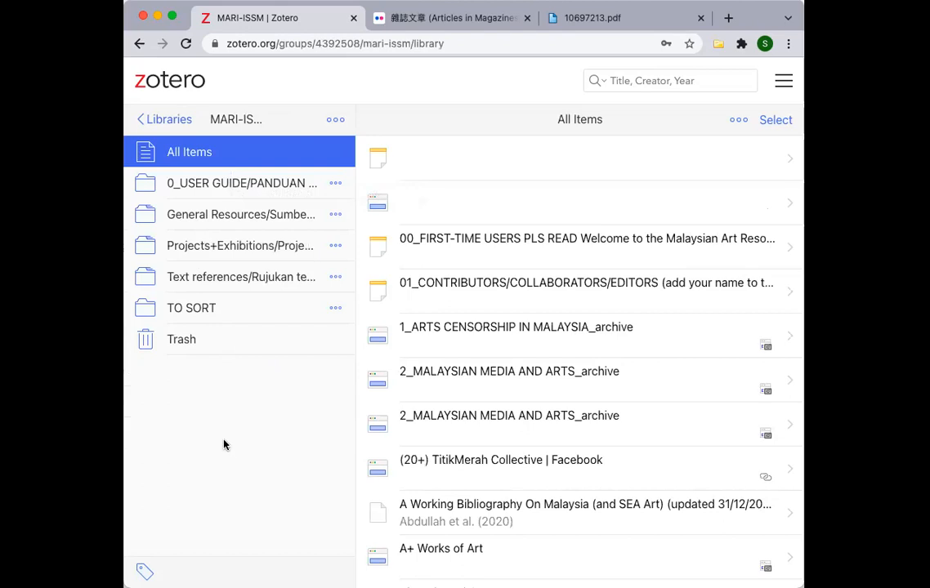
mouse_move(205, 311)
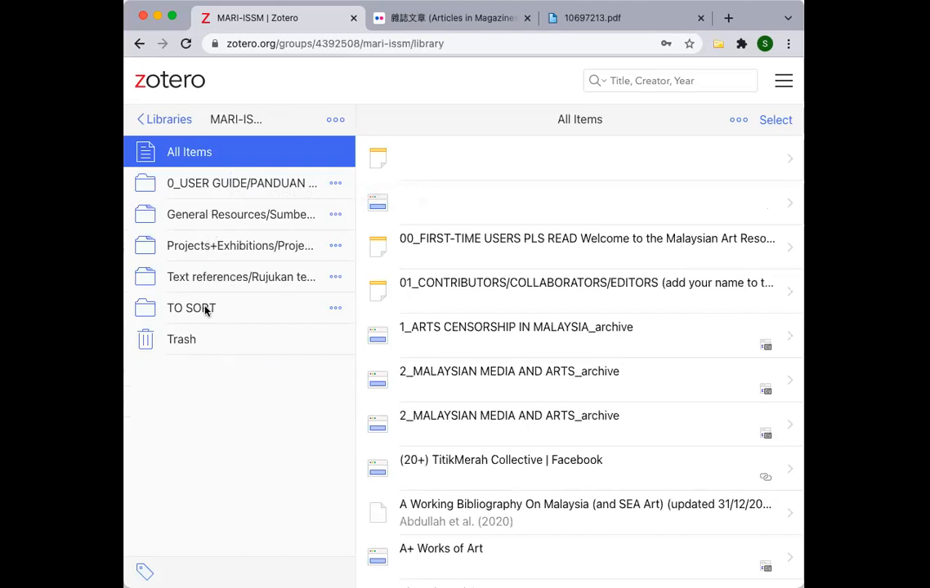
mouse_move(210, 259)
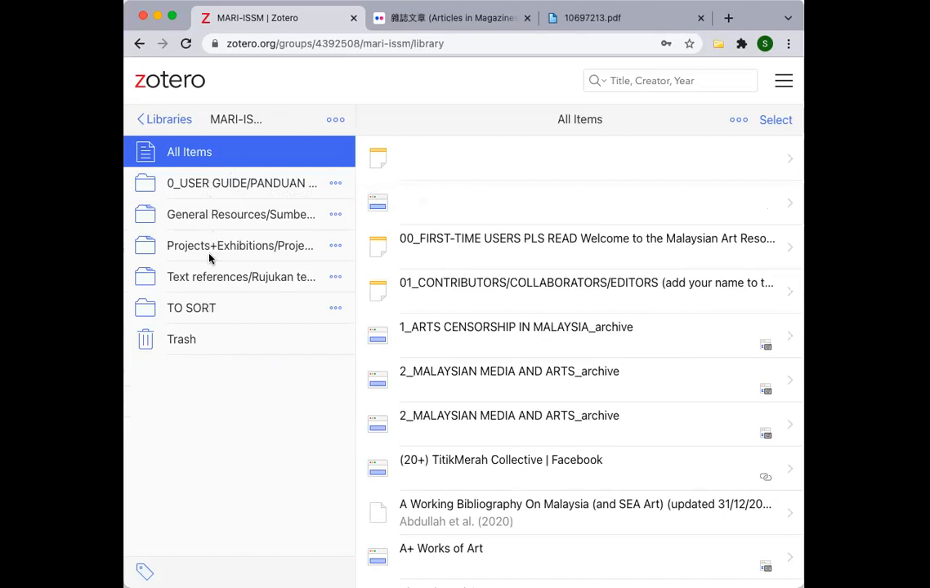
mouse_move(218, 227)
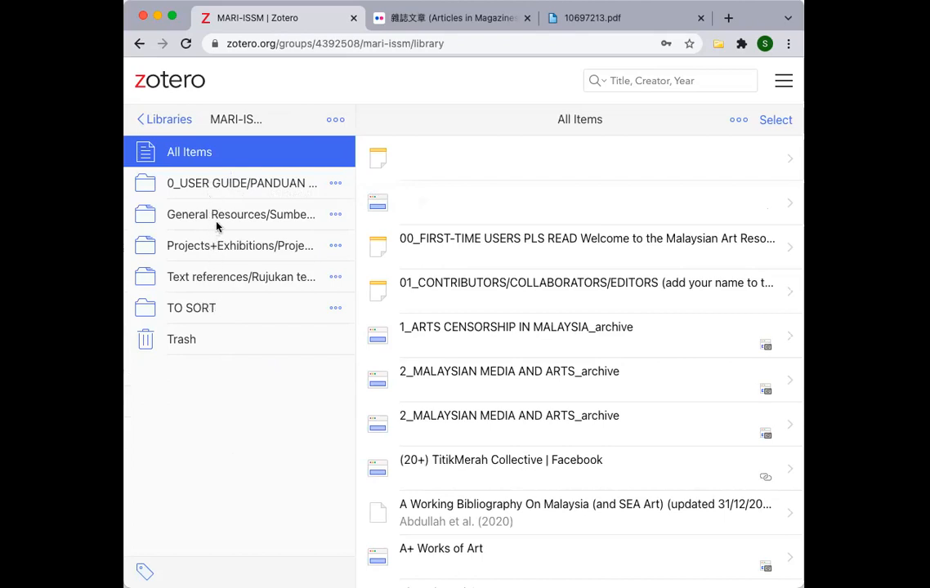
- Show the General Resources/Sumber collection with its subcollections and six items
click(241, 214)
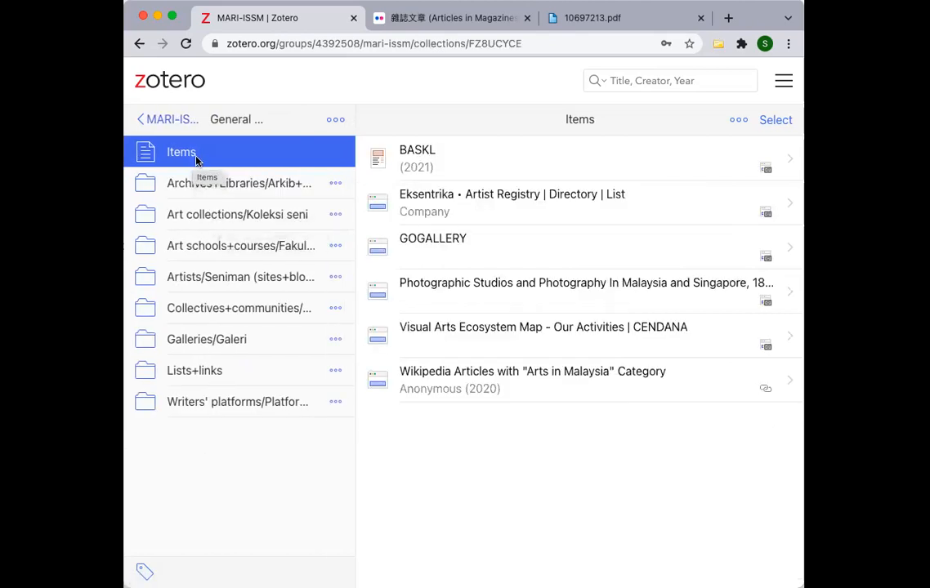
mouse_move(216, 232)
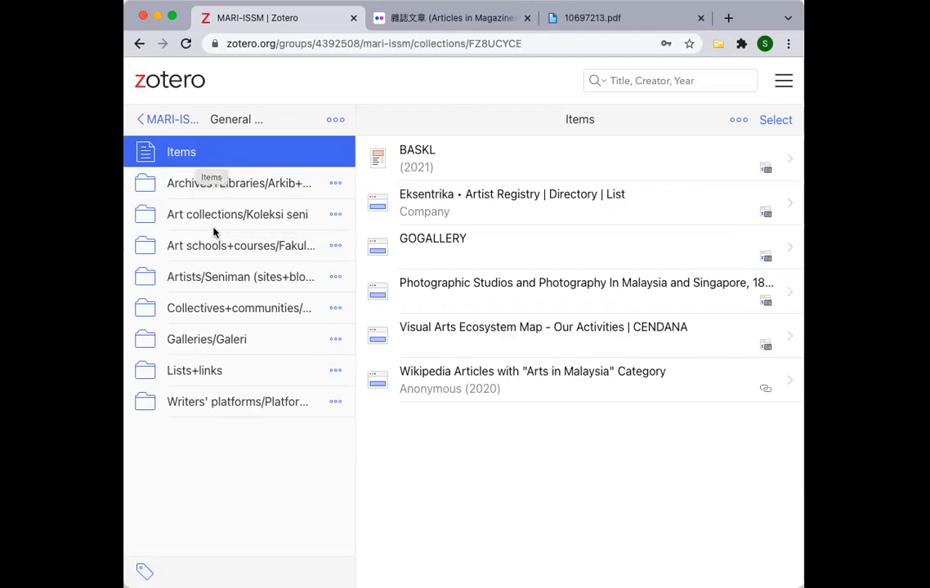
mouse_move(217, 464)
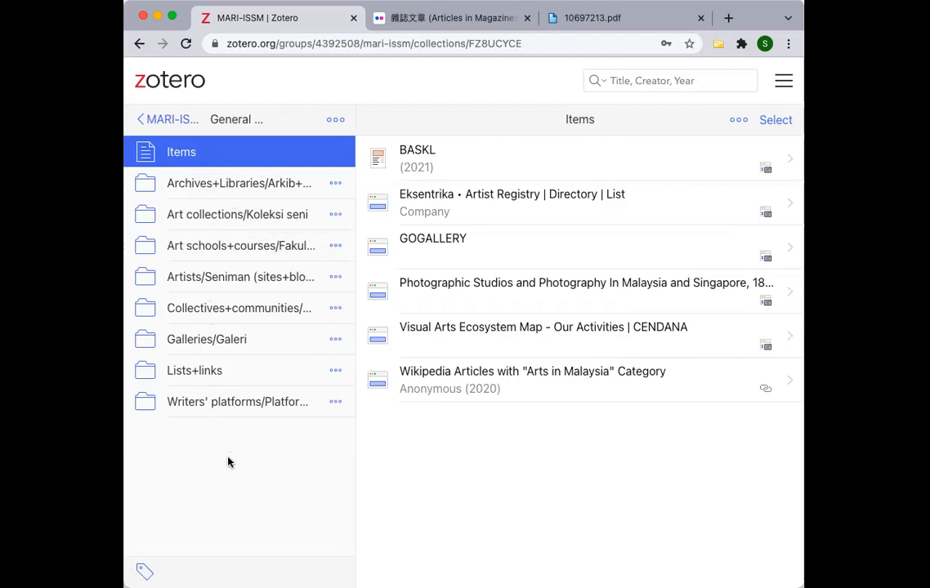
mouse_move(188, 481)
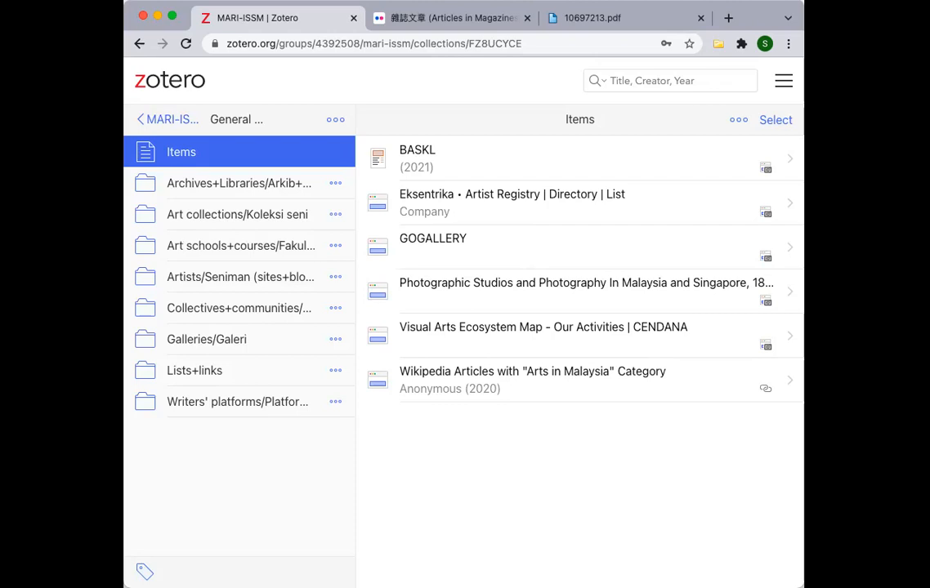
mouse_move(273, 217)
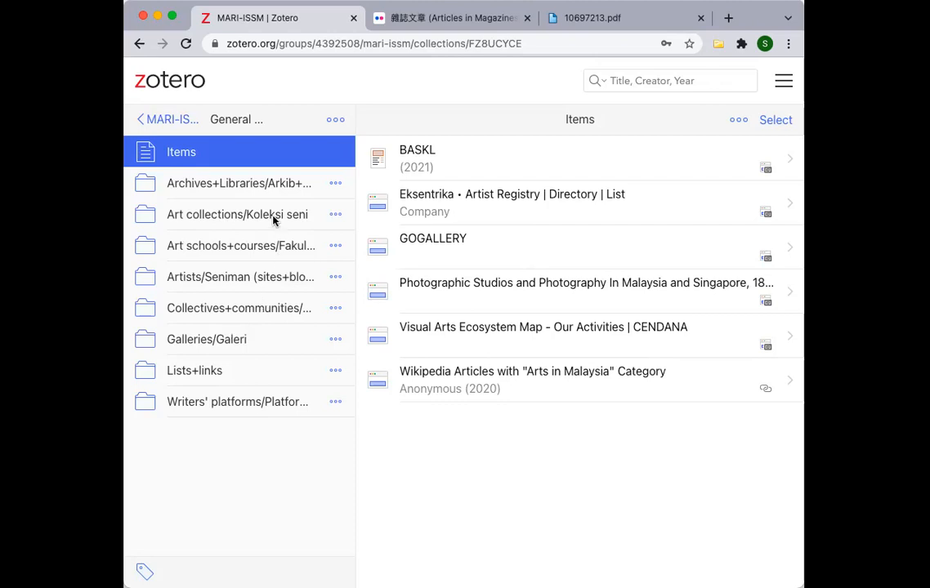
mouse_move(172, 121)
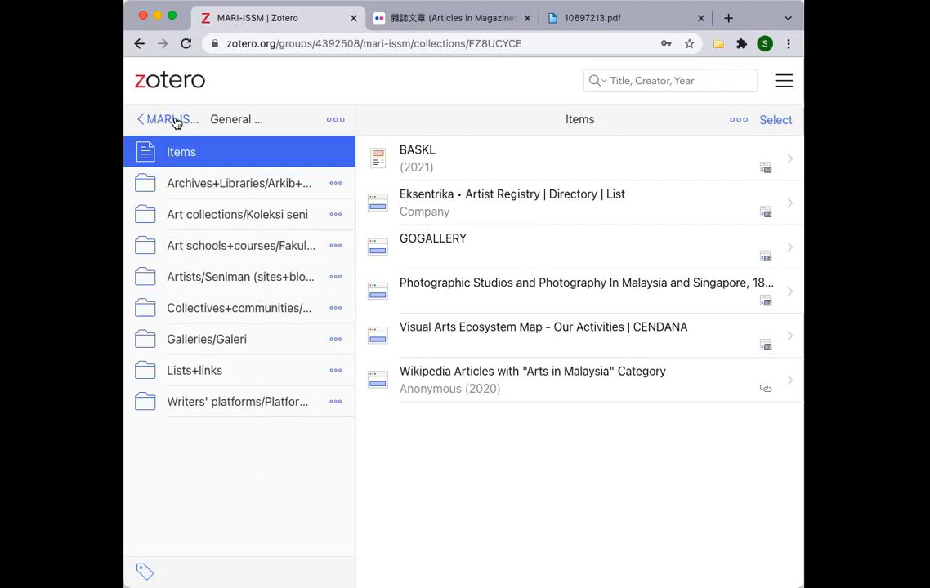
- Go back up to the MARI-ISSM group's top-level collection list
click(167, 120)
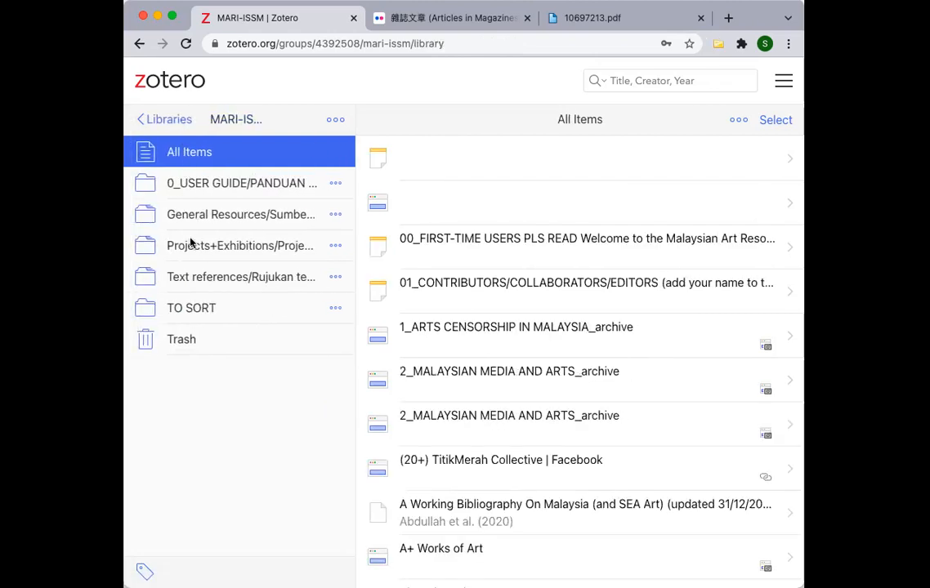
mouse_move(191, 245)
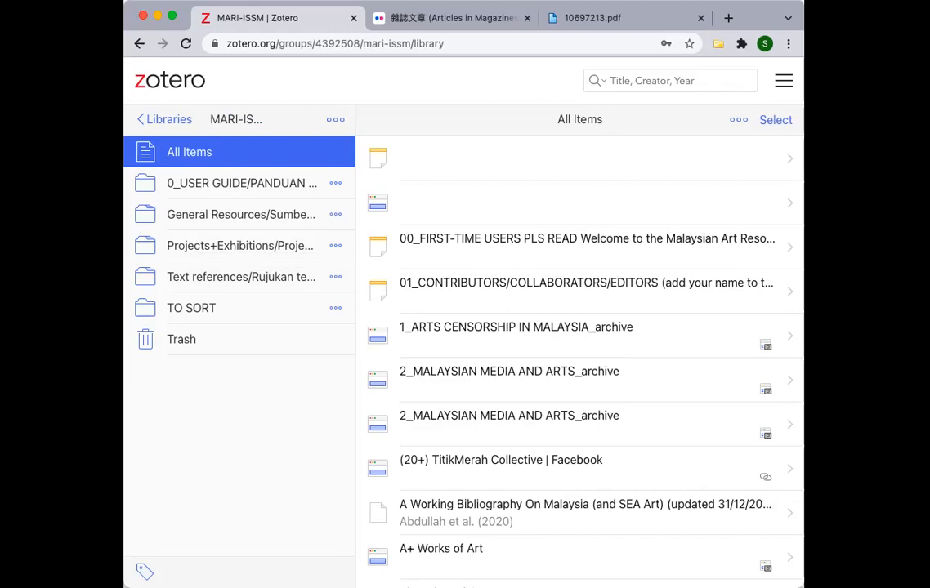
mouse_move(240, 418)
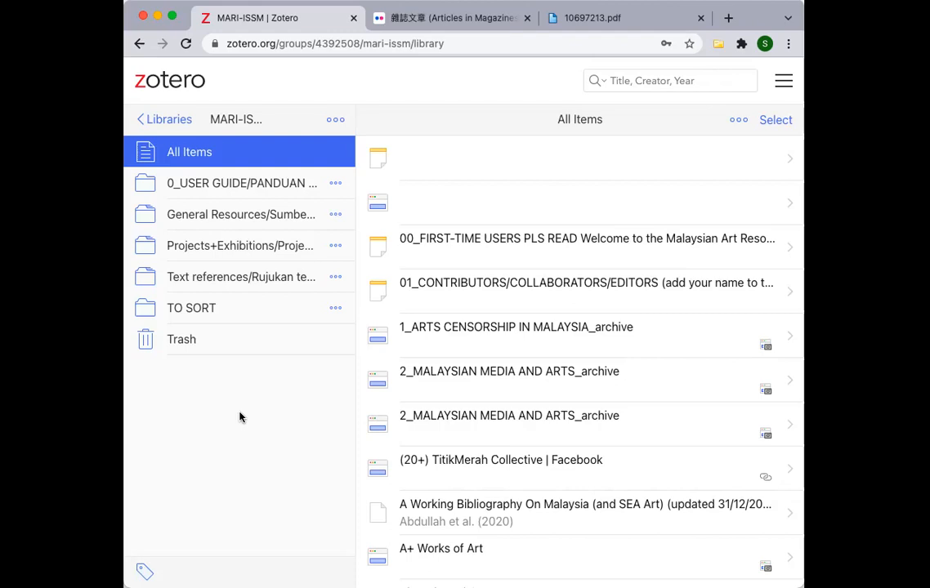
mouse_move(271, 317)
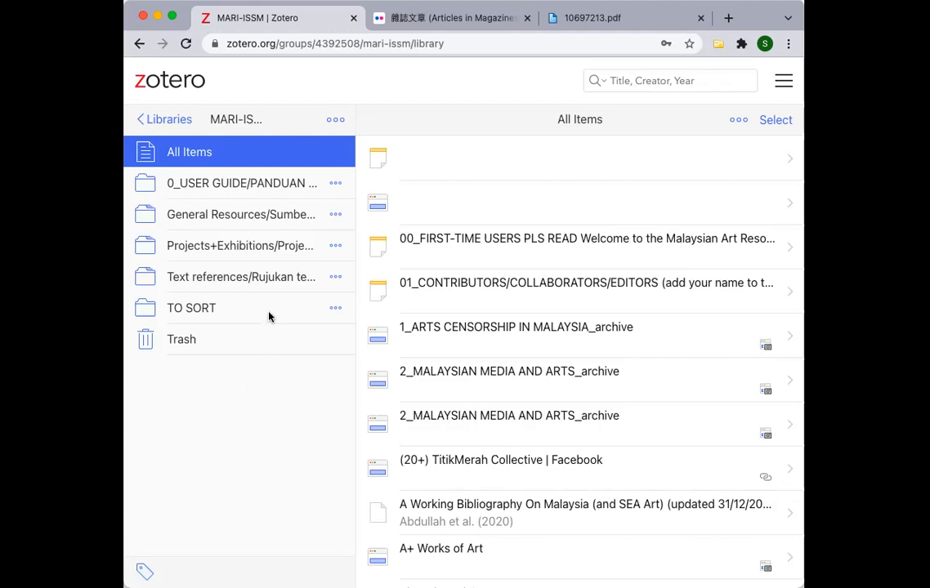
mouse_move(273, 309)
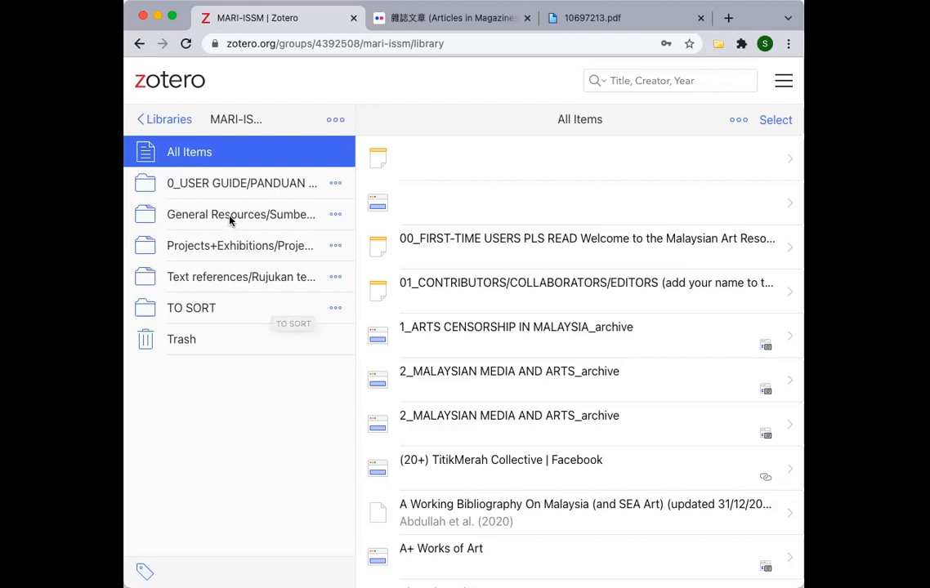
- Show the General Resources/Sumber collection once more
click(240, 214)
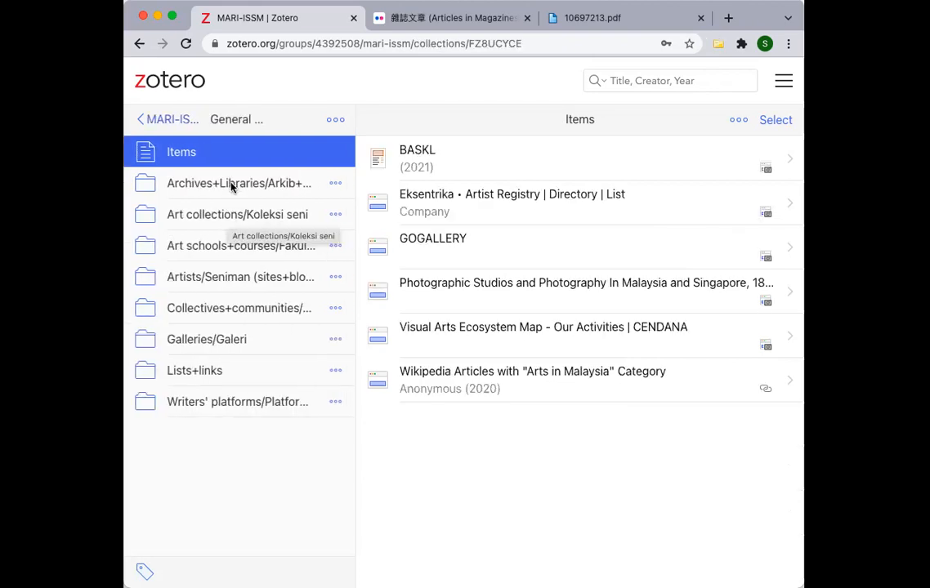
mouse_move(209, 385)
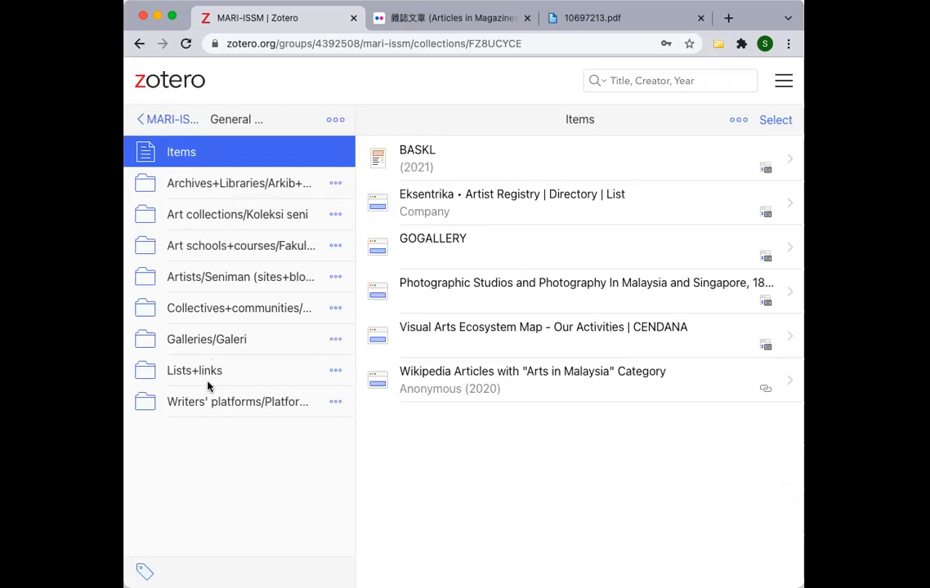
mouse_move(239, 285)
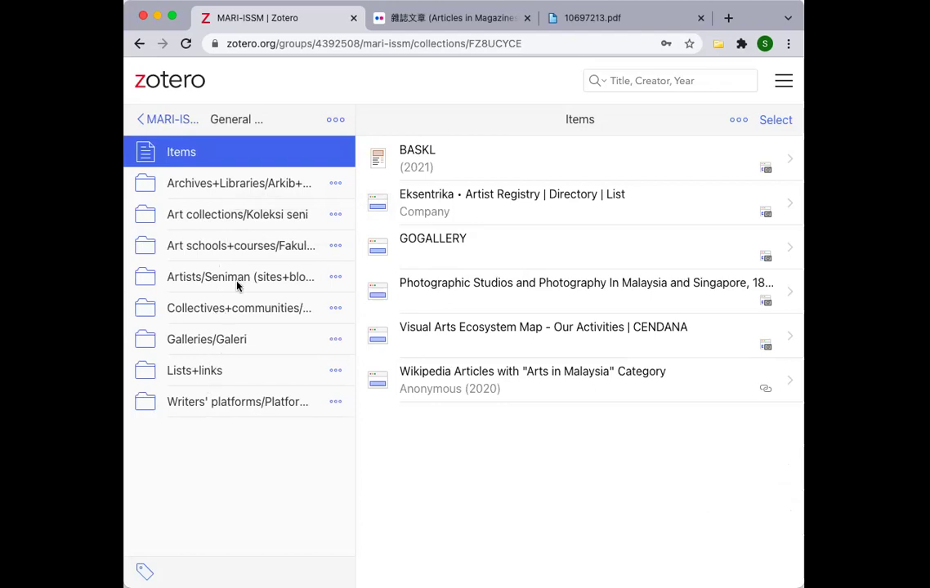
mouse_move(232, 307)
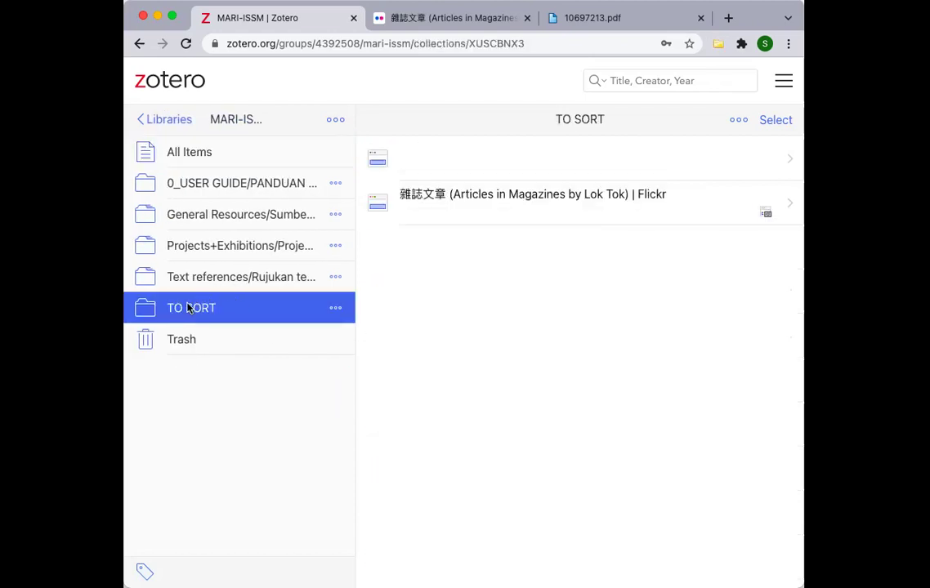
mouse_move(191, 307)
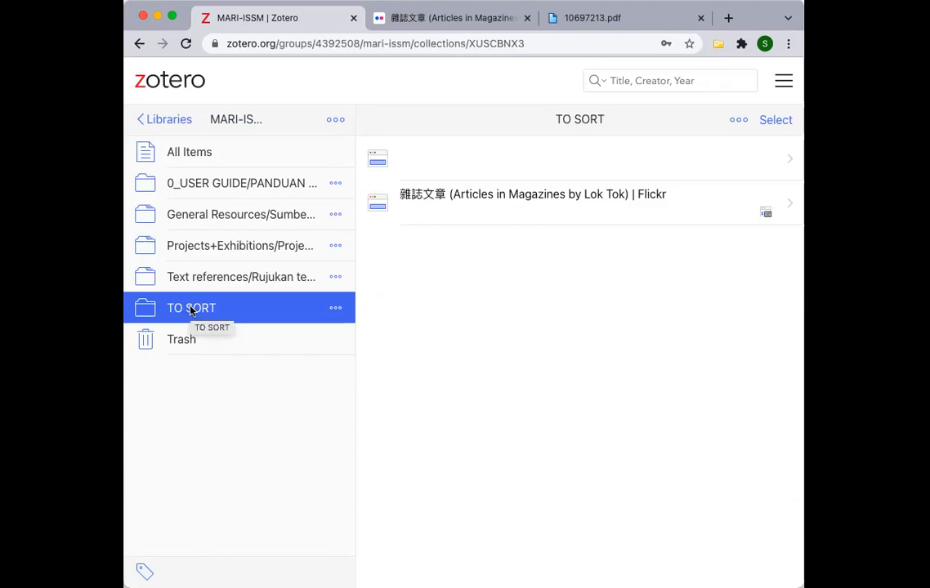
mouse_move(631, 203)
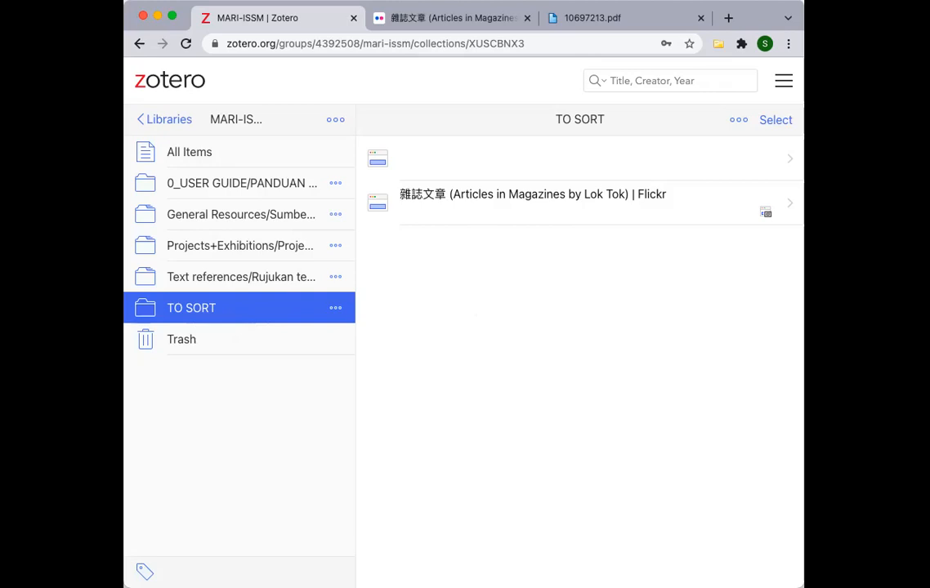
mouse_move(239, 137)
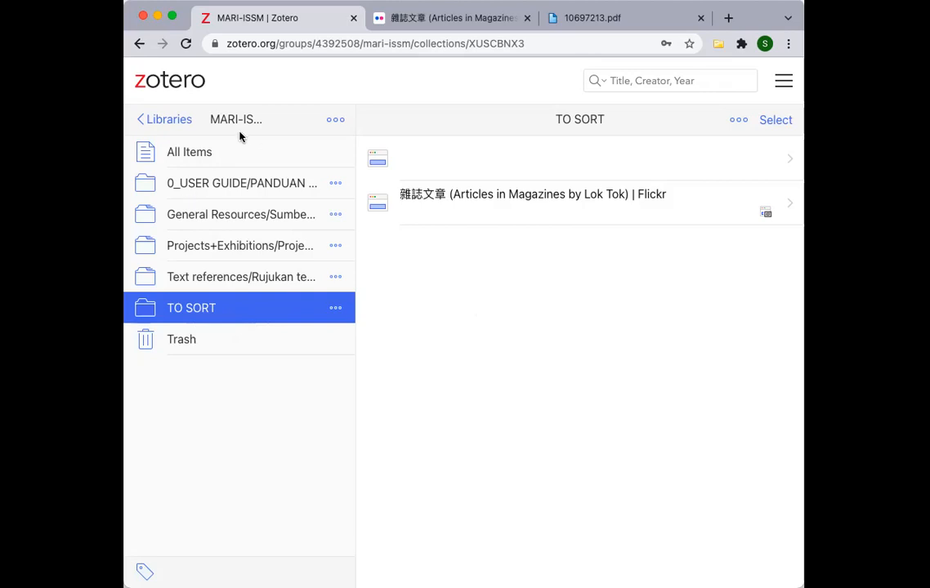
mouse_move(241, 388)
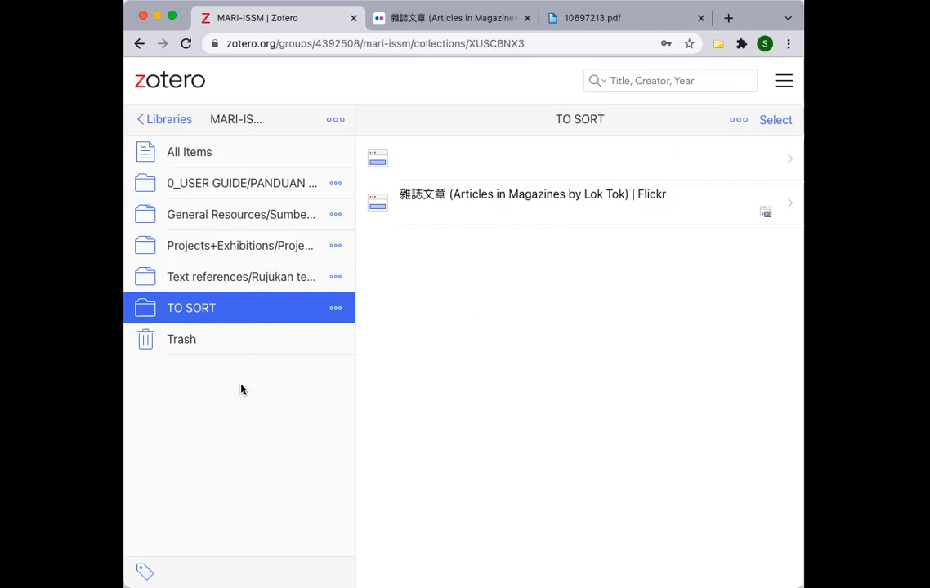
mouse_move(376, 296)
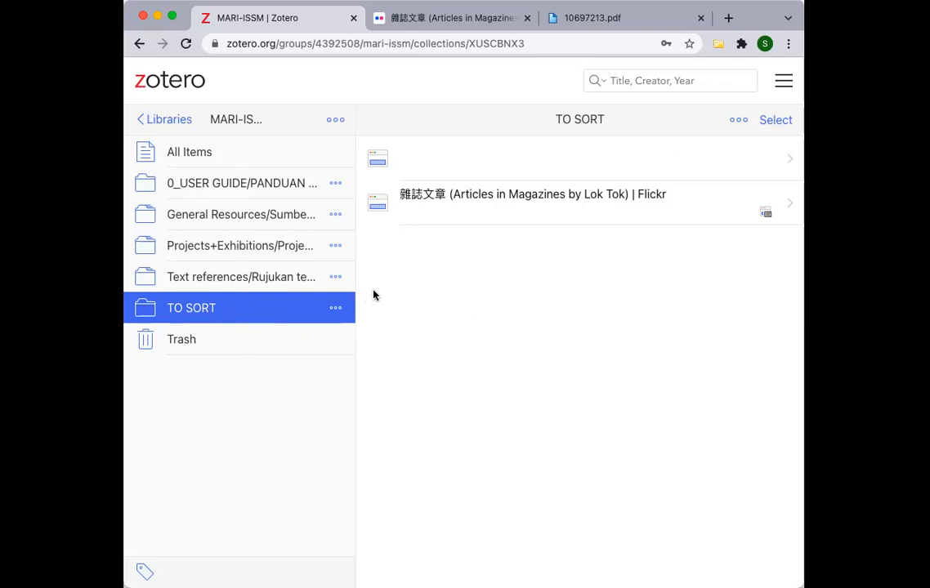
mouse_move(503, 311)
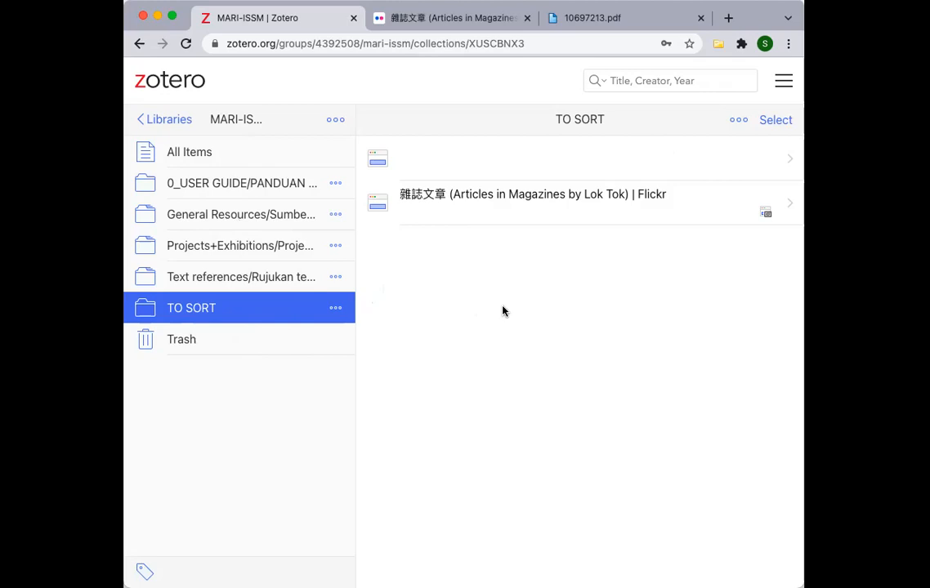
mouse_move(496, 310)
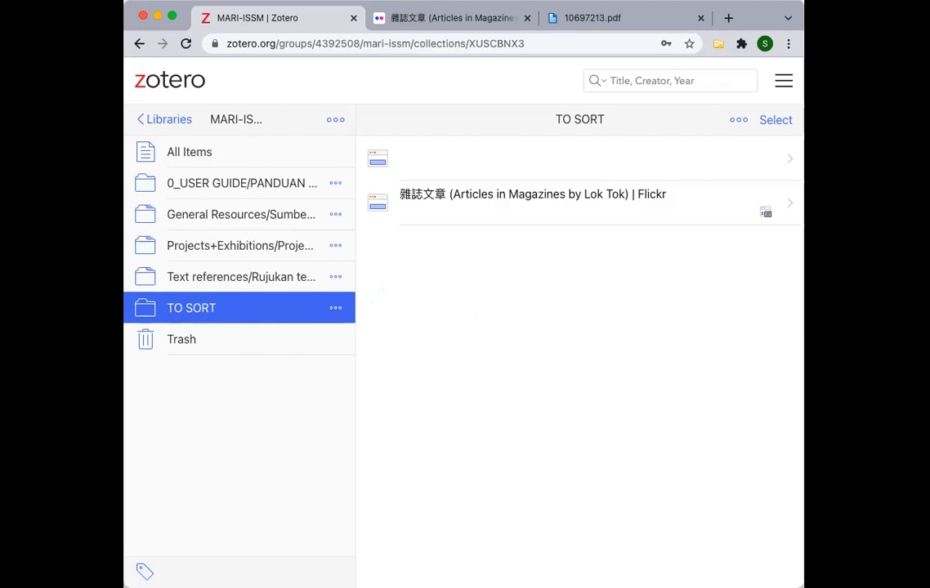
mouse_move(703, 121)
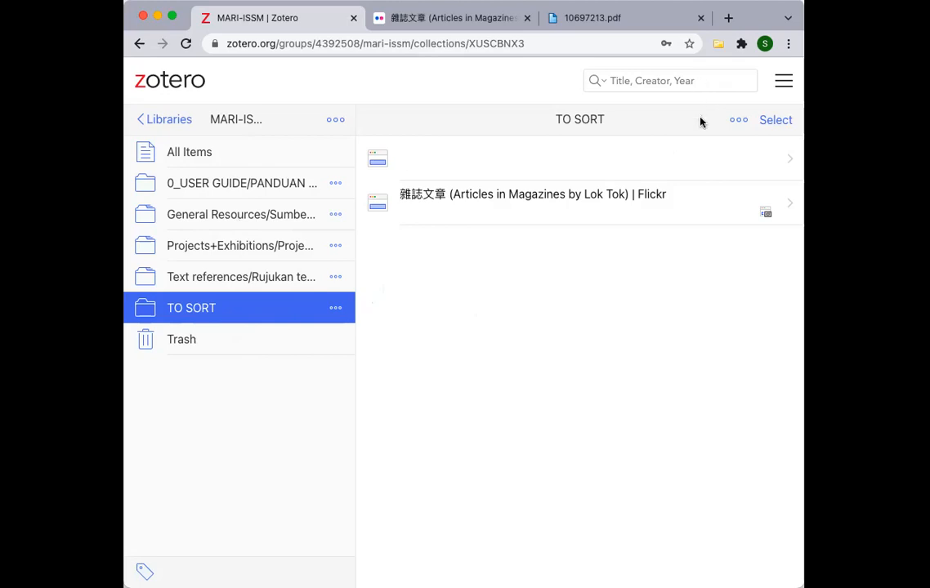
mouse_move(737, 122)
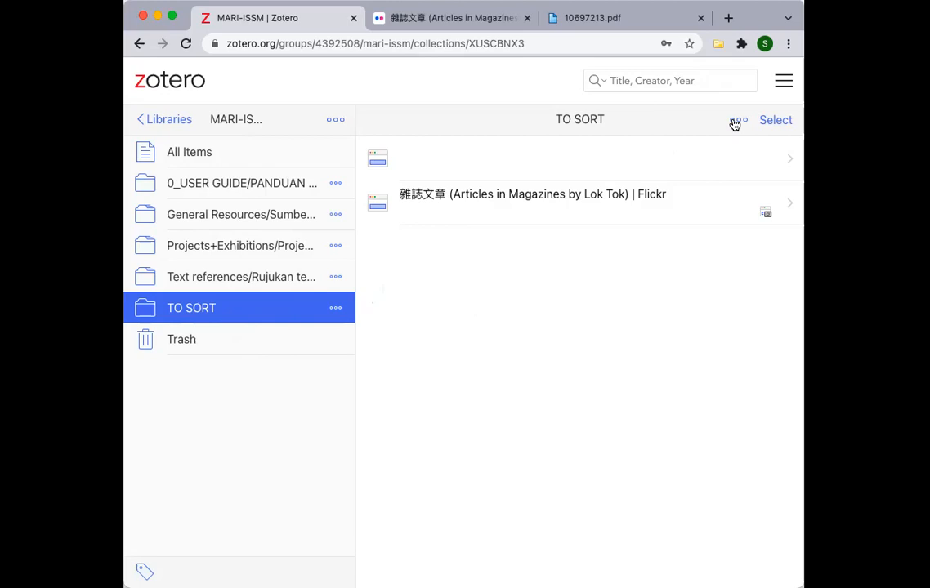
mouse_move(743, 130)
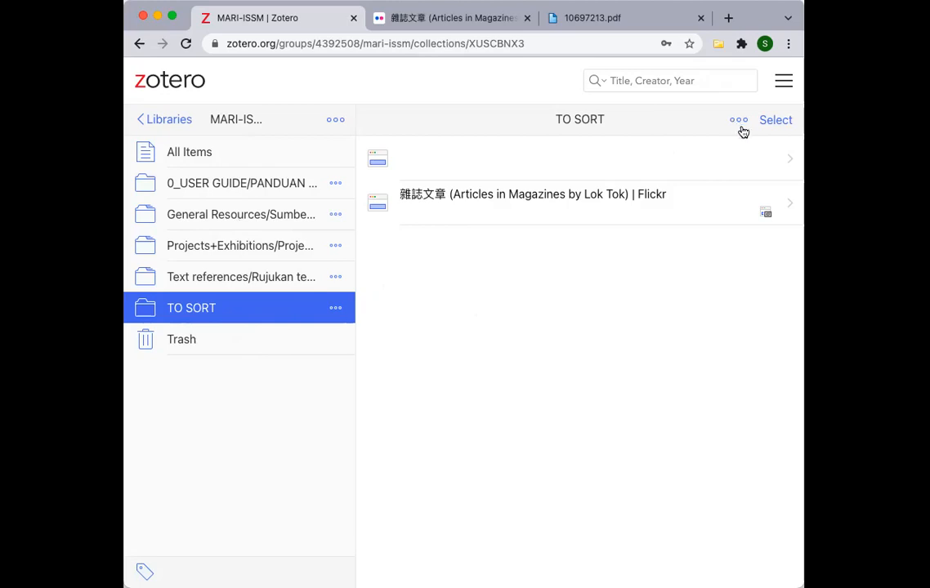
mouse_move(738, 124)
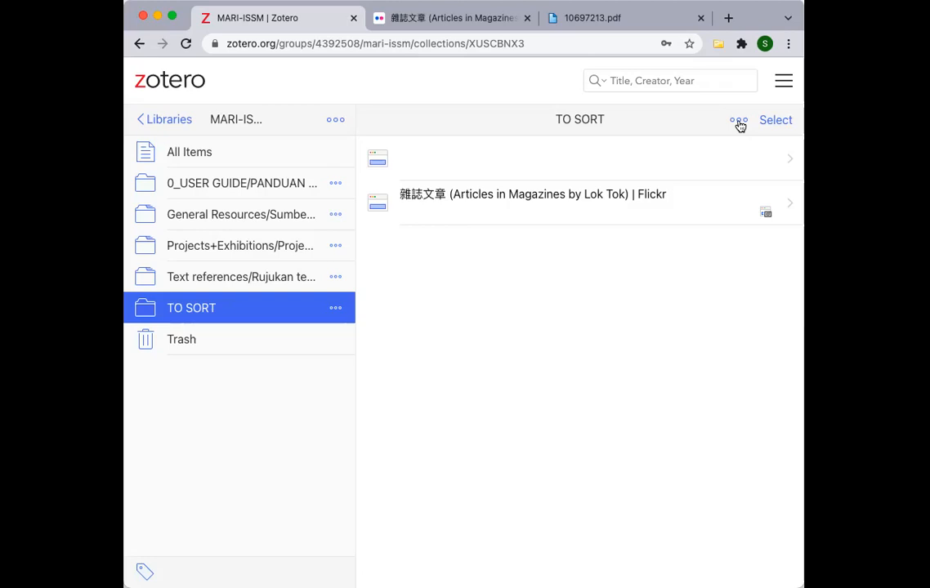
- Start a New Item from the TO SORT collection's ••• actions menu
click(738, 121)
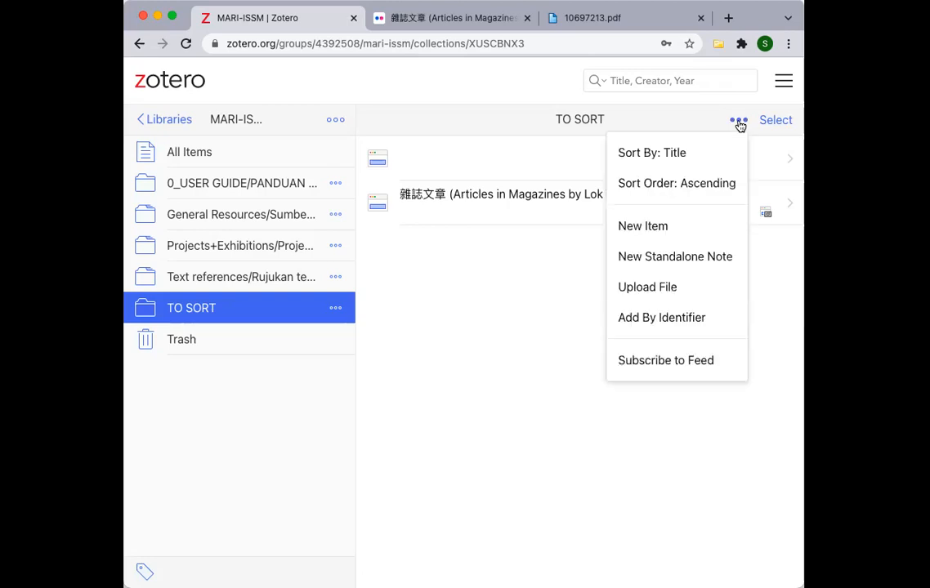
mouse_move(689, 225)
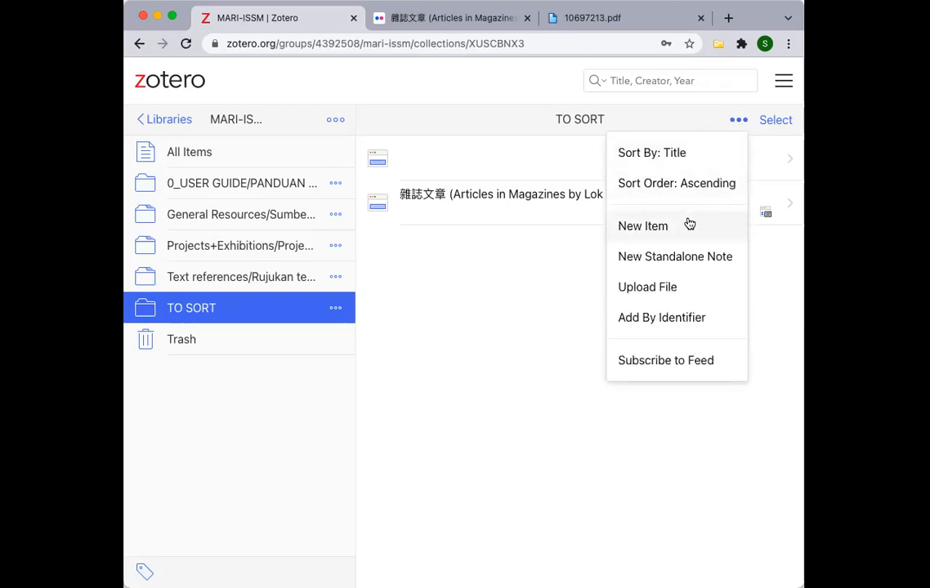
mouse_move(787, 81)
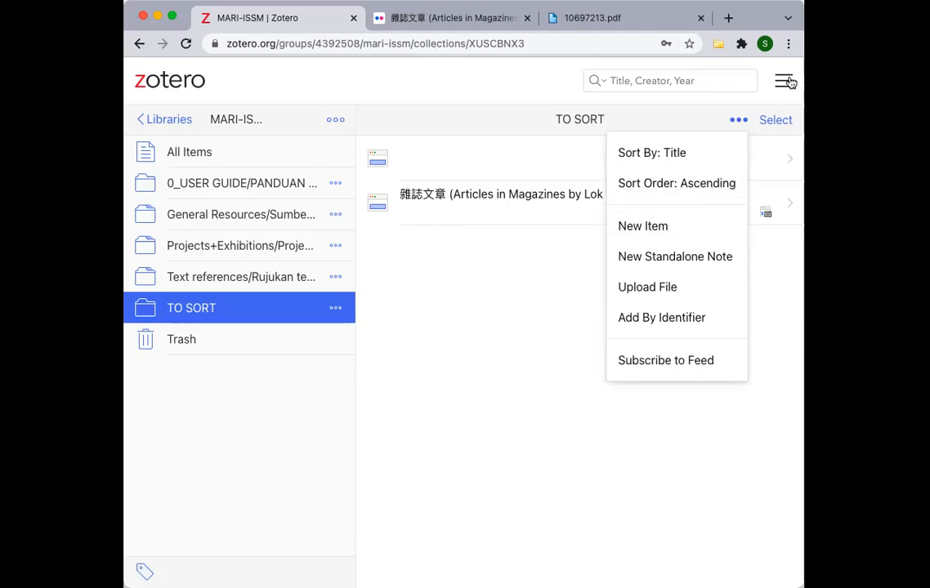
mouse_move(445, 101)
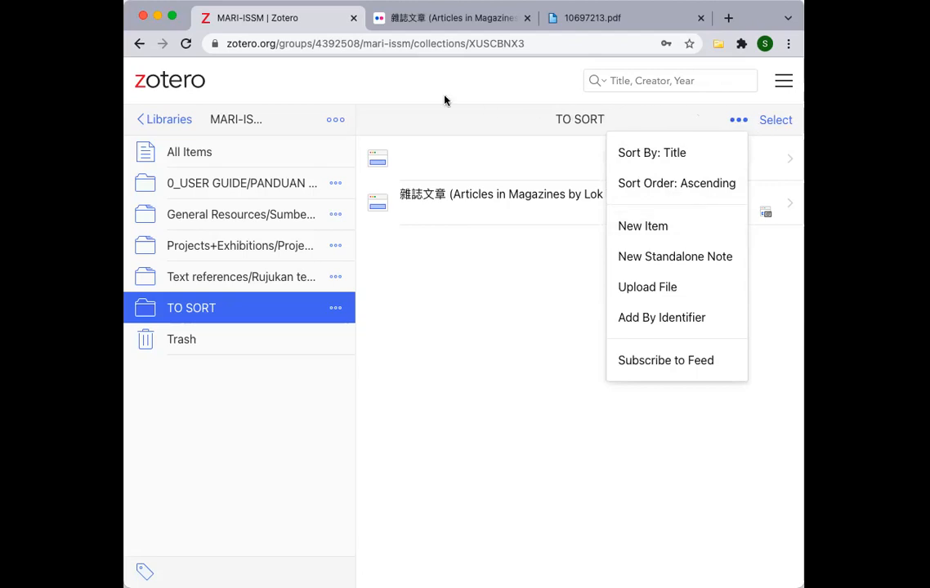
mouse_move(418, 107)
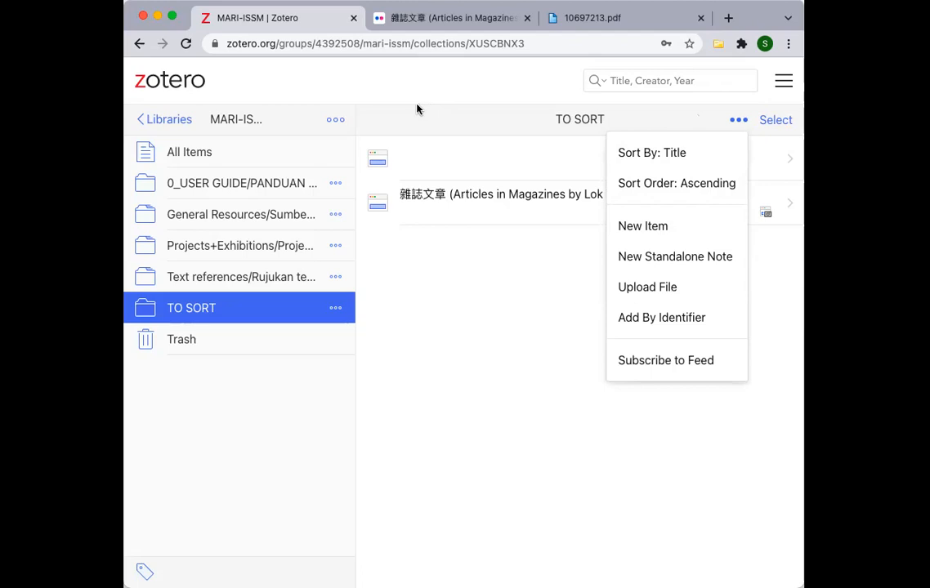
mouse_move(275, 307)
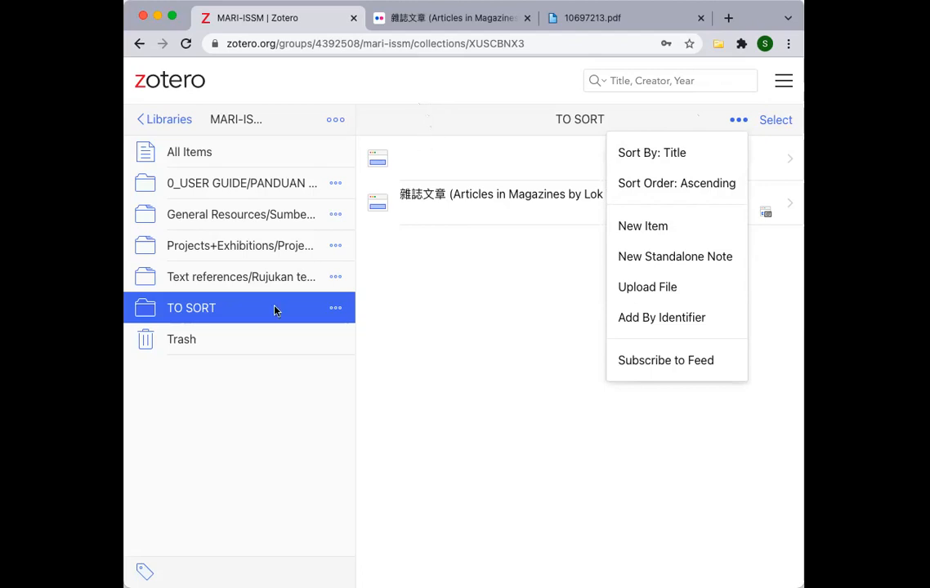
mouse_move(513, 154)
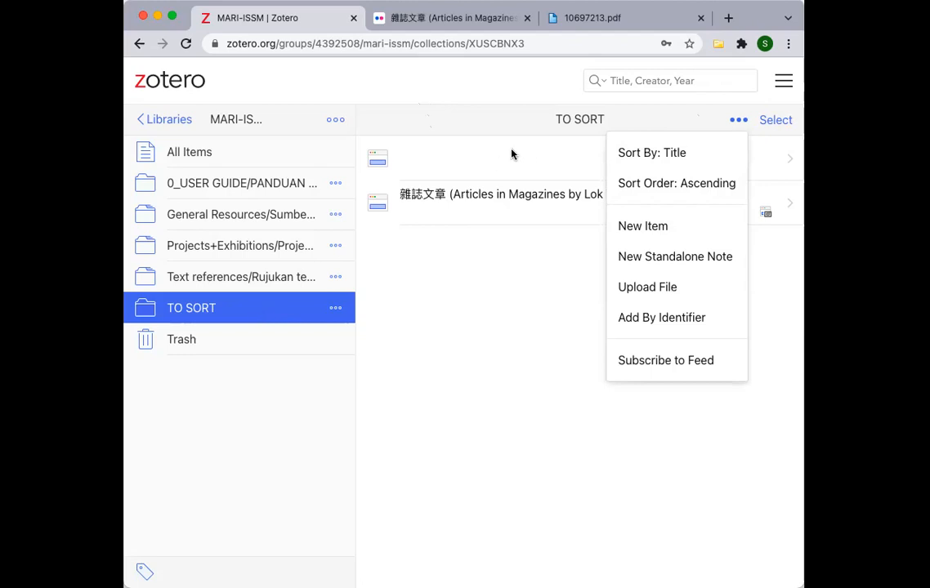
mouse_move(487, 168)
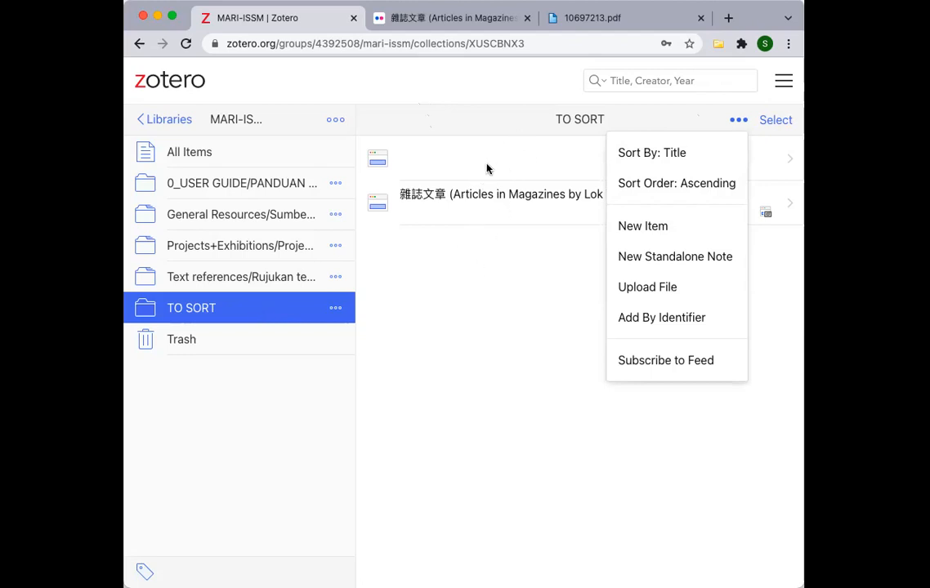
mouse_move(431, 145)
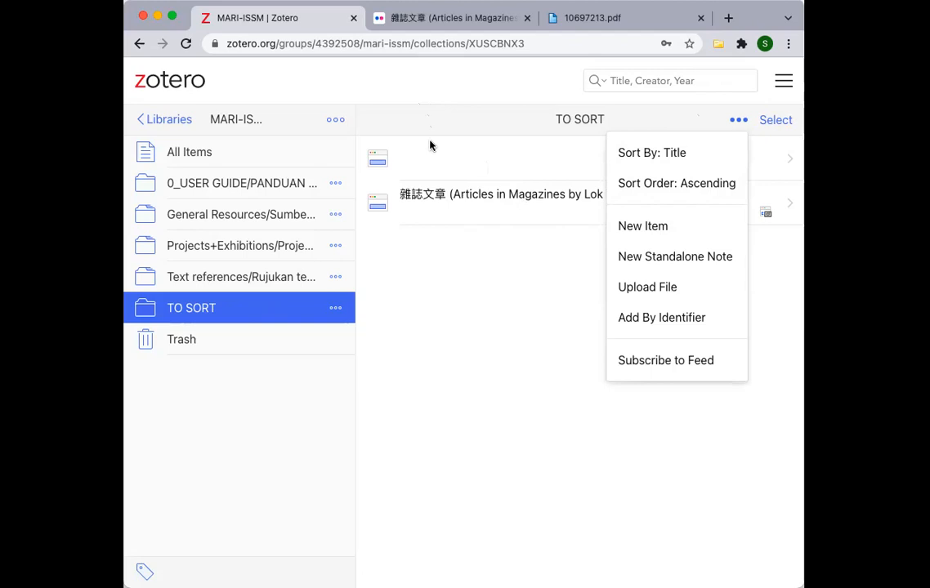
mouse_move(645, 232)
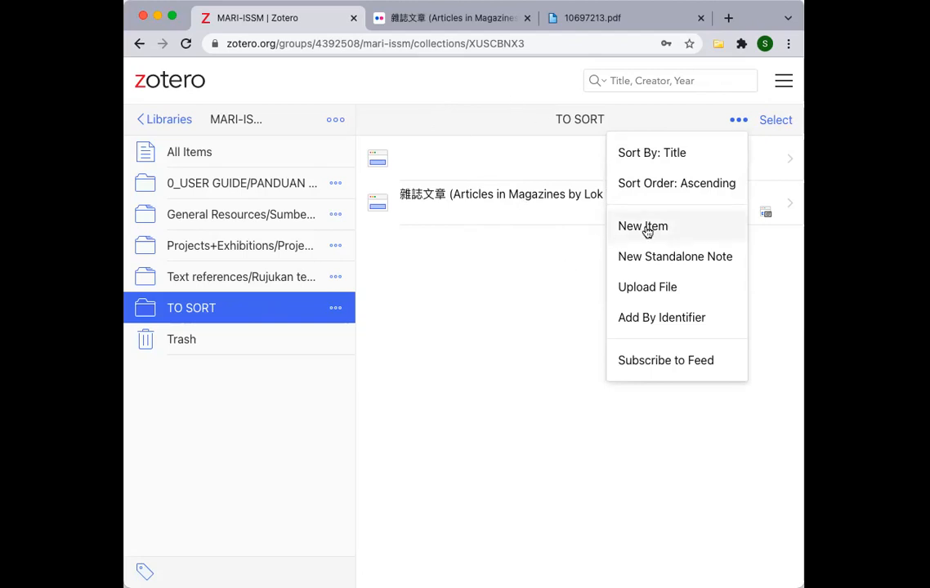
click(642, 225)
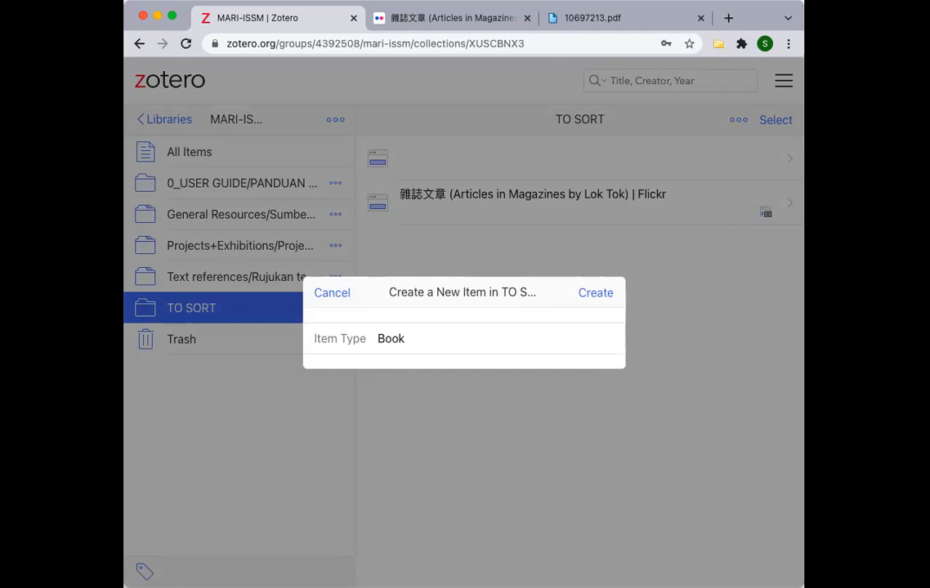
mouse_move(370, 335)
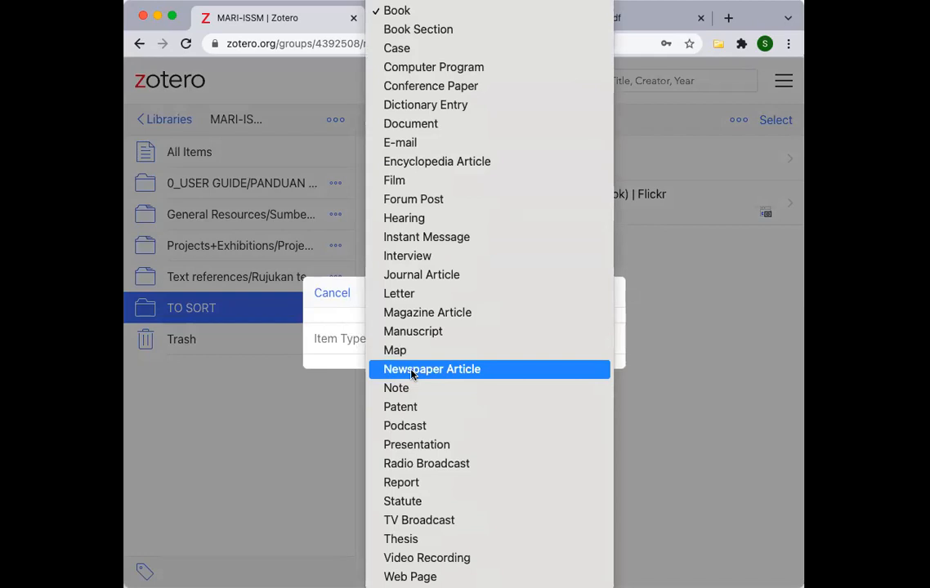
mouse_move(415, 444)
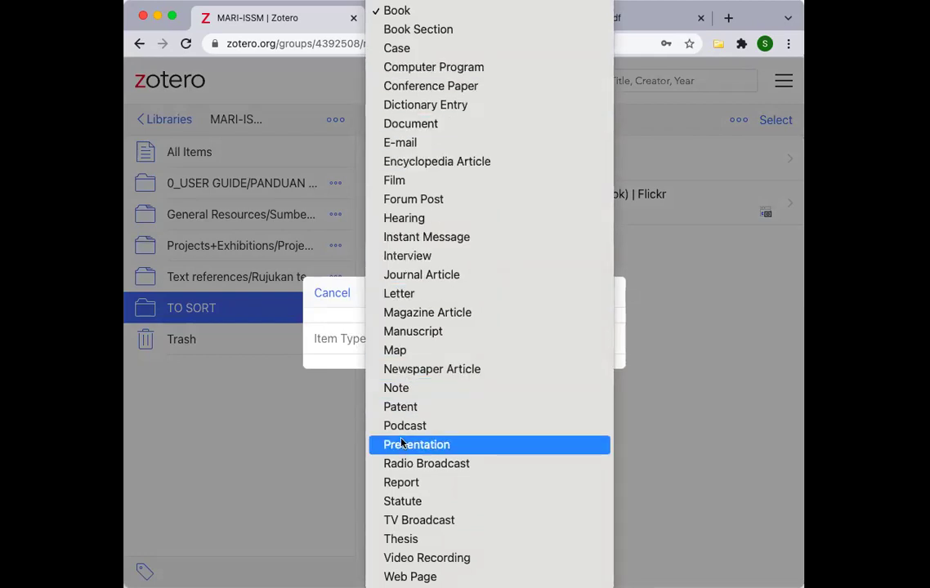
mouse_move(444, 260)
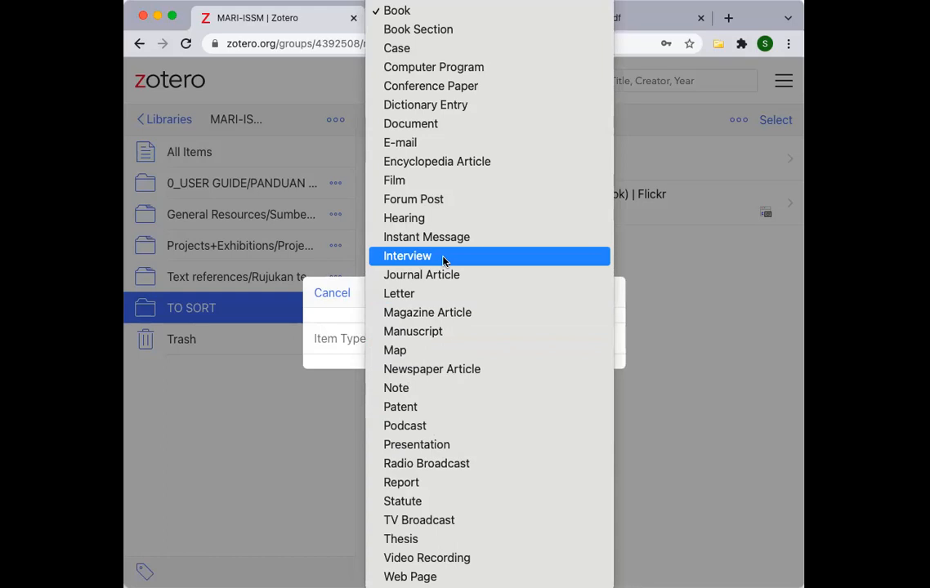
mouse_move(451, 236)
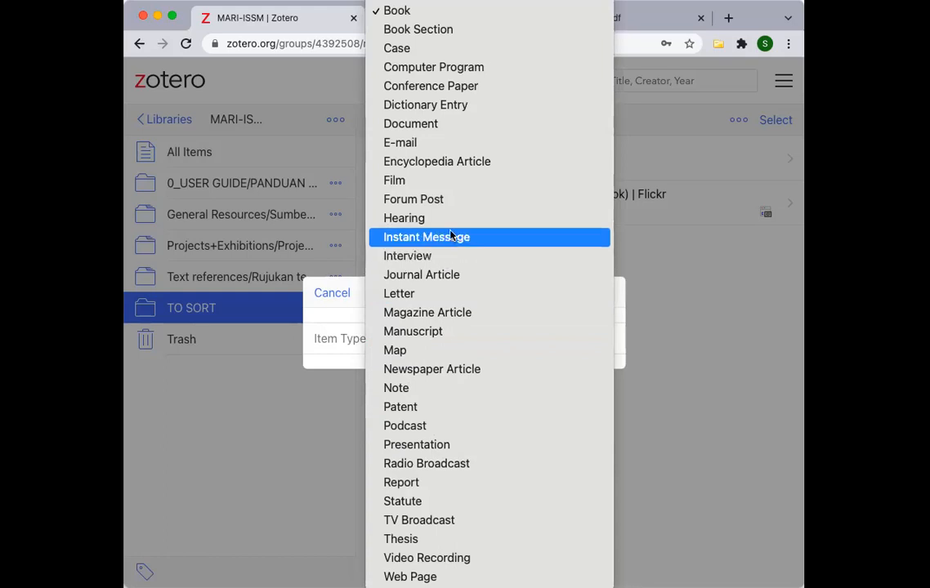
mouse_move(444, 539)
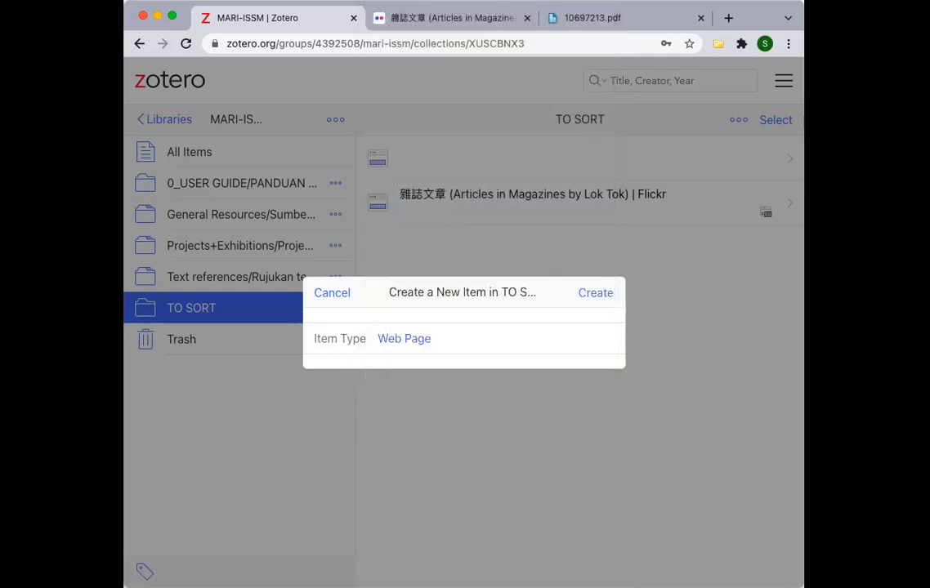
mouse_move(581, 305)
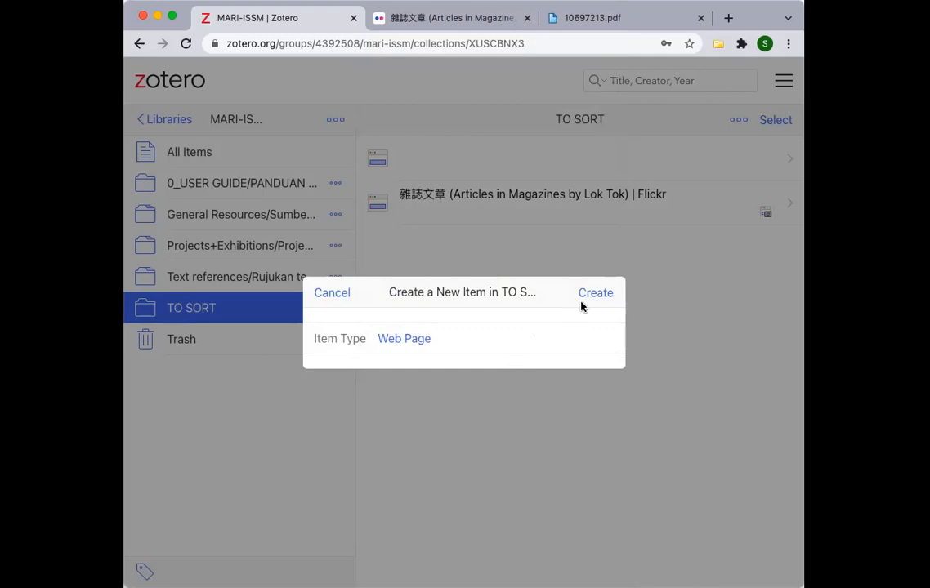
- Create the item as a Web Page in TO SORT, ready for editing
click(594, 293)
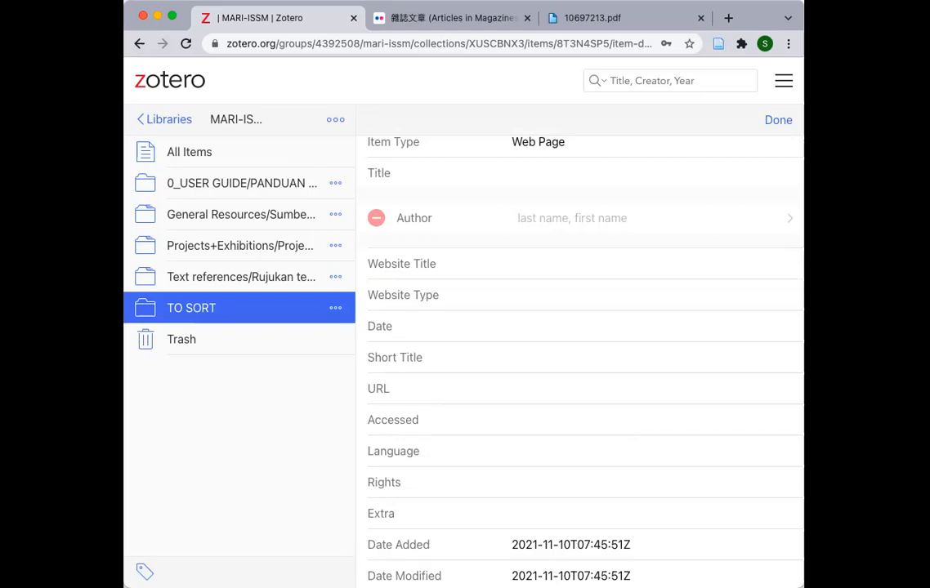
mouse_move(129, 361)
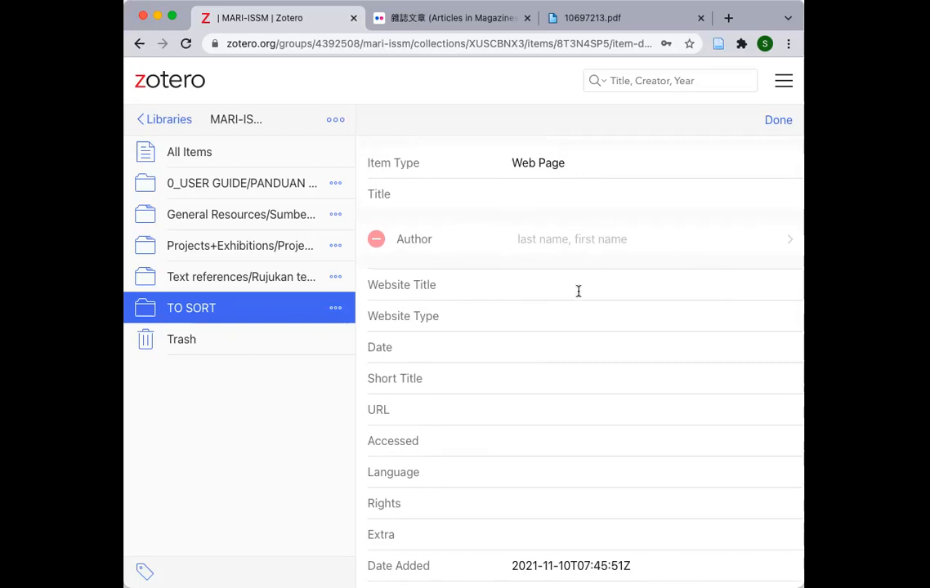
scroll(down, 3)
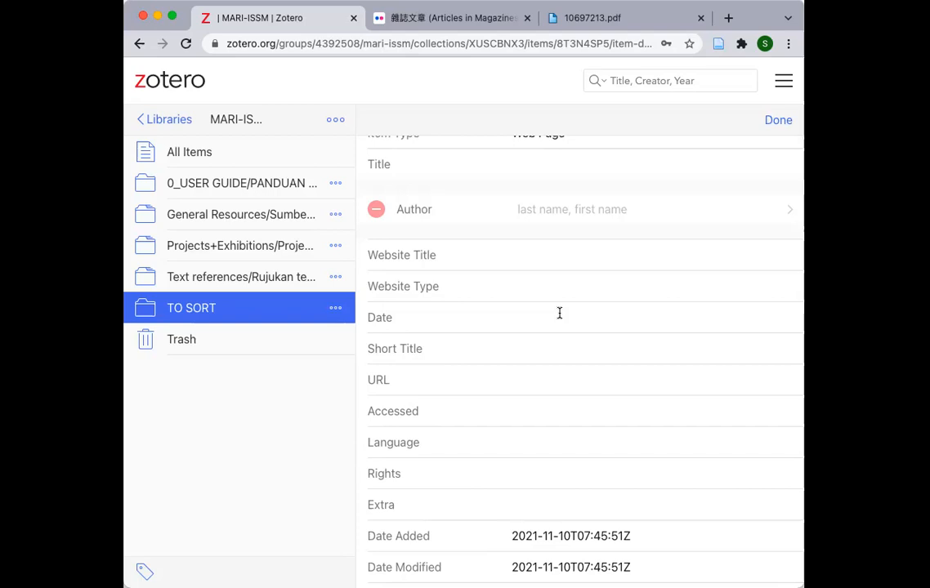
scroll(down, 3)
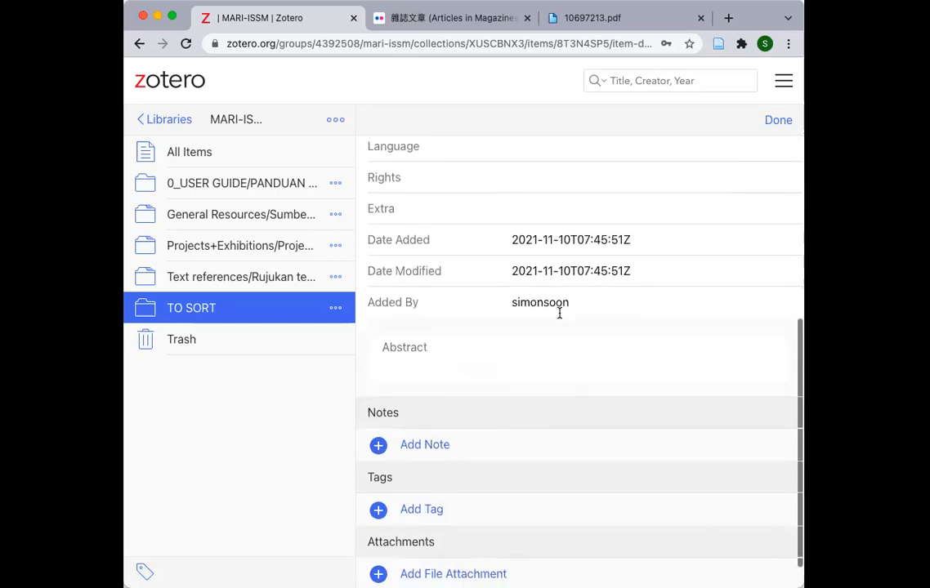
scroll(down, 3)
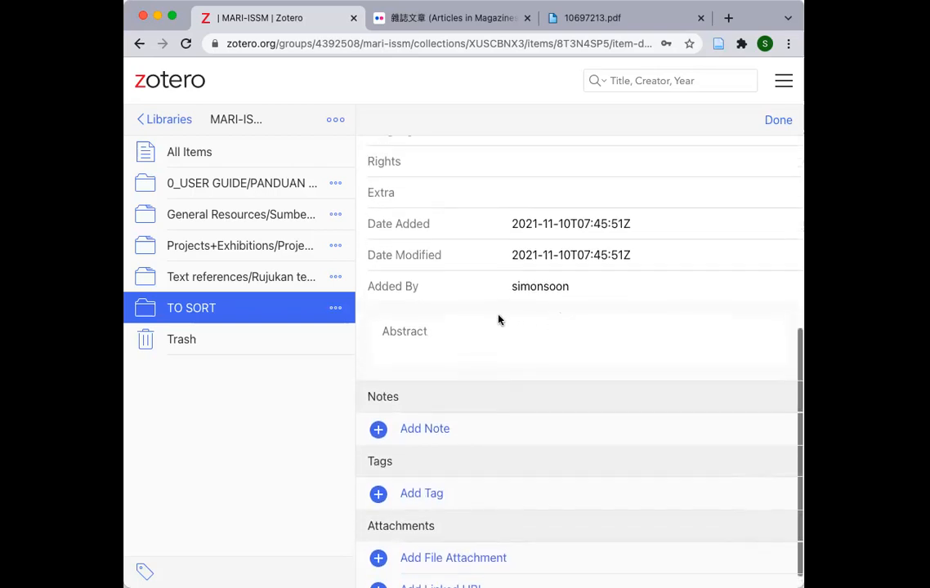
mouse_move(418, 335)
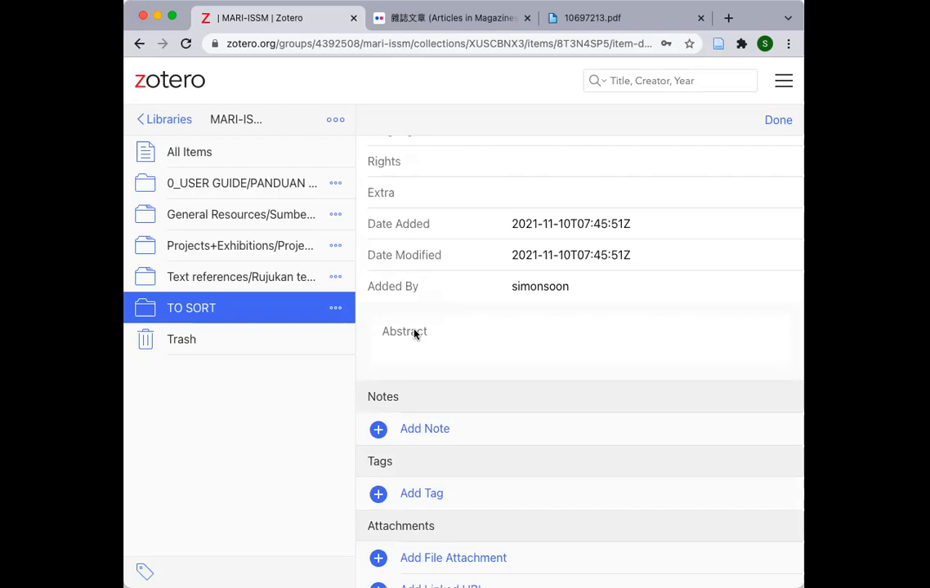
mouse_move(422, 339)
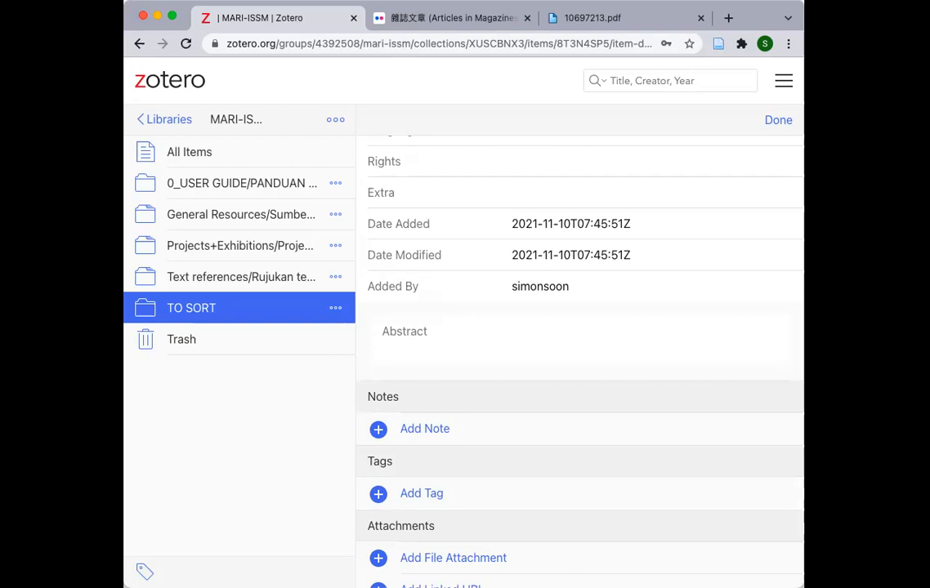
mouse_move(359, 471)
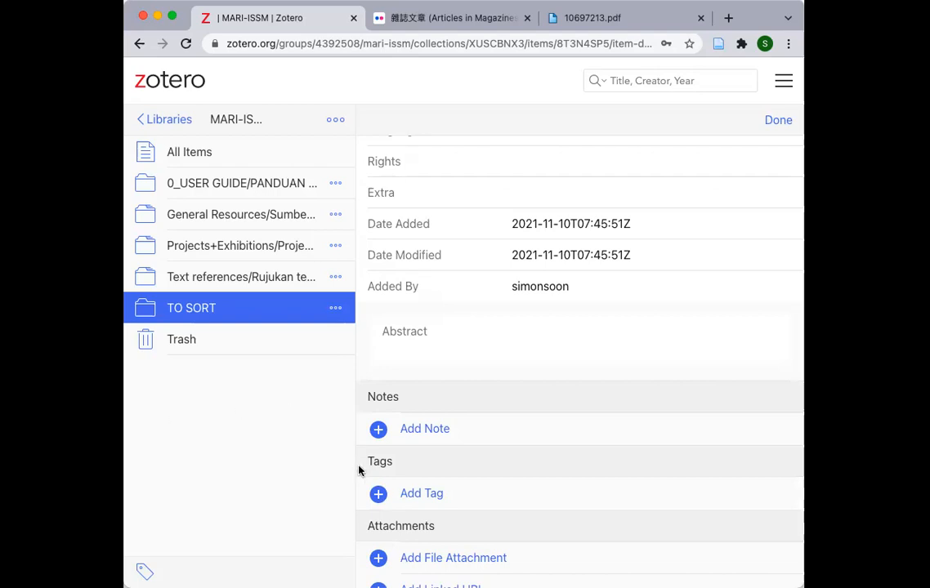
mouse_move(400, 493)
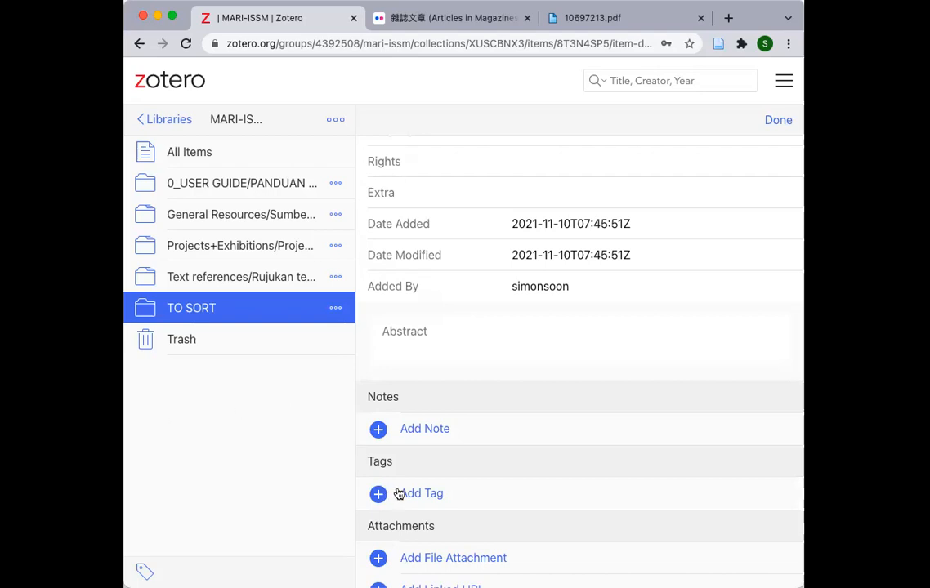
mouse_move(441, 526)
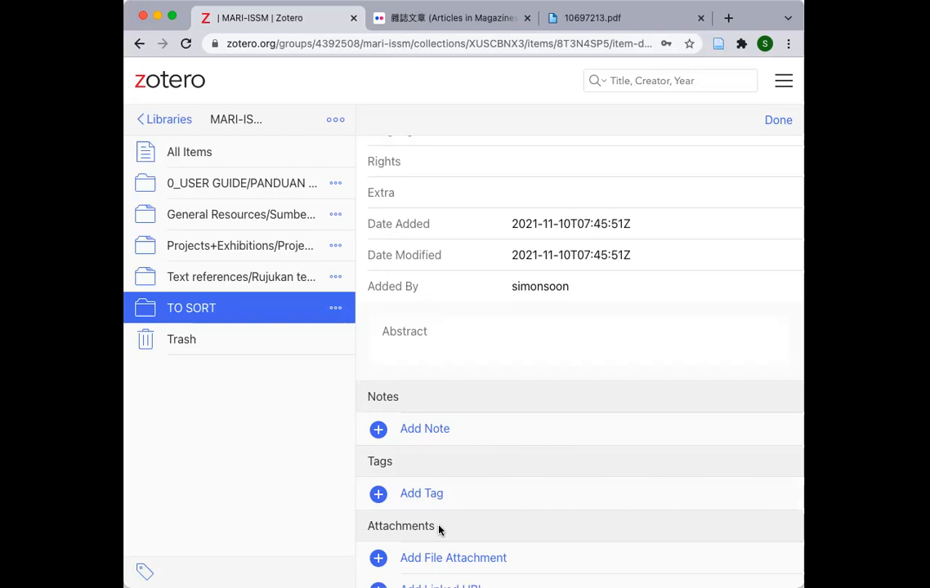
scroll(down, 3)
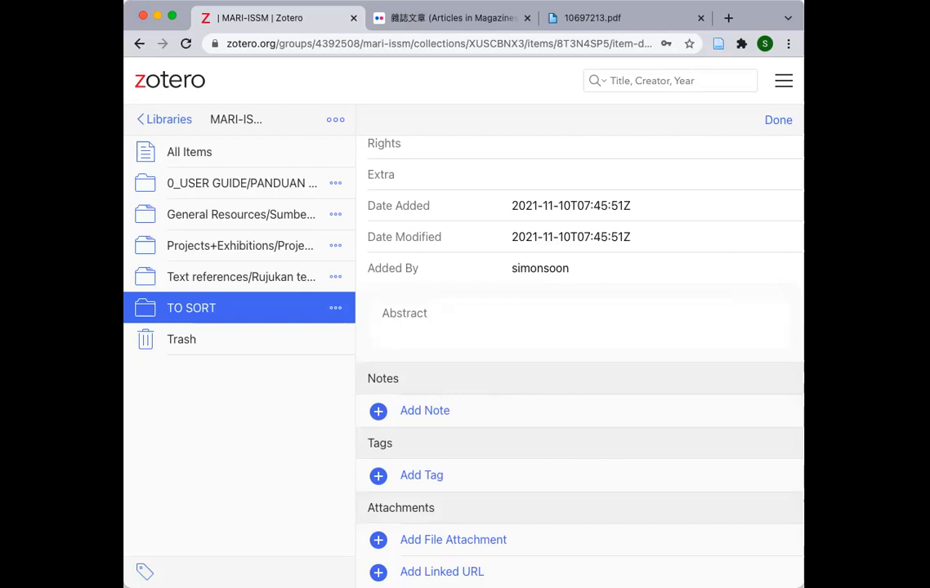
mouse_move(457, 52)
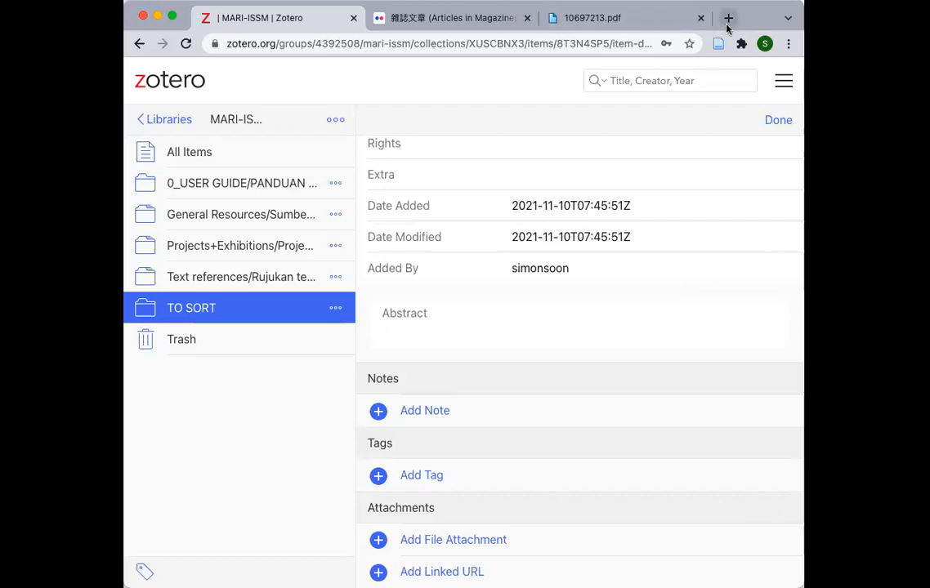
click(732, 17)
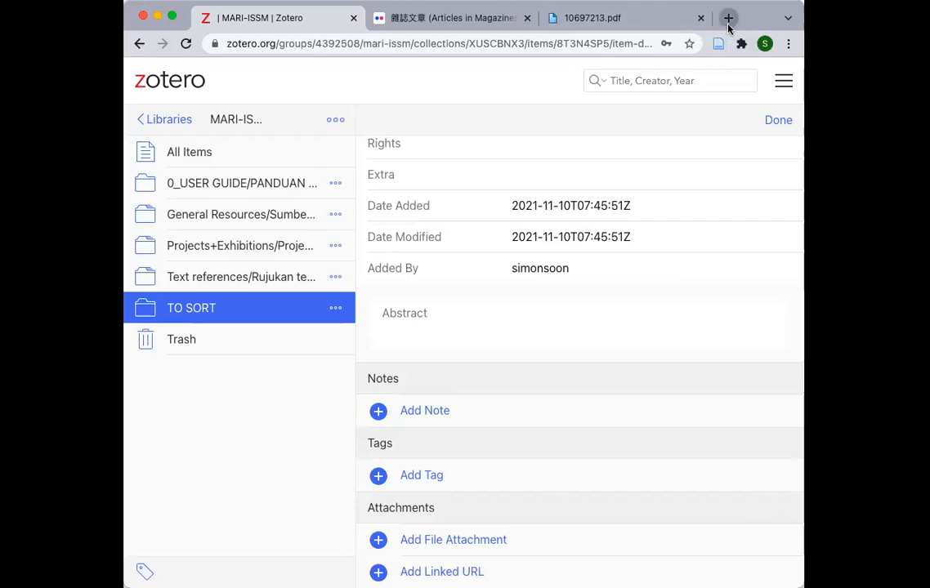
- Search Google in a new tab for 'chrome extension zotero'
click(734, 16)
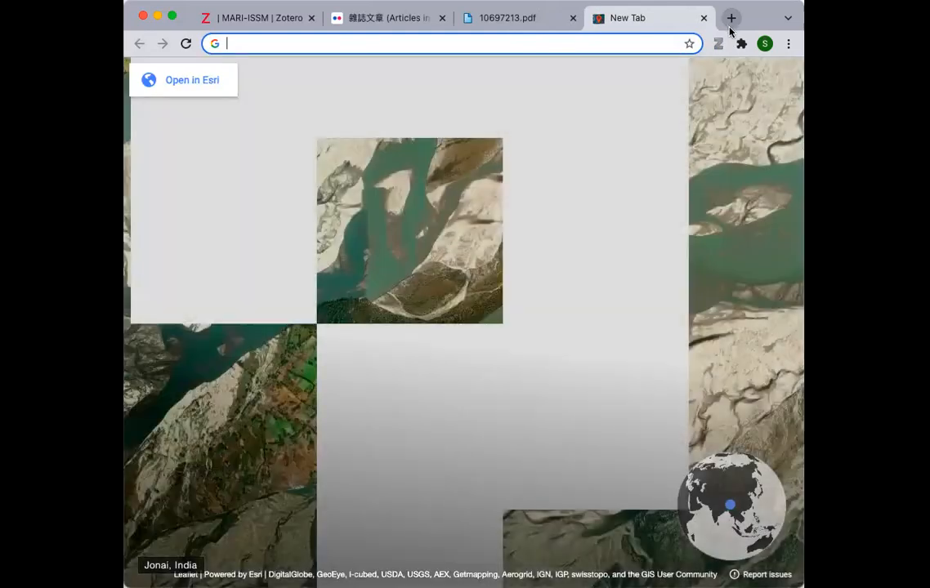
text(google.com)
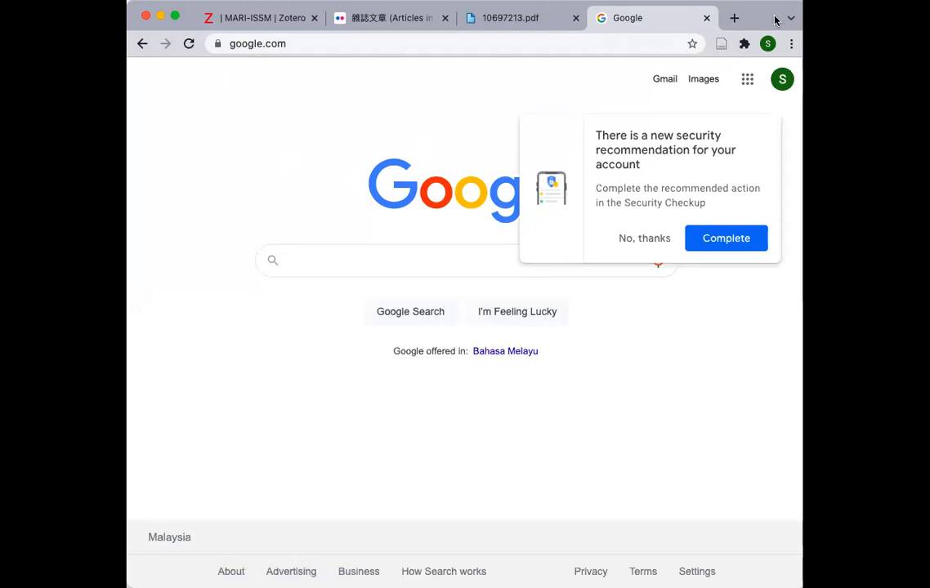
click(368, 260)
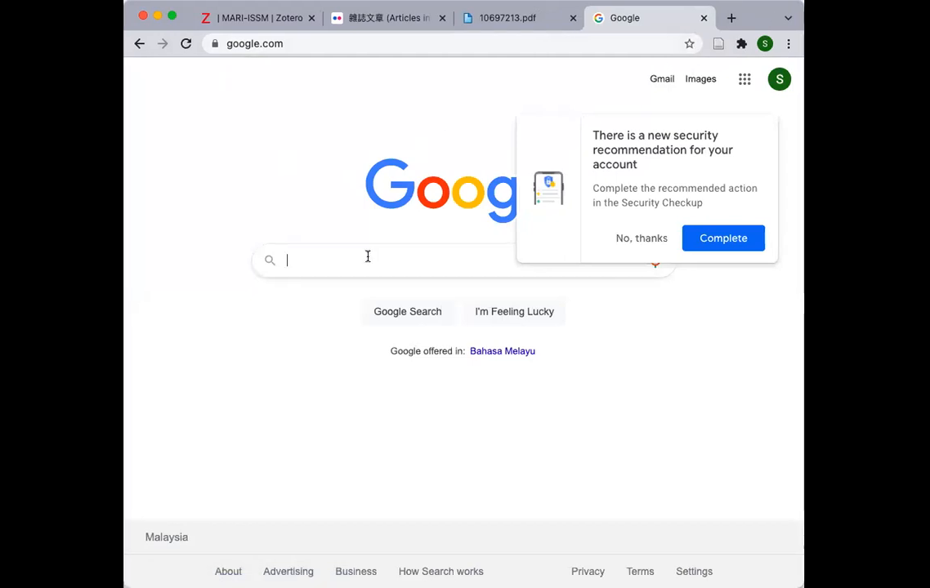
text(chrome)
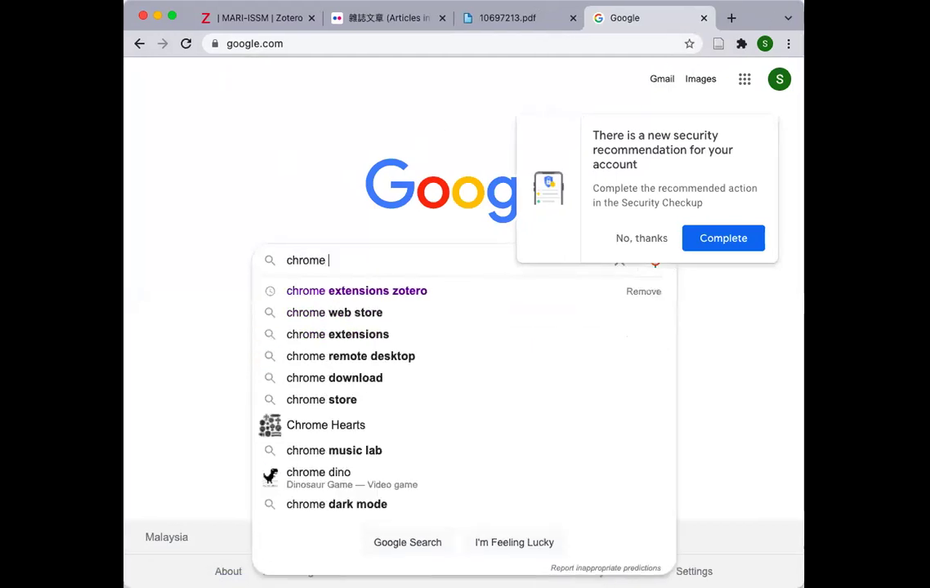
text(extension zotero)
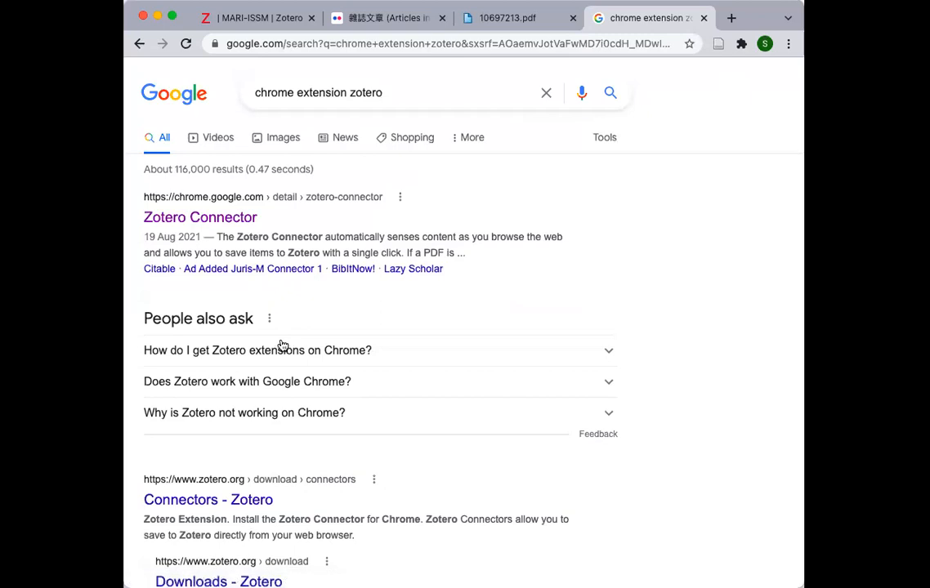
mouse_move(245, 247)
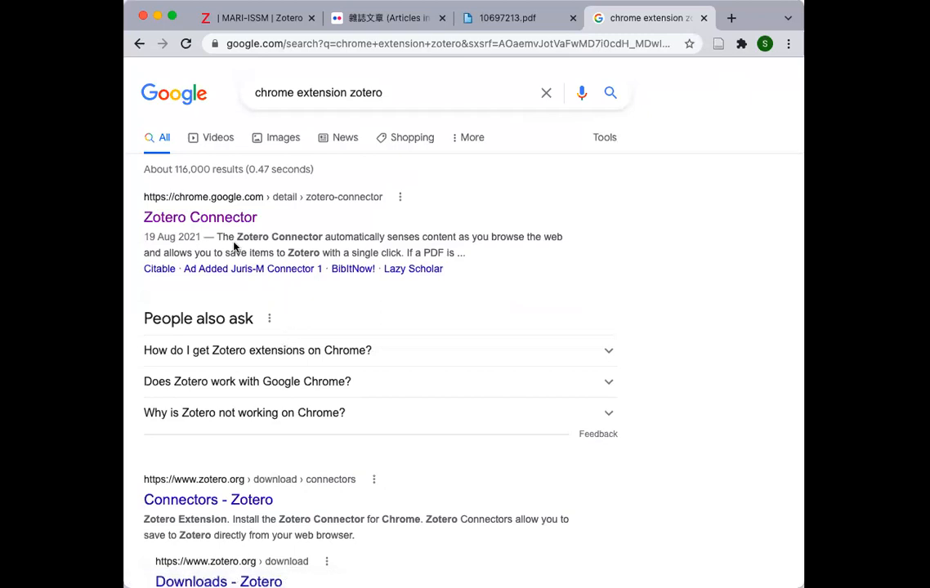
mouse_move(167, 229)
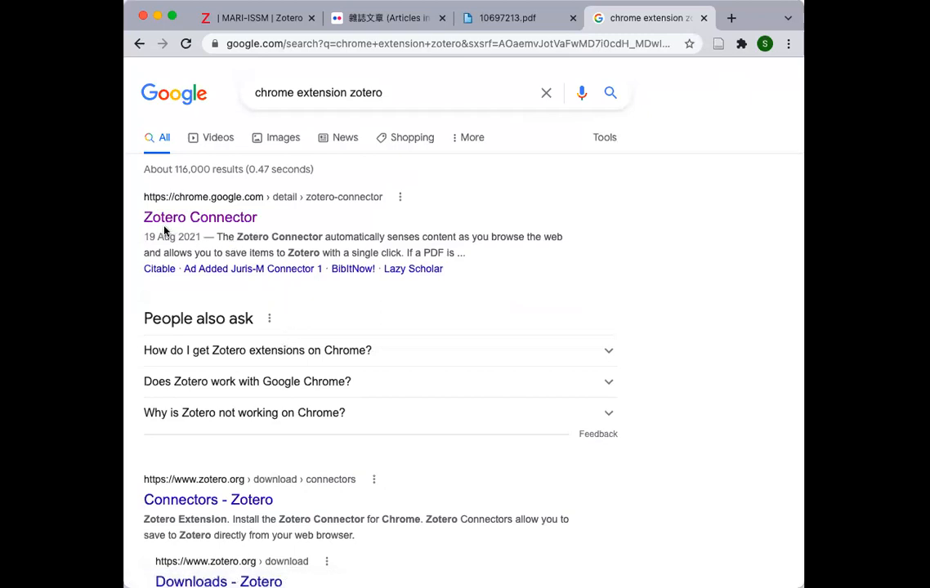
mouse_move(209, 232)
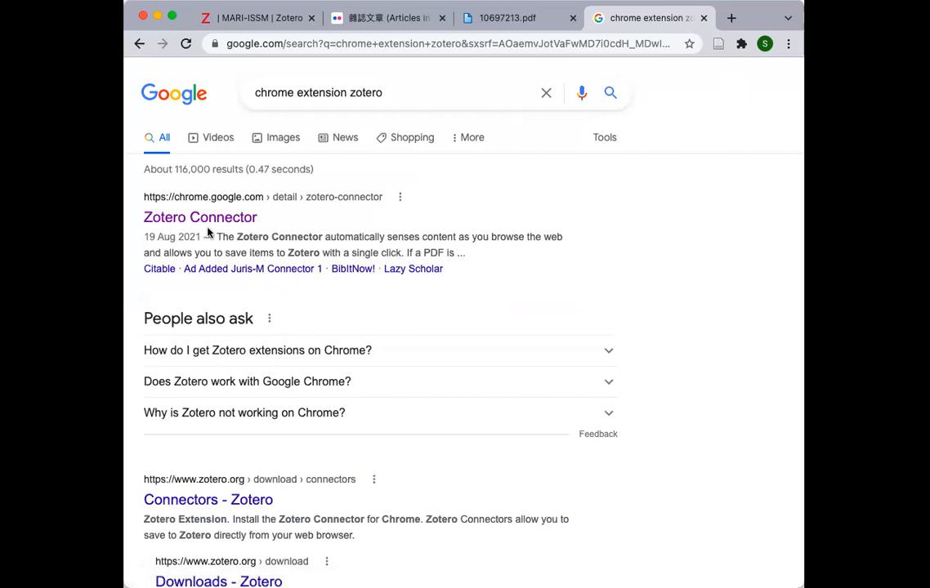
- Go to the Zotero Connector page on the Chrome Web Store
click(199, 216)
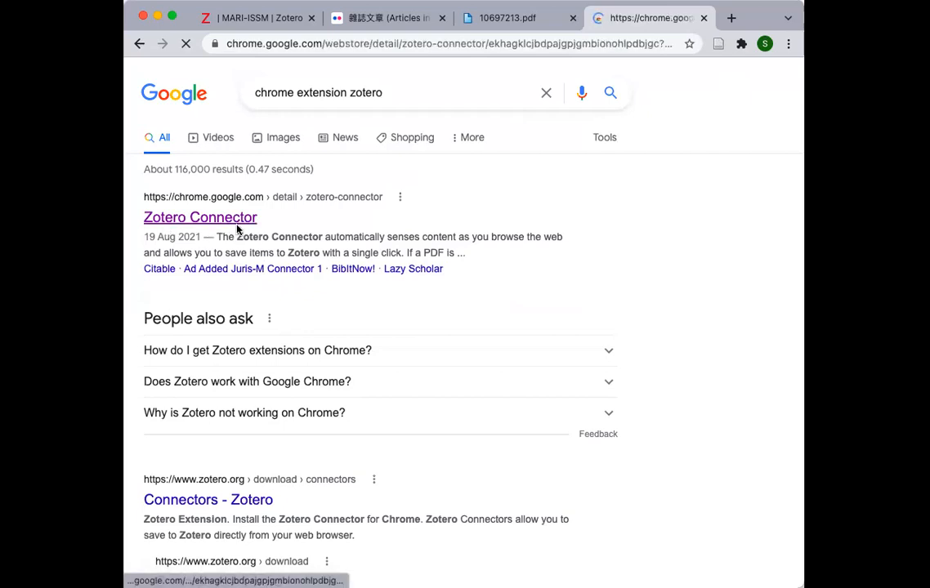
click(199, 216)
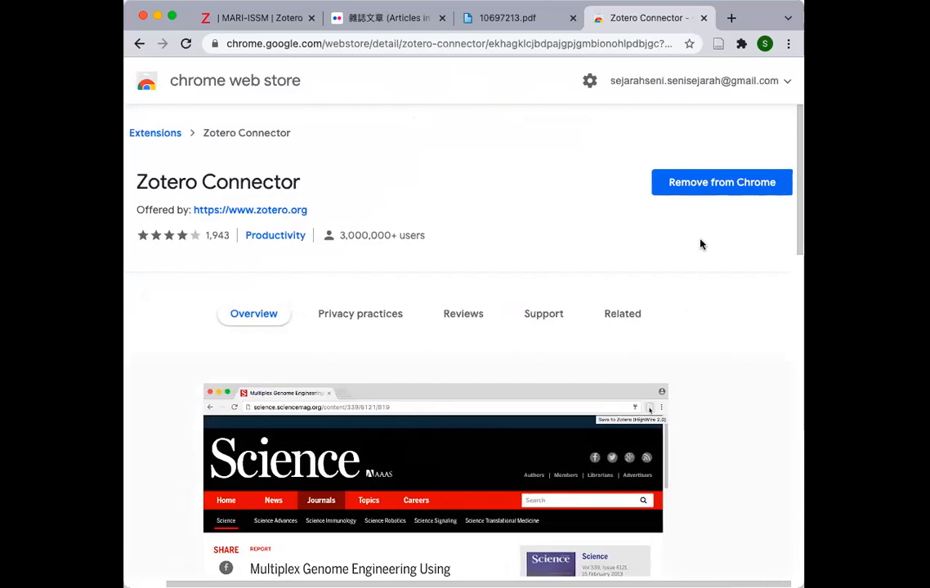
mouse_move(748, 160)
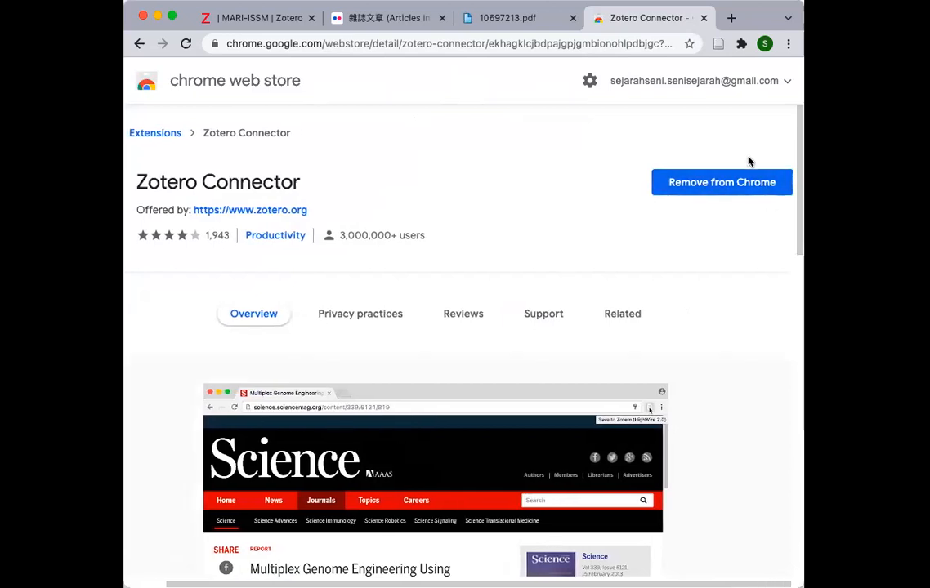
mouse_move(625, 228)
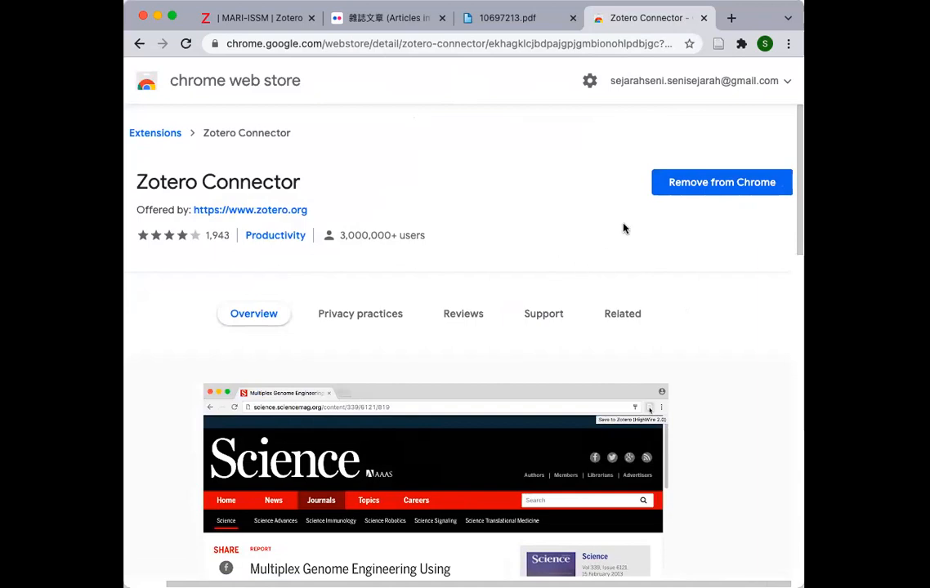
mouse_move(602, 248)
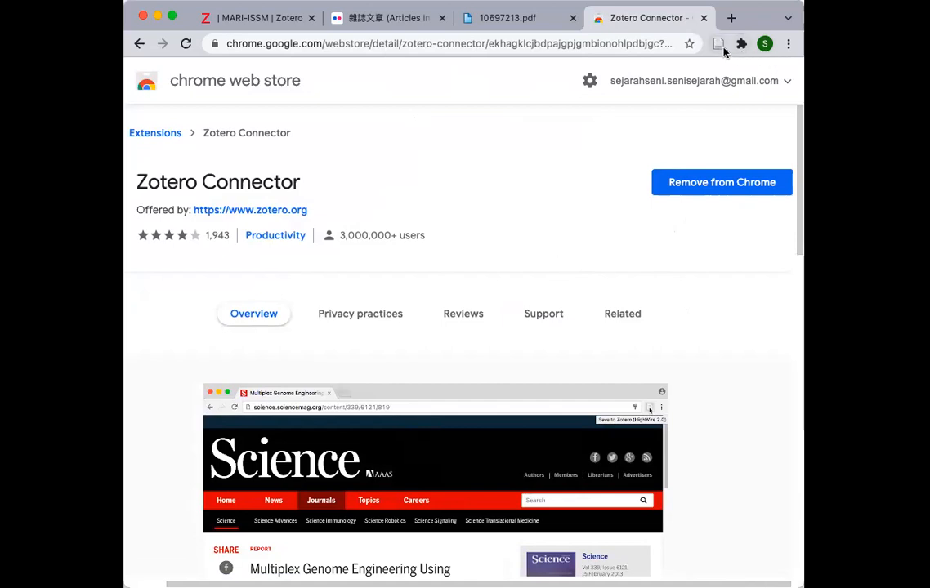
mouse_move(719, 46)
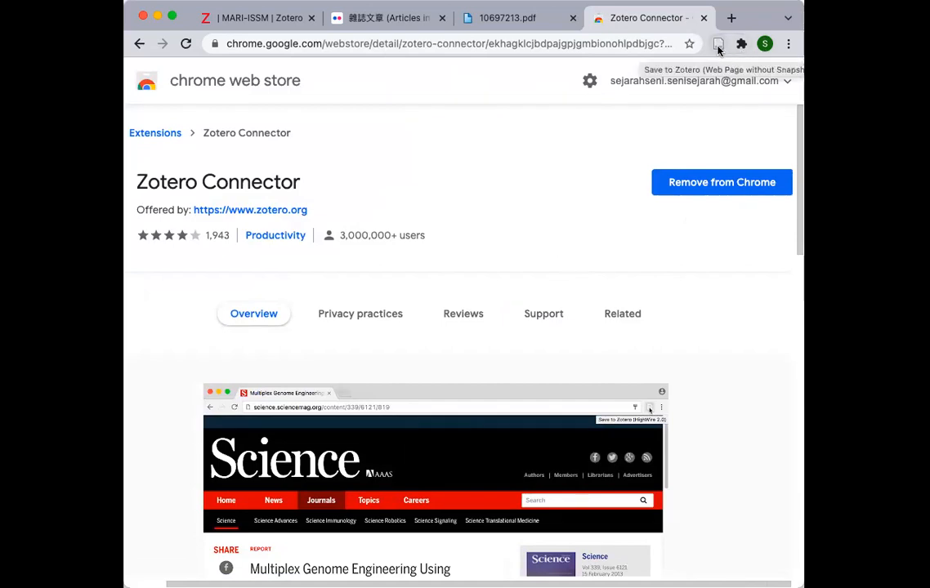
mouse_move(719, 43)
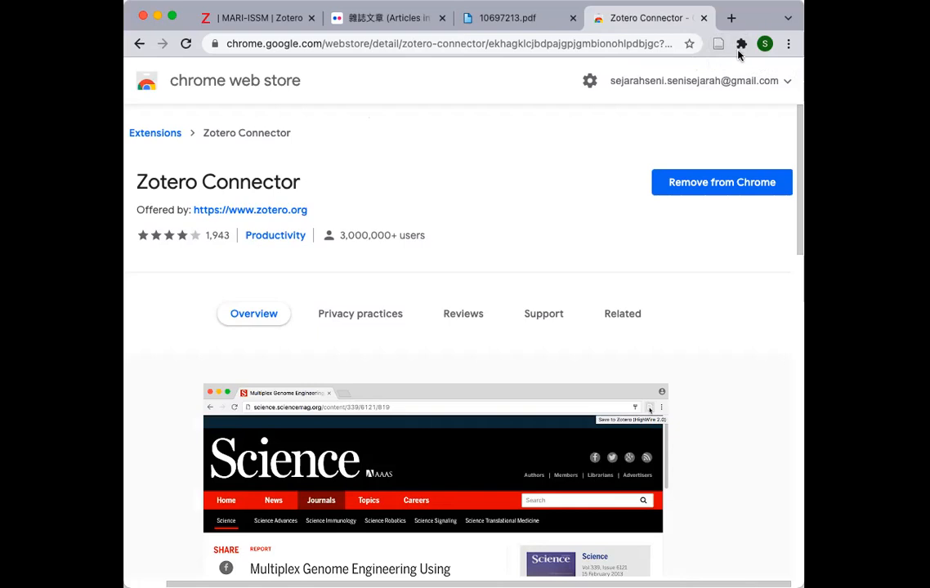
mouse_move(726, 50)
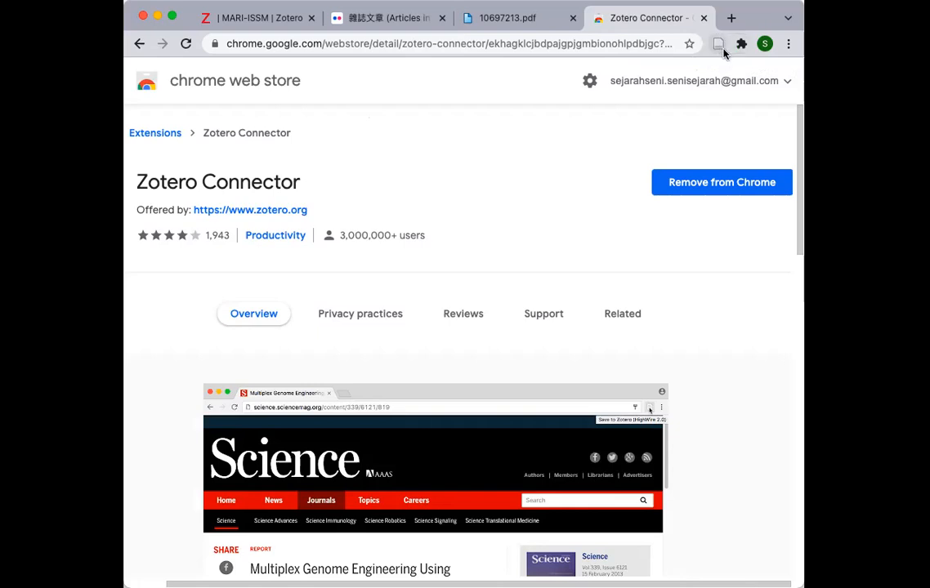
mouse_move(350, 82)
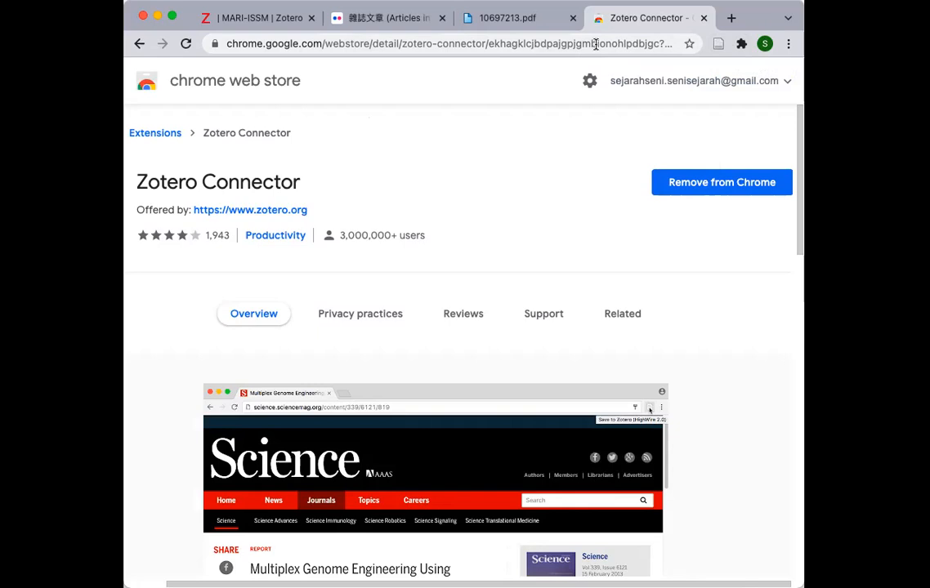
mouse_move(509, 310)
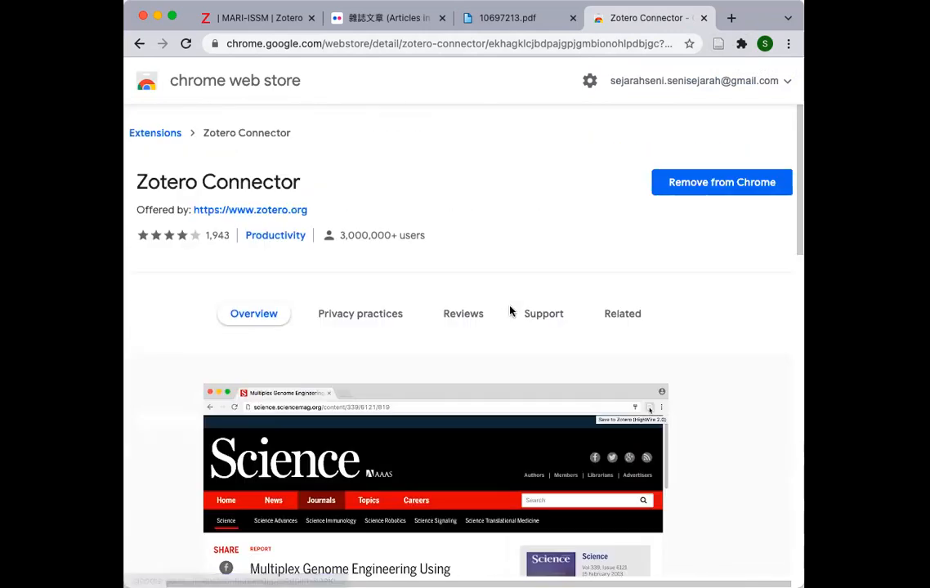
mouse_move(559, 247)
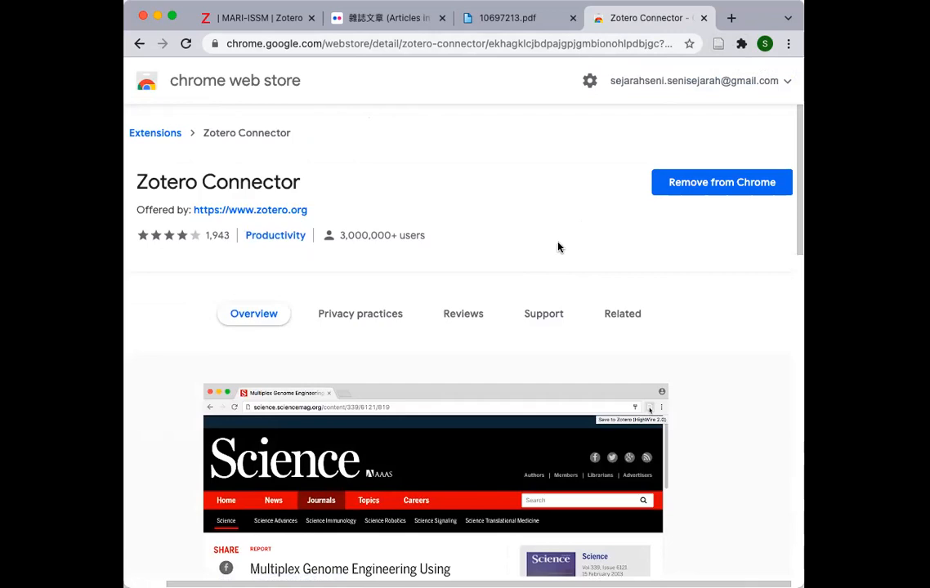
mouse_move(661, 93)
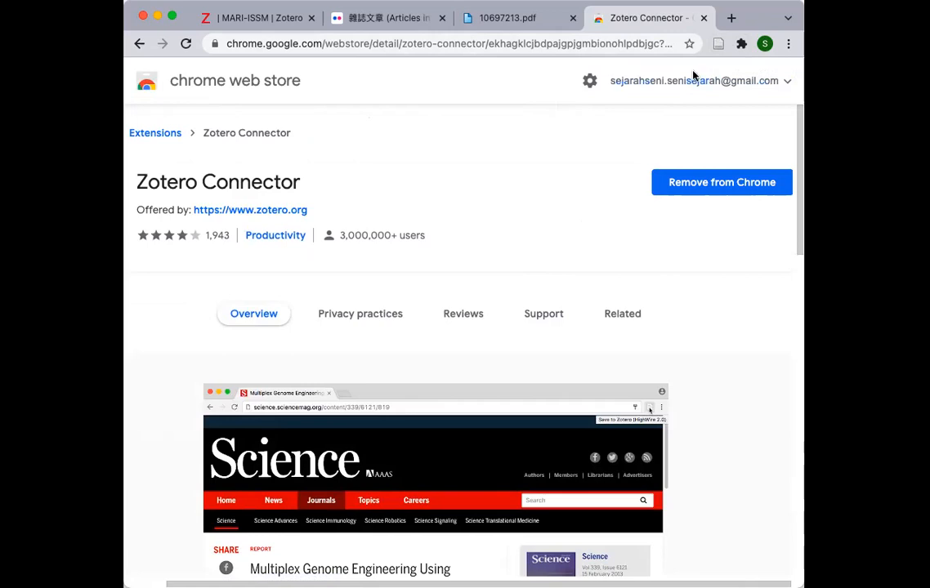
mouse_move(663, 45)
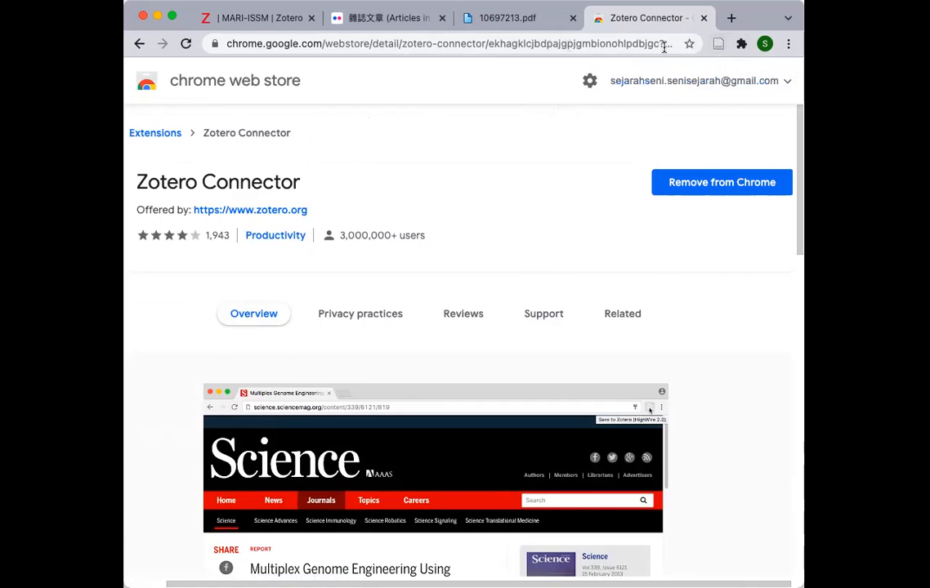
mouse_move(719, 49)
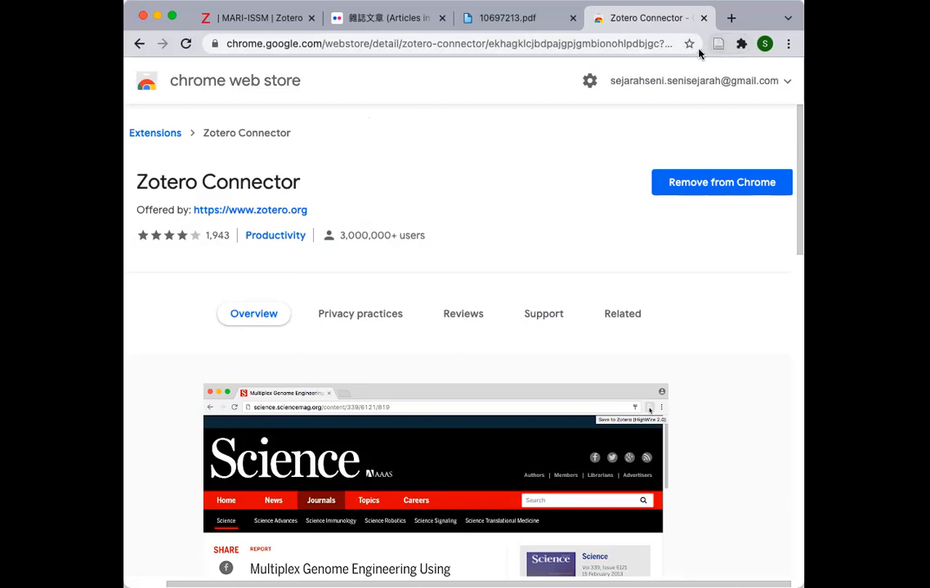
mouse_move(713, 44)
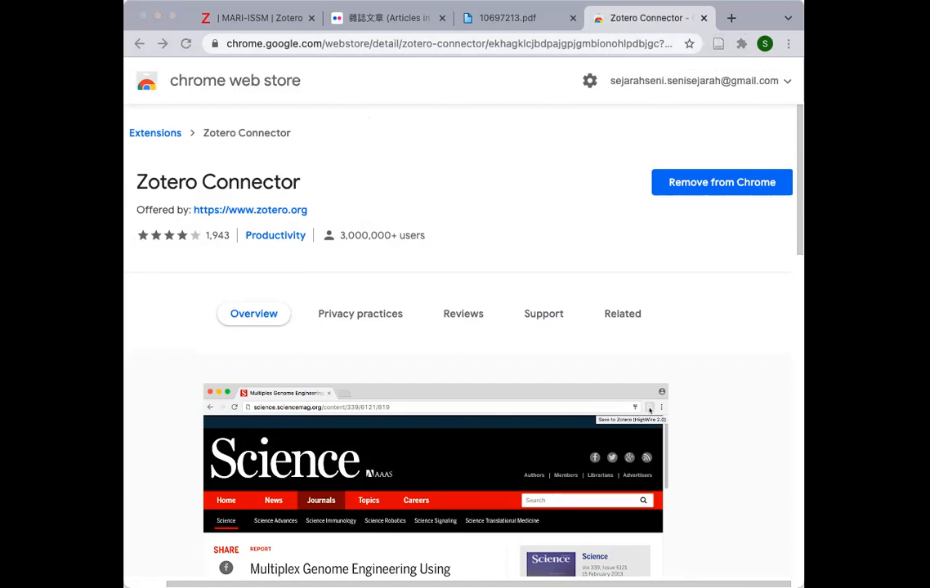
mouse_move(161, 330)
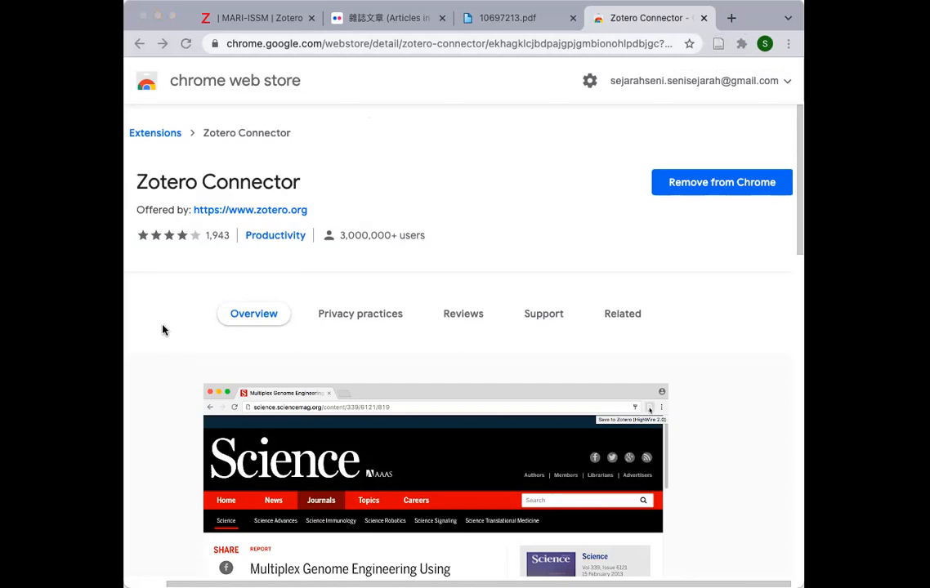
mouse_move(151, 356)
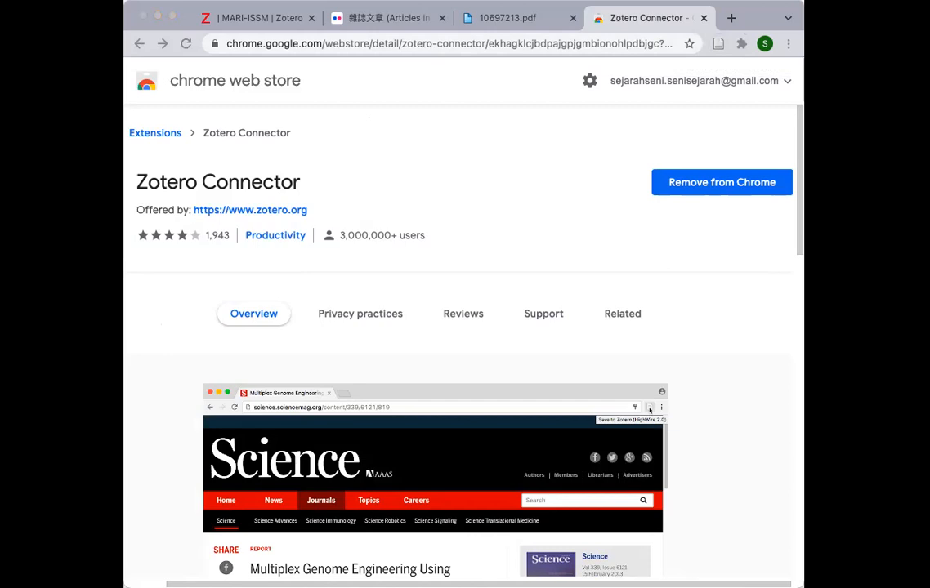
mouse_move(487, 29)
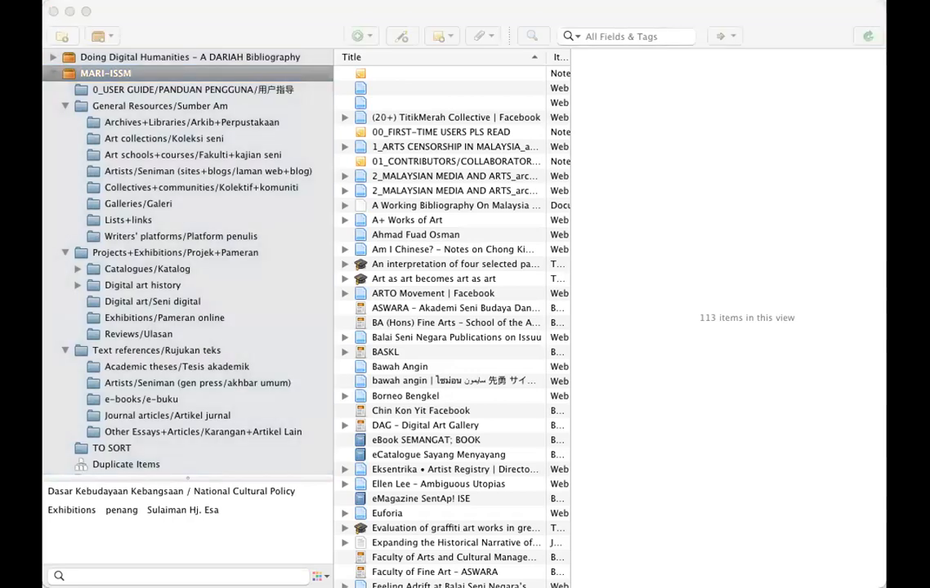
mouse_move(50, 342)
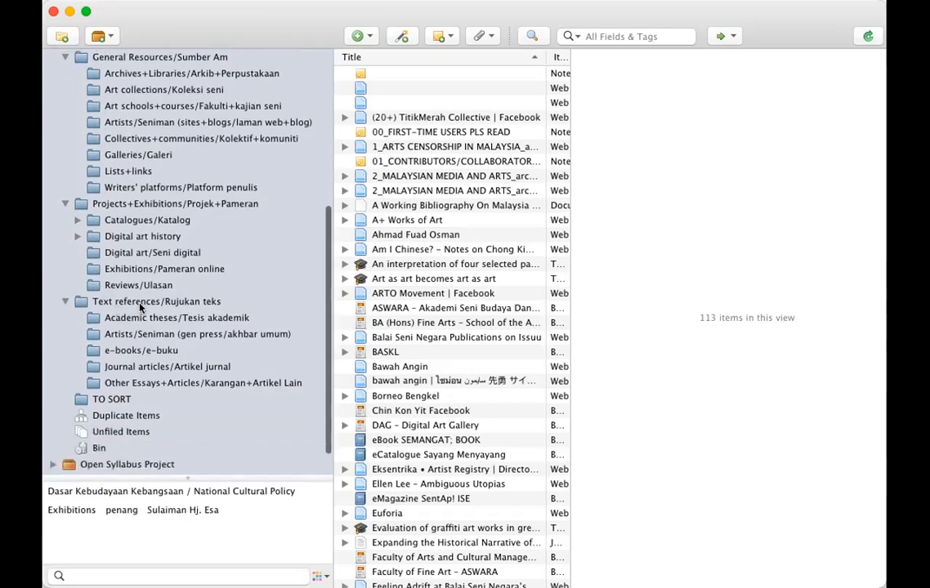
- Select the Other Essays+Articles subcollection under Text references/Rujukan teks
click(157, 300)
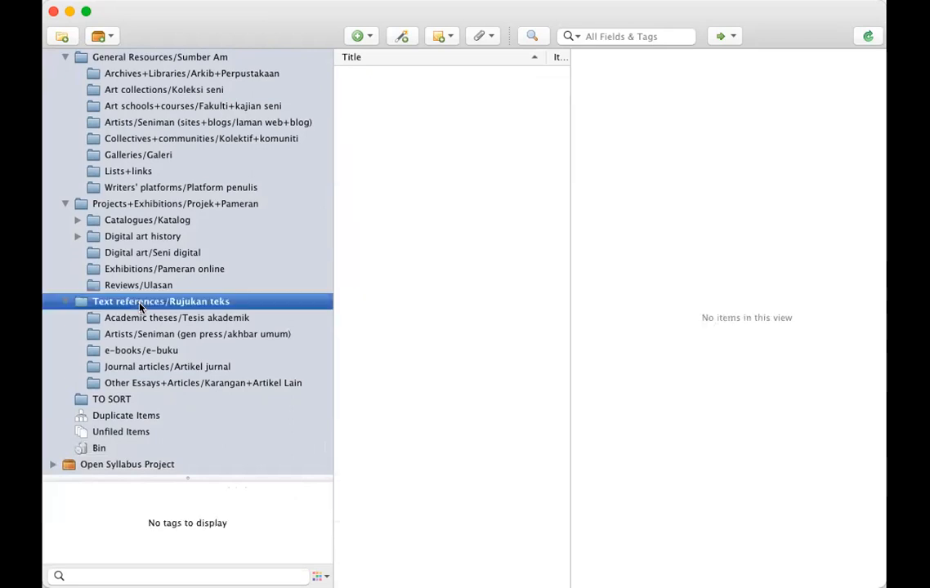
mouse_move(128, 349)
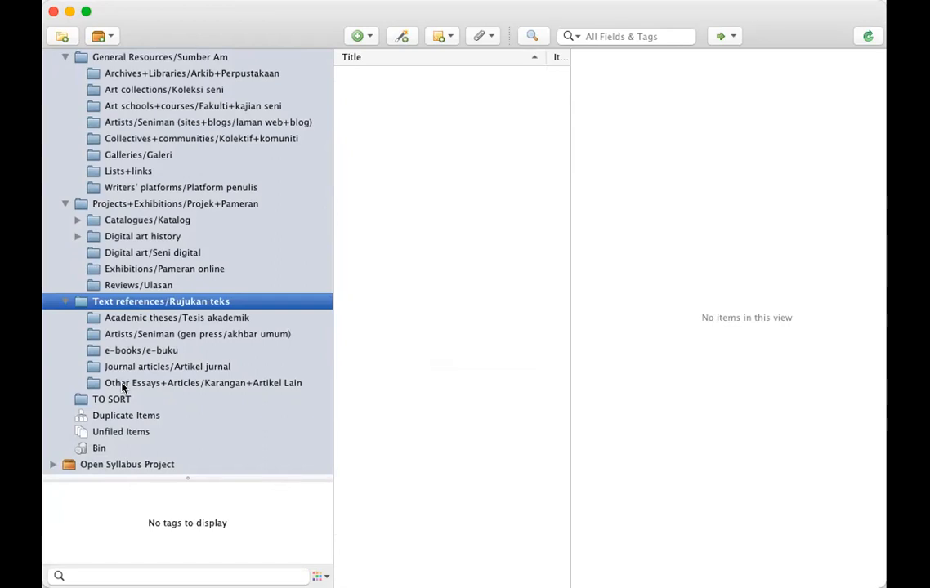
mouse_move(186, 392)
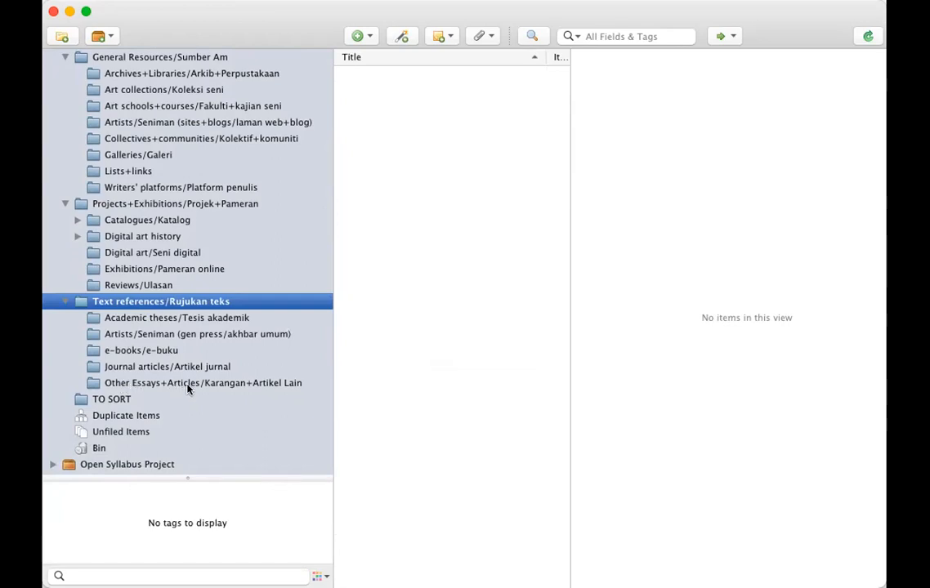
click(202, 382)
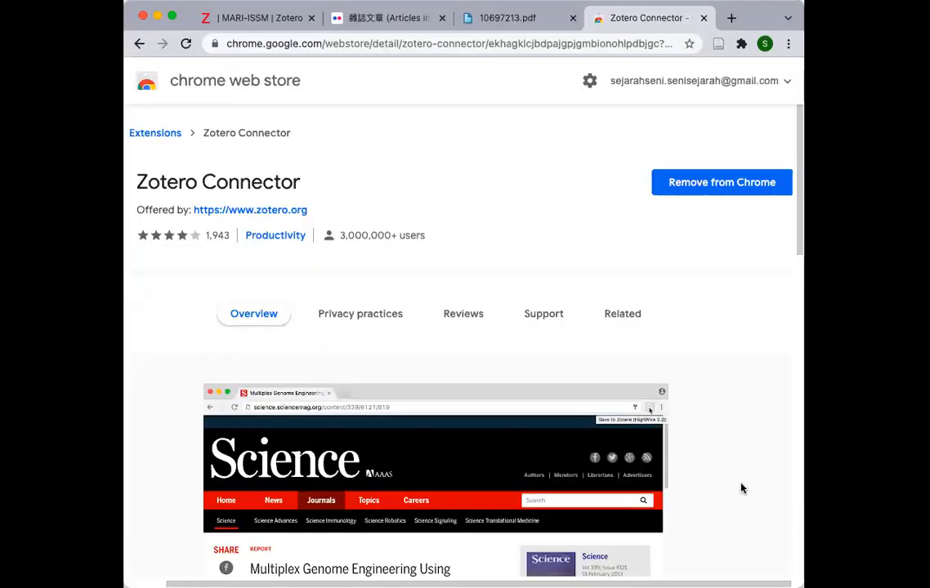
mouse_move(178, 403)
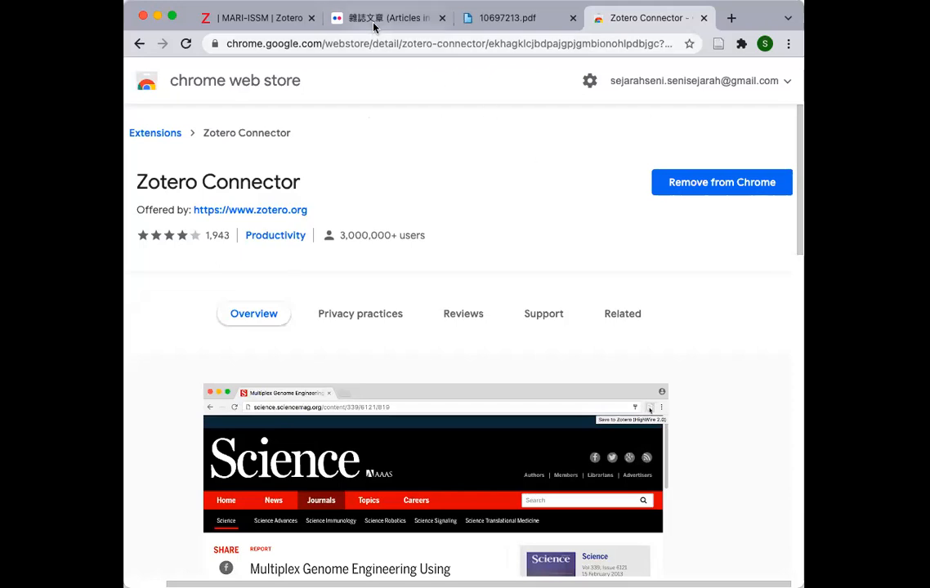
- Switch Chrome to the Flickr album 'Articles in Magazines by Lok Tok'
click(392, 18)
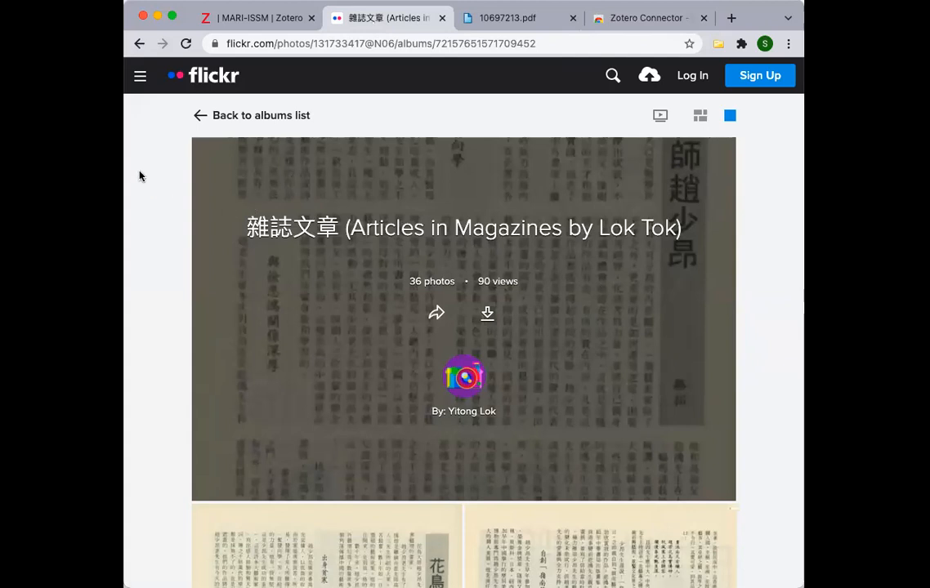
mouse_move(147, 306)
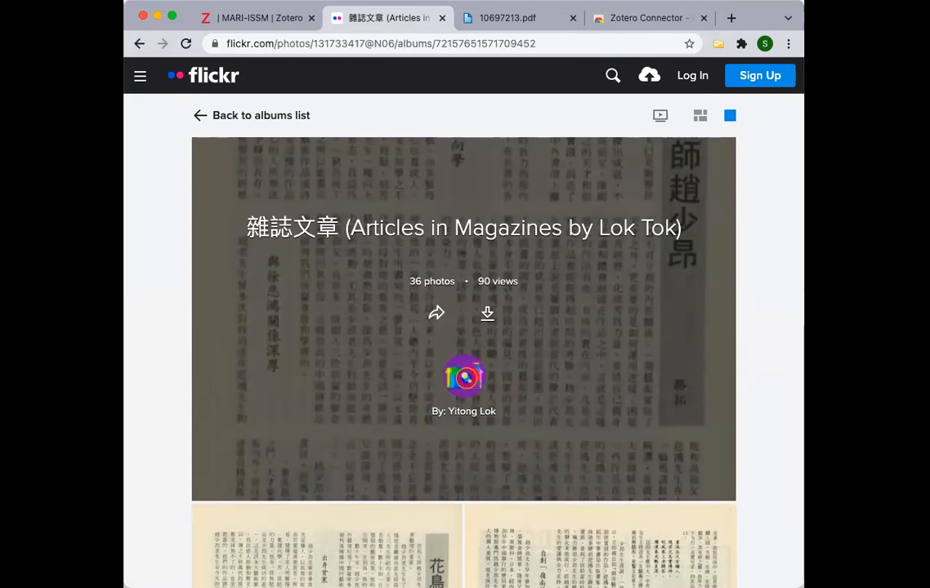
mouse_move(505, 222)
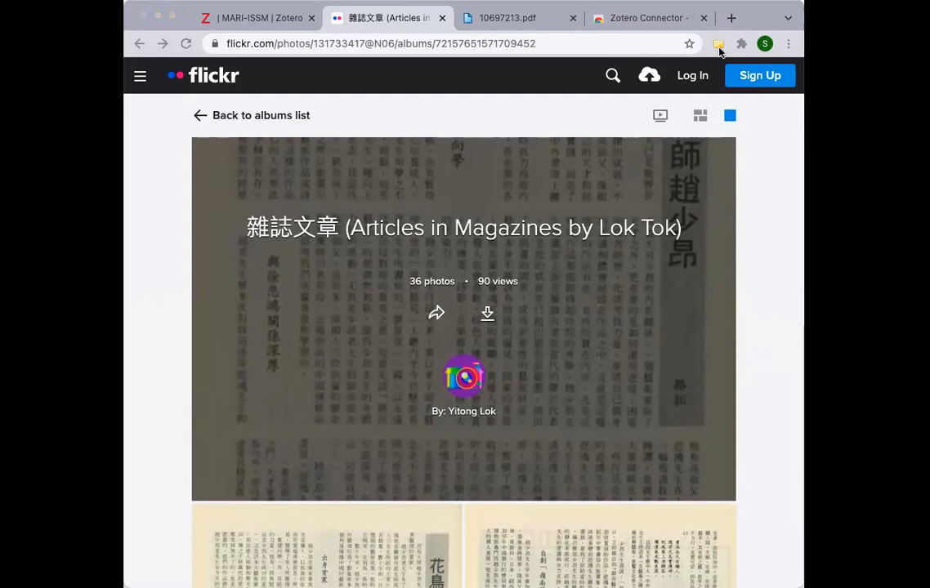
mouse_move(725, 45)
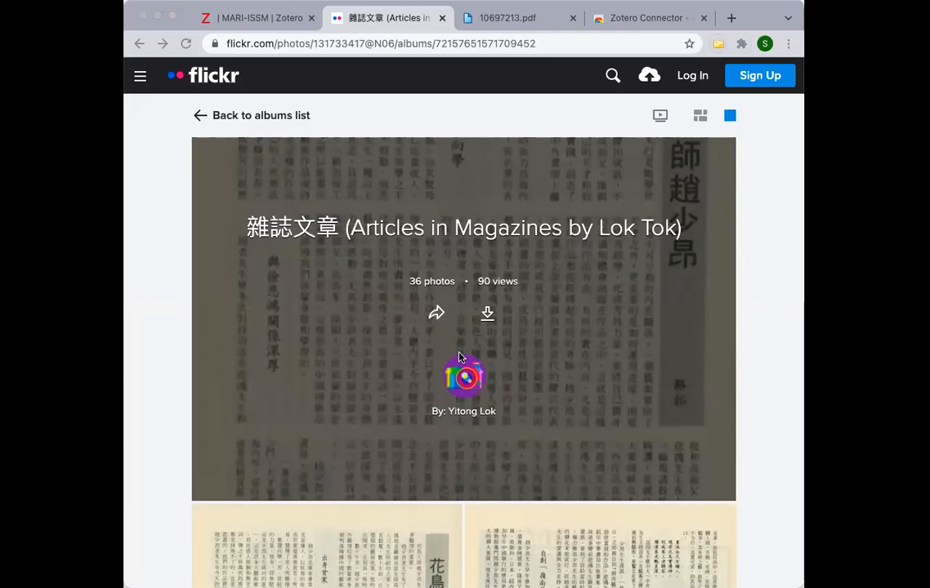
mouse_move(474, 310)
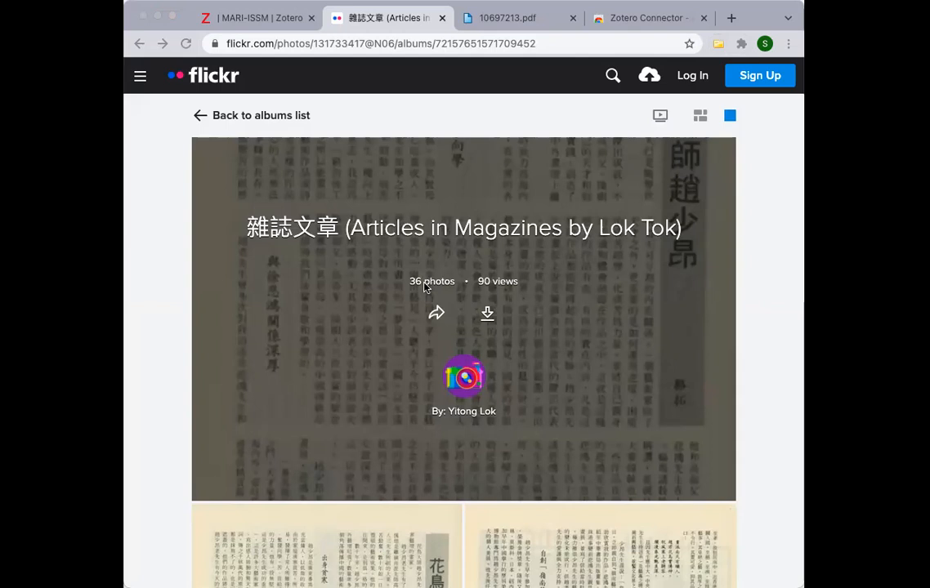
mouse_move(419, 344)
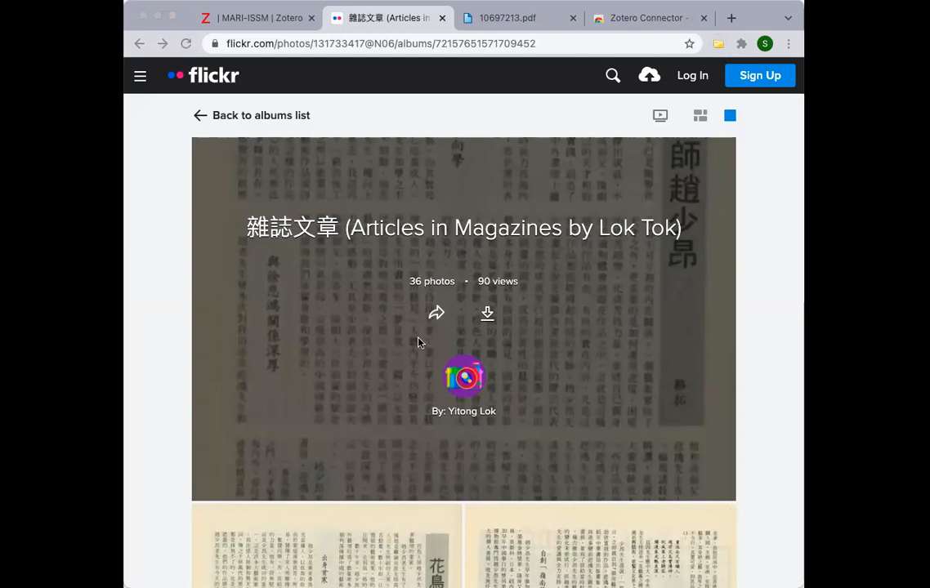
mouse_move(389, 317)
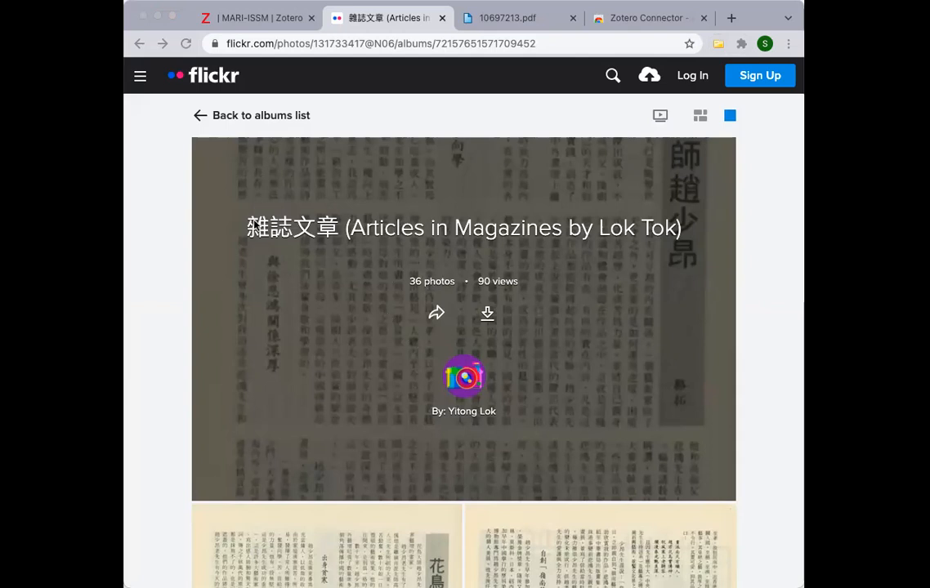
mouse_move(346, 317)
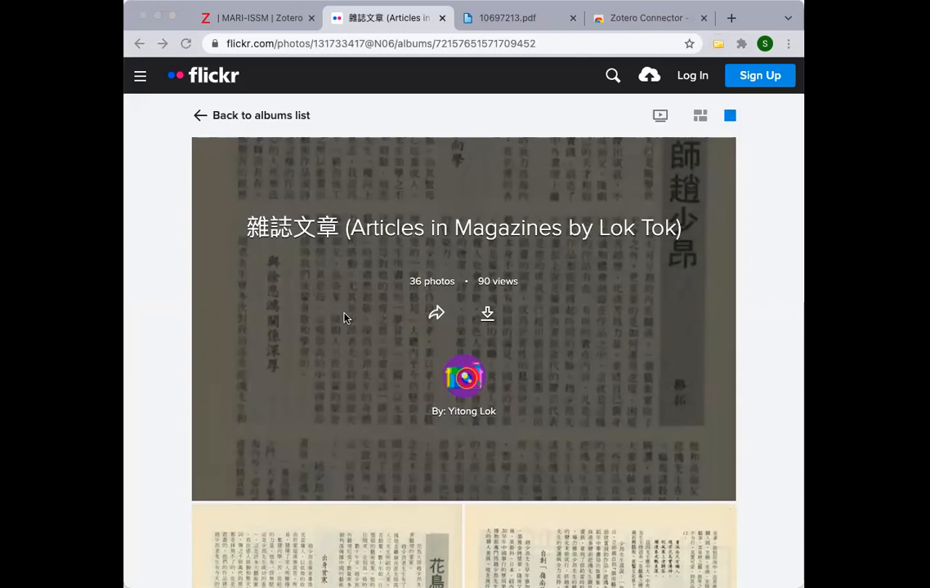
mouse_move(346, 252)
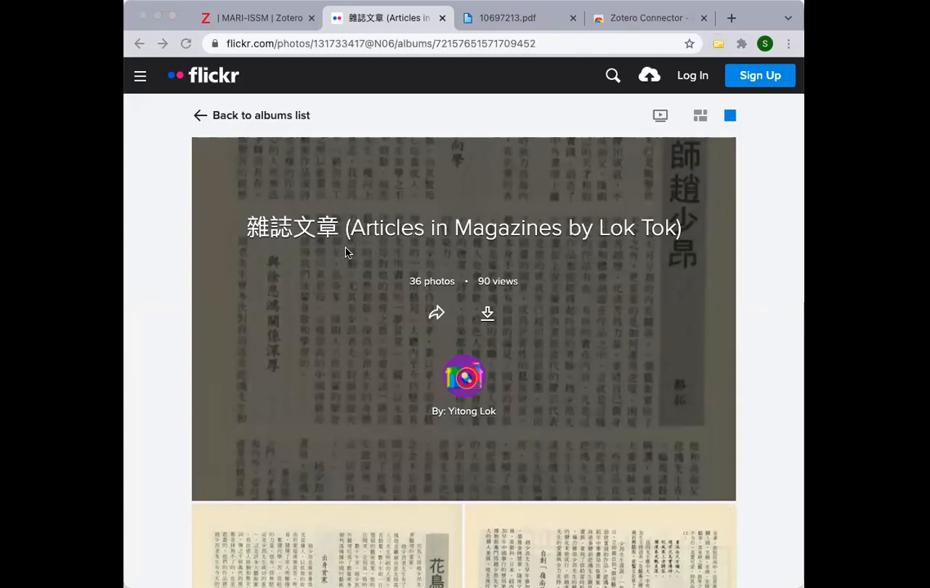
mouse_move(667, 403)
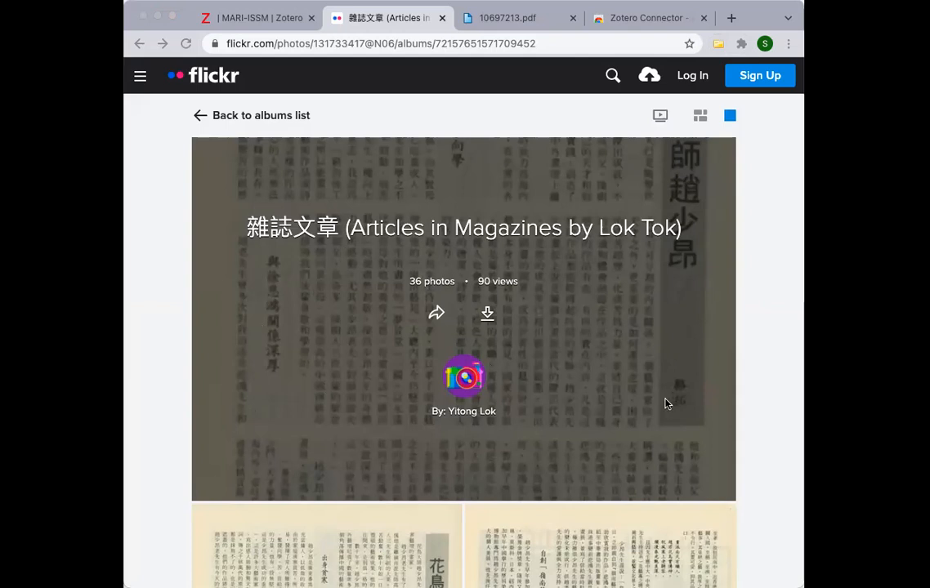
mouse_move(707, 433)
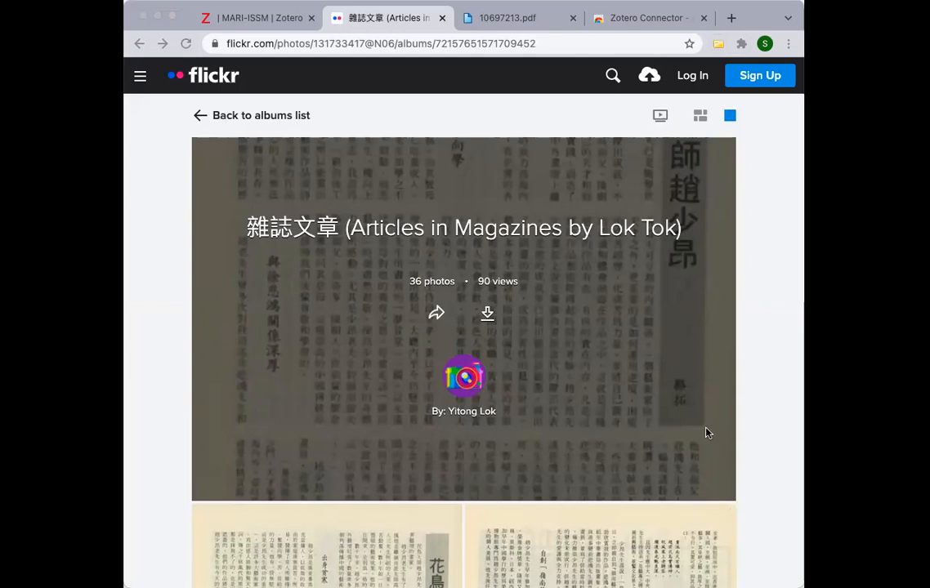
mouse_move(670, 405)
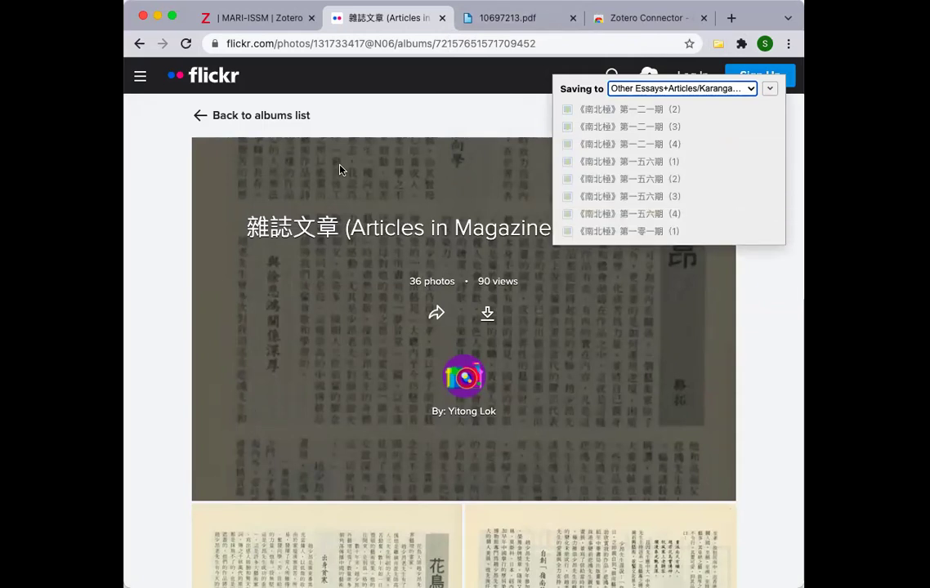
- Watch the Connector save list fill with the album's magazine entries, then bring up the 10697213.pdf tab
scroll(down, 3)
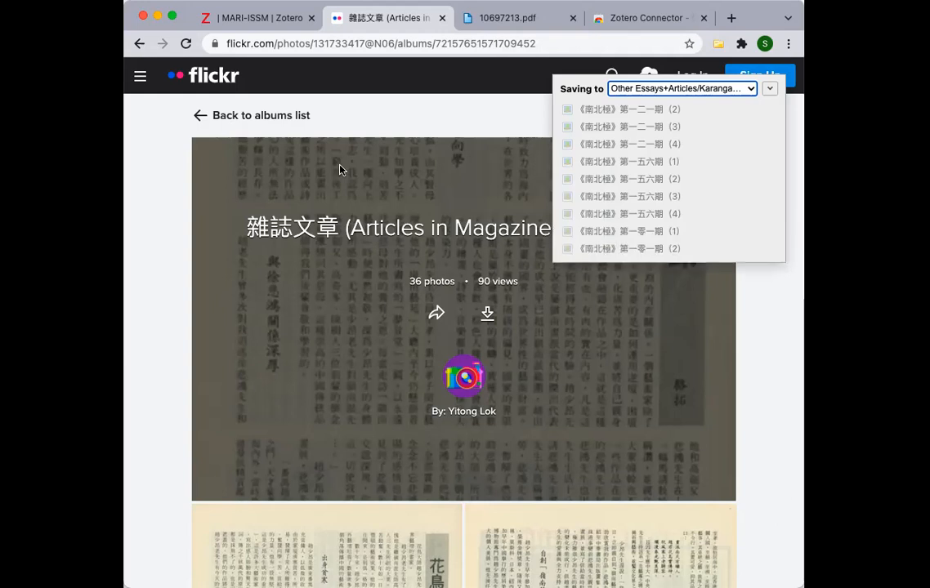
scroll(down, 3)
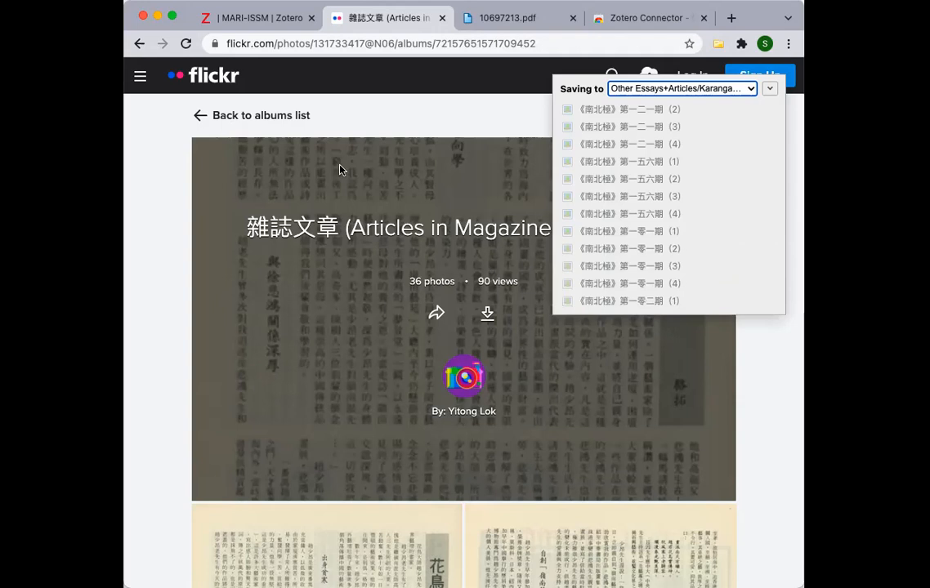
scroll(down, 3)
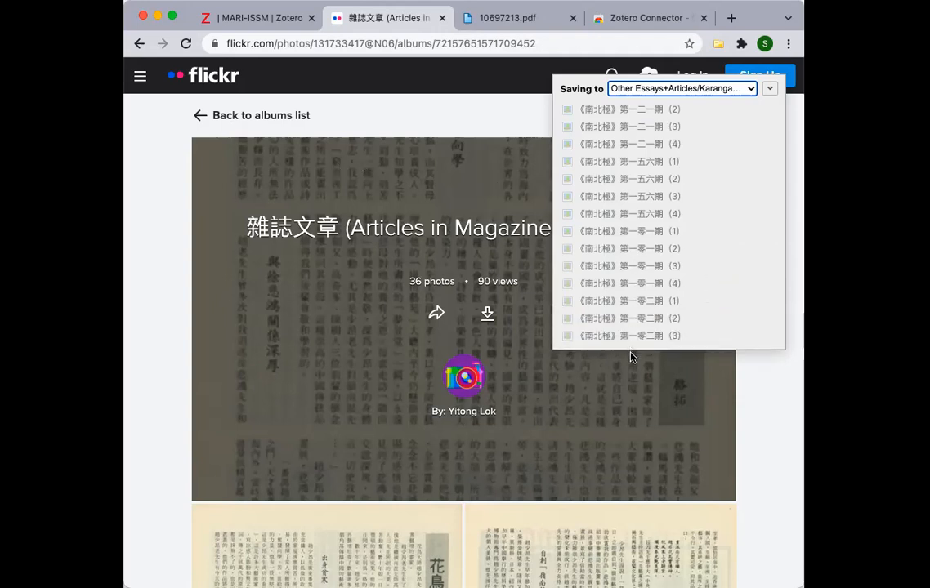
scroll(down, 3)
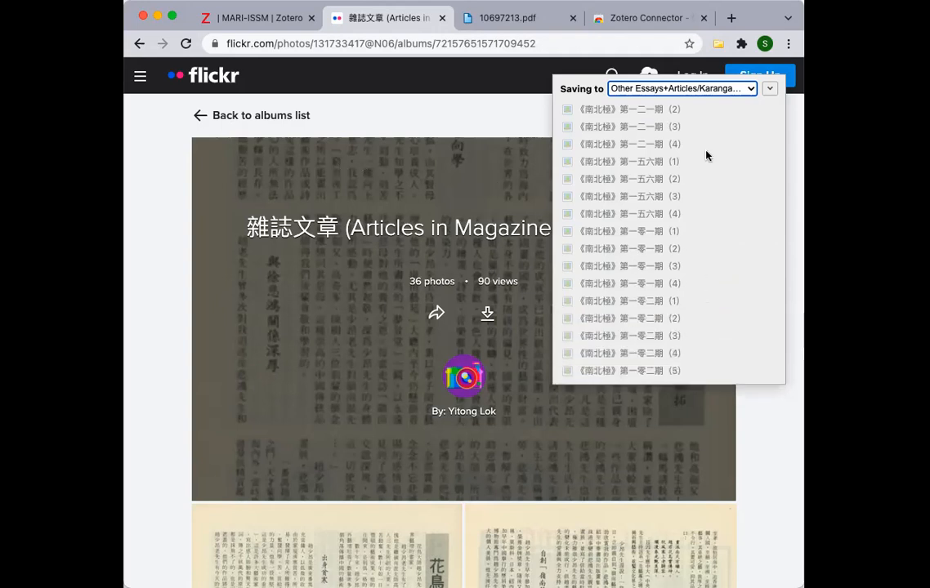
scroll(down, 3)
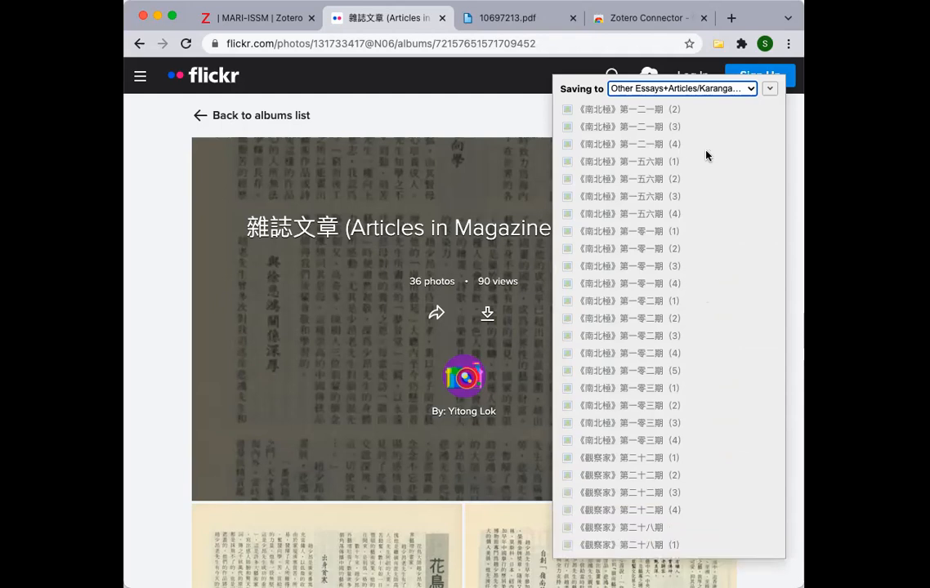
scroll(down, 3)
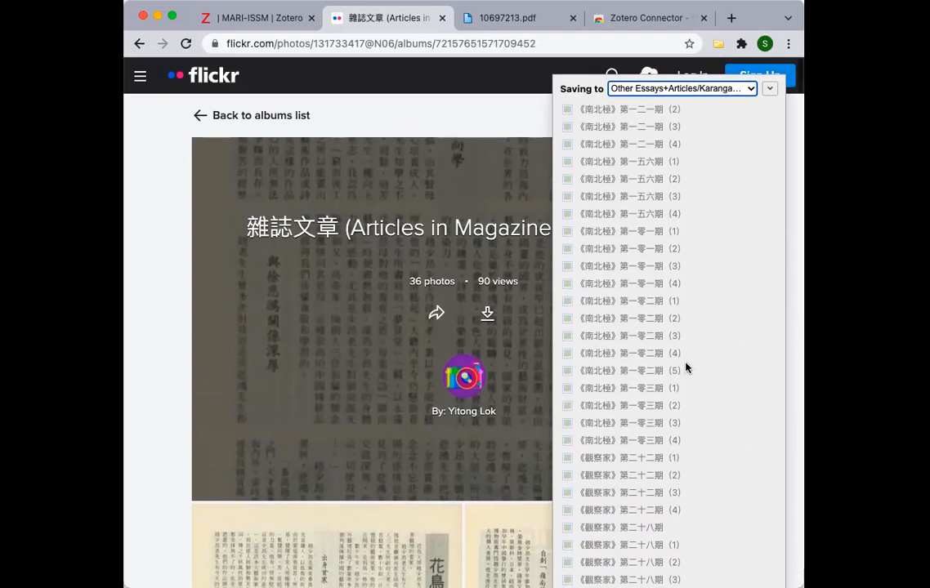
scroll(down, 3)
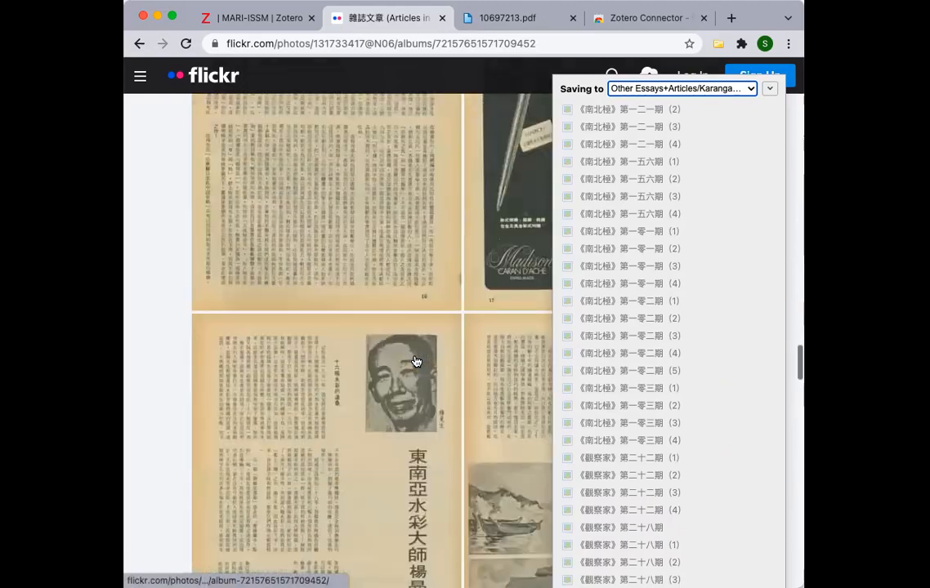
scroll(down, 3)
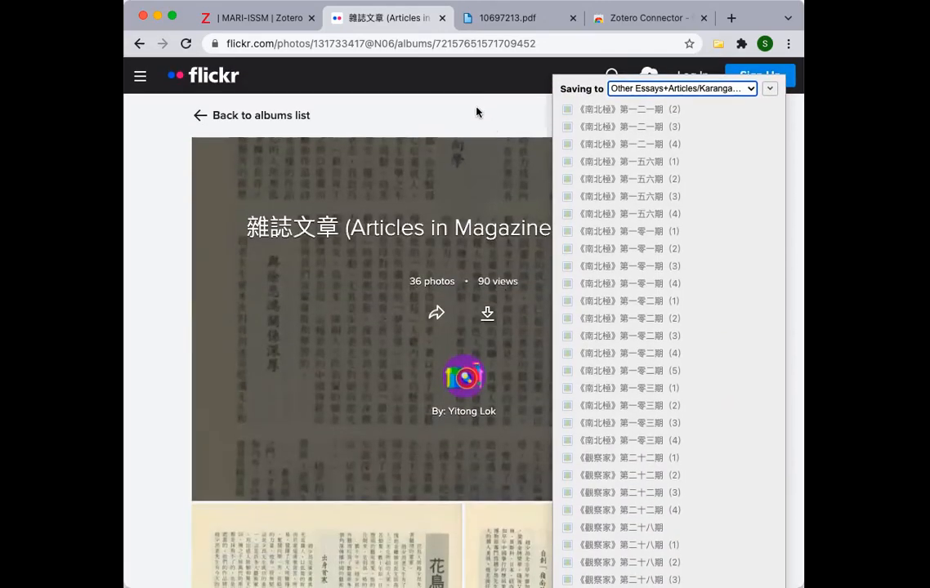
click(516, 18)
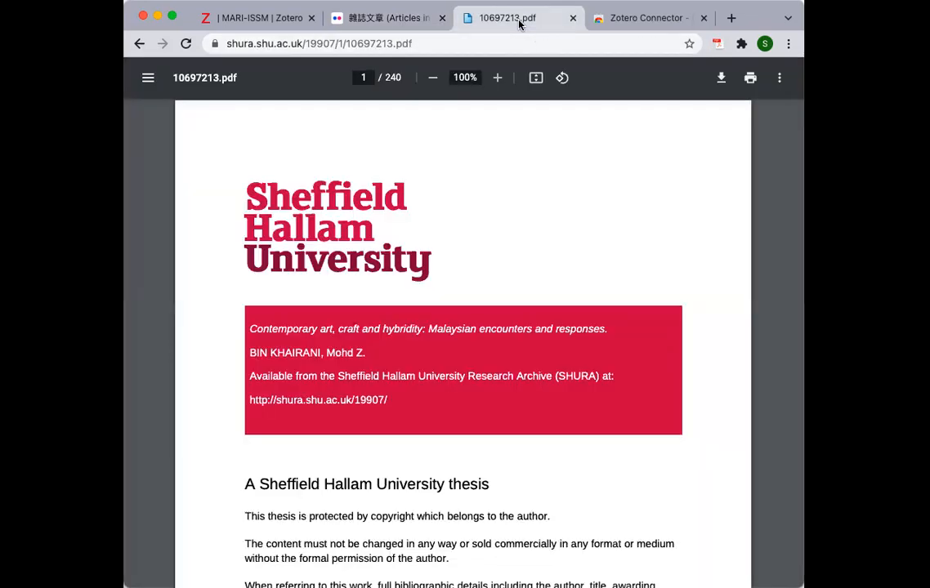
mouse_move(407, 477)
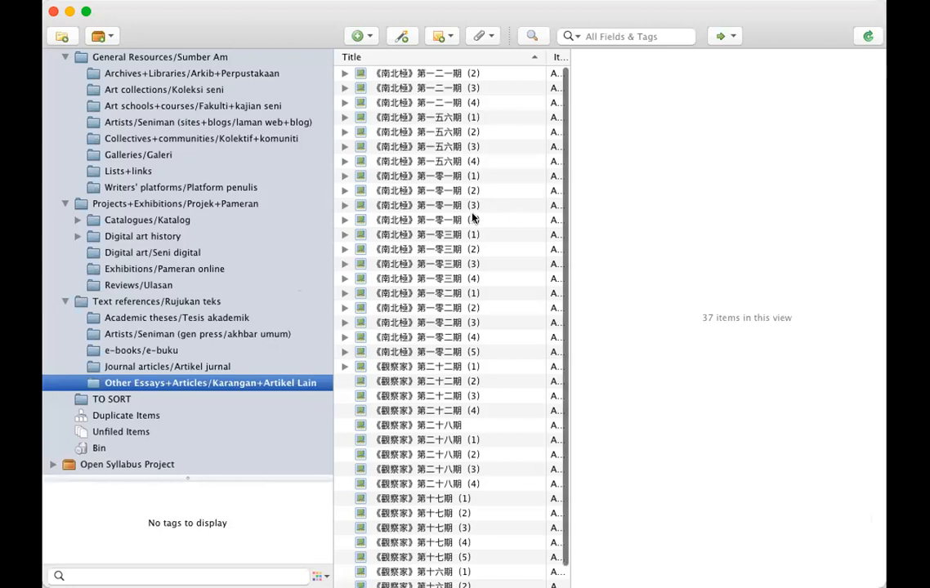
- Review the saved Flickr items and select the Academic theses/Tesis akademik collection
scroll(down, 3)
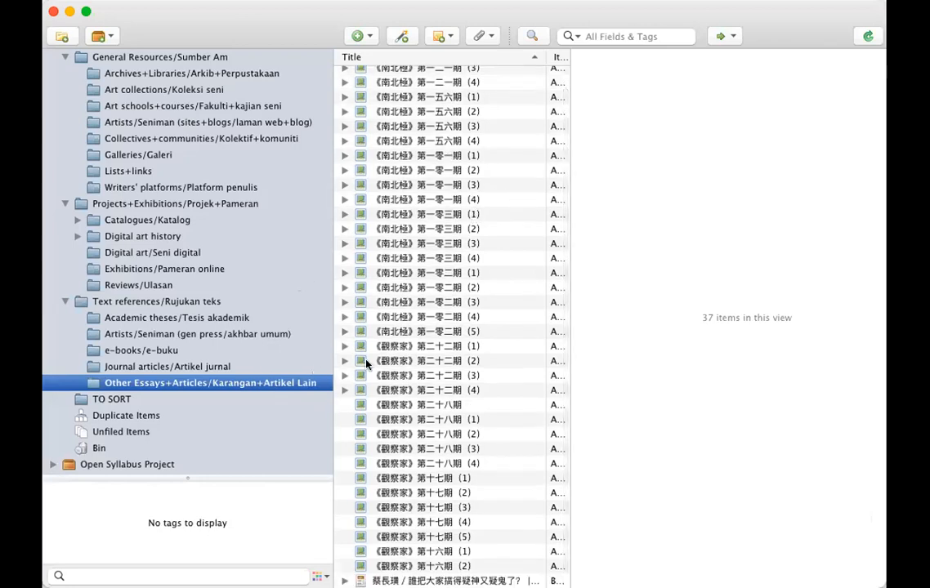
scroll(down, 3)
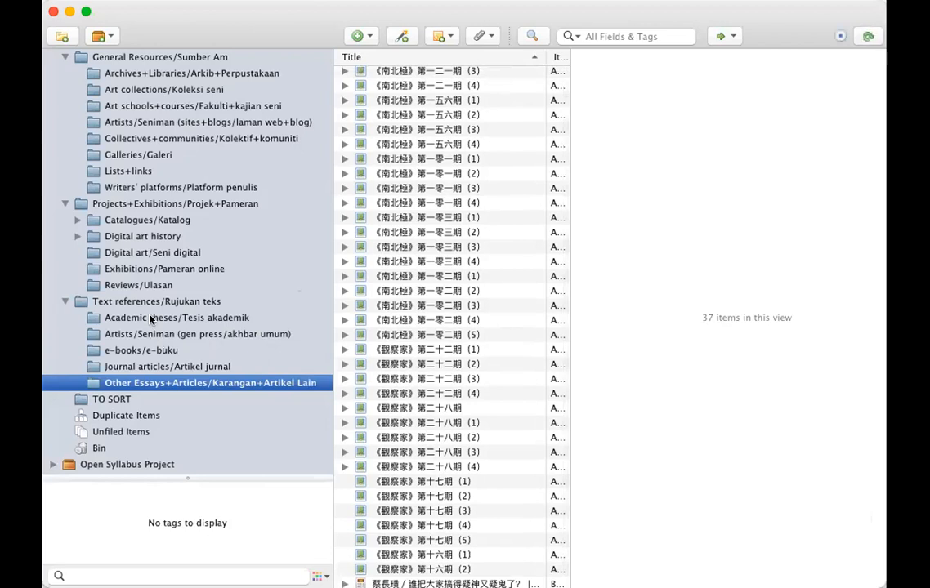
click(177, 317)
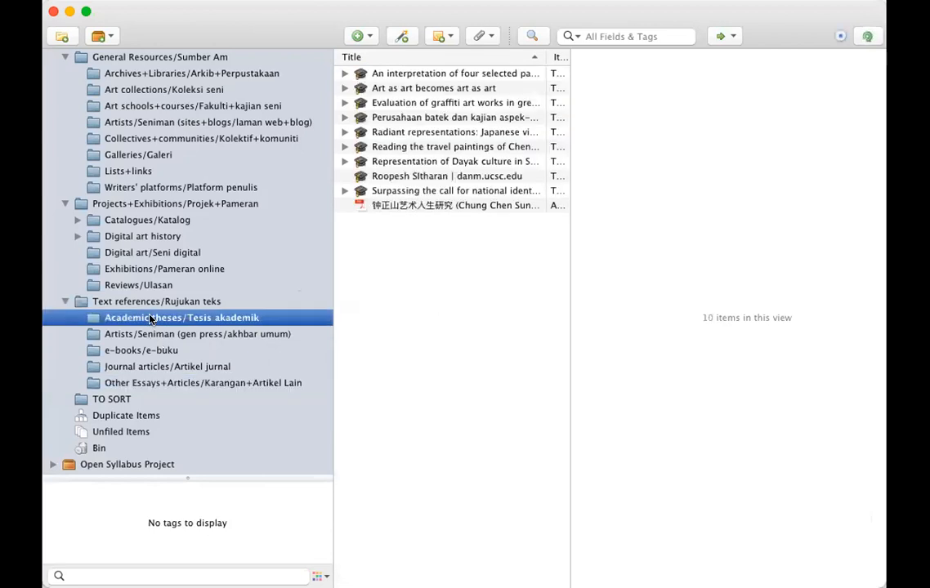
mouse_move(139, 360)
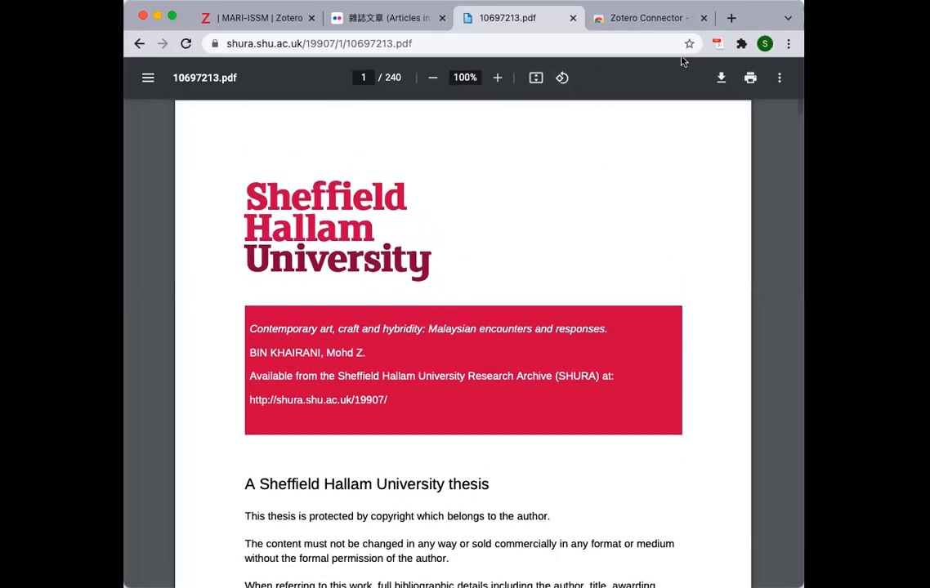
mouse_move(712, 42)
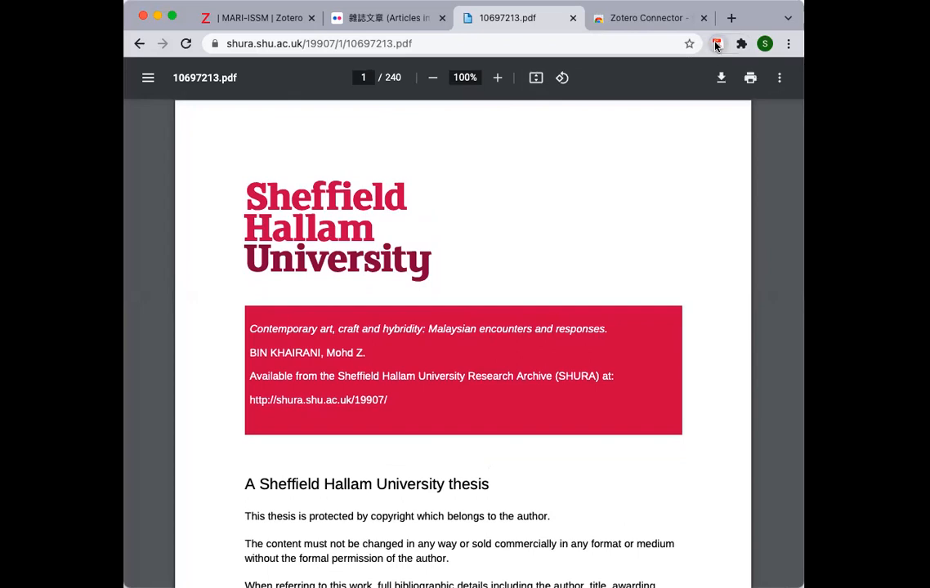
- Save the thesis PDF to Zotero via the Connector toolbar button
click(714, 44)
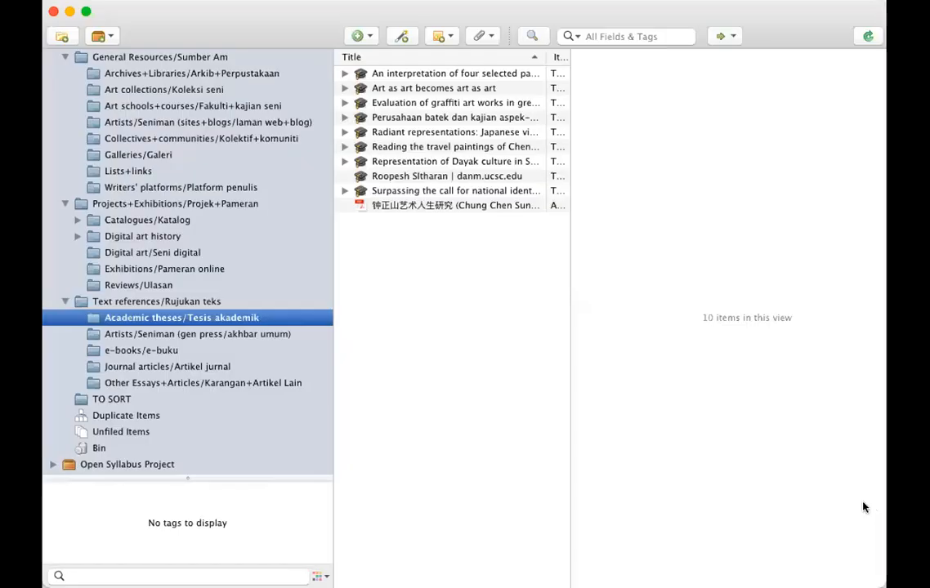
mouse_move(482, 258)
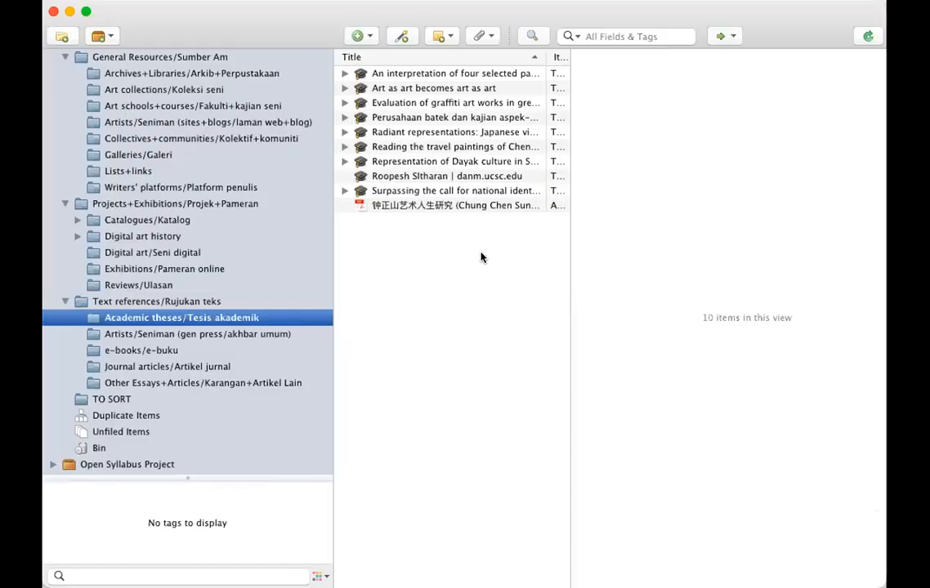
mouse_move(513, 219)
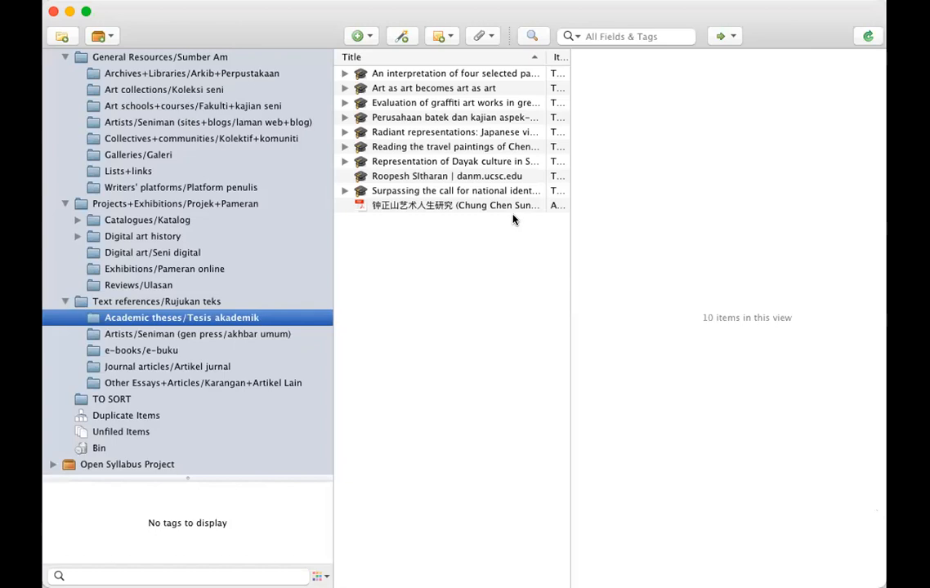
- Inspect existing thesis entries including 'Radiant representations', then select the new 10697213.pdf attachment
click(454, 190)
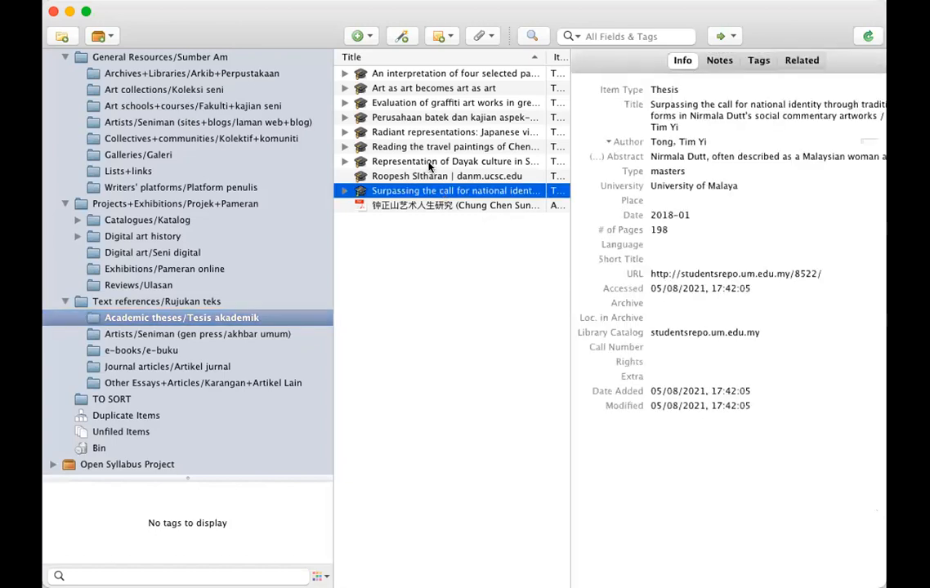
click(451, 130)
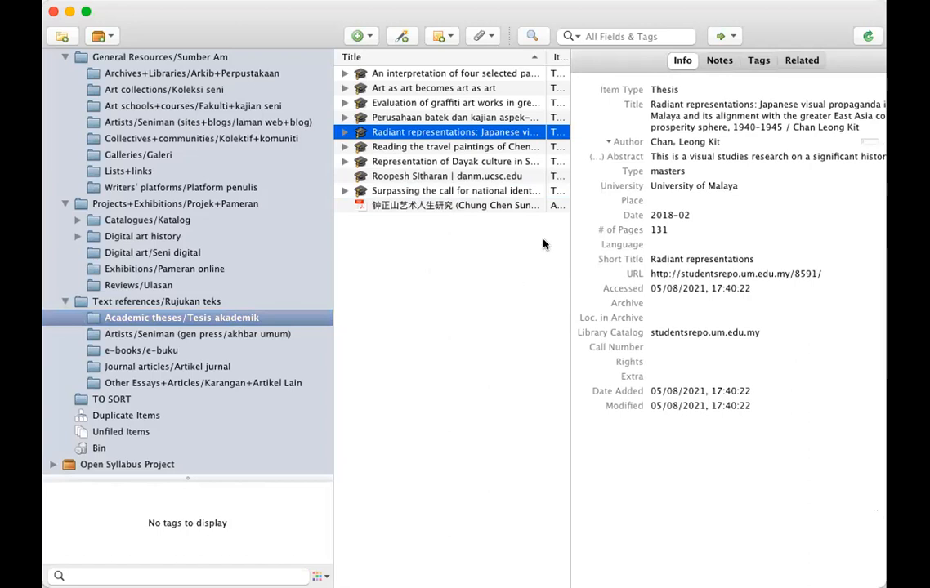
mouse_move(418, 163)
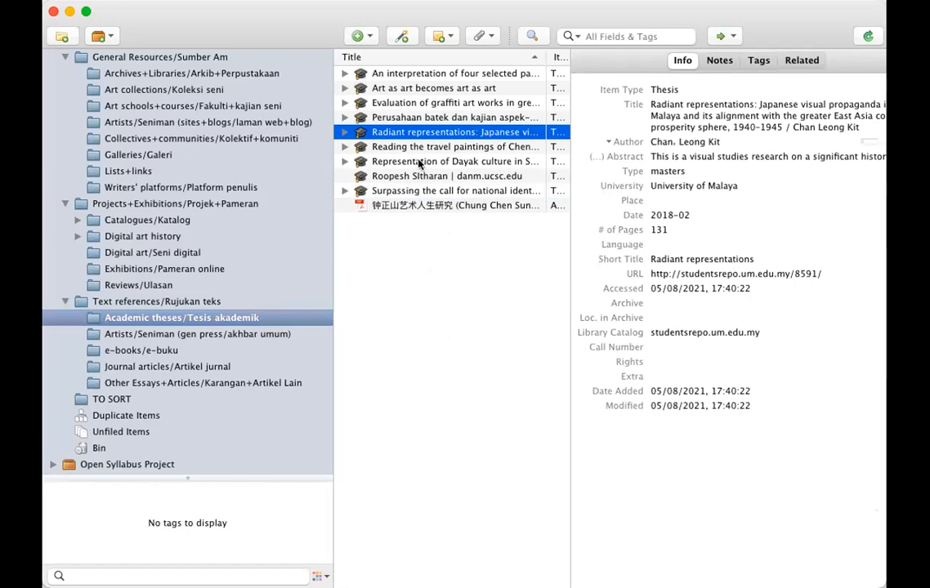
click(357, 36)
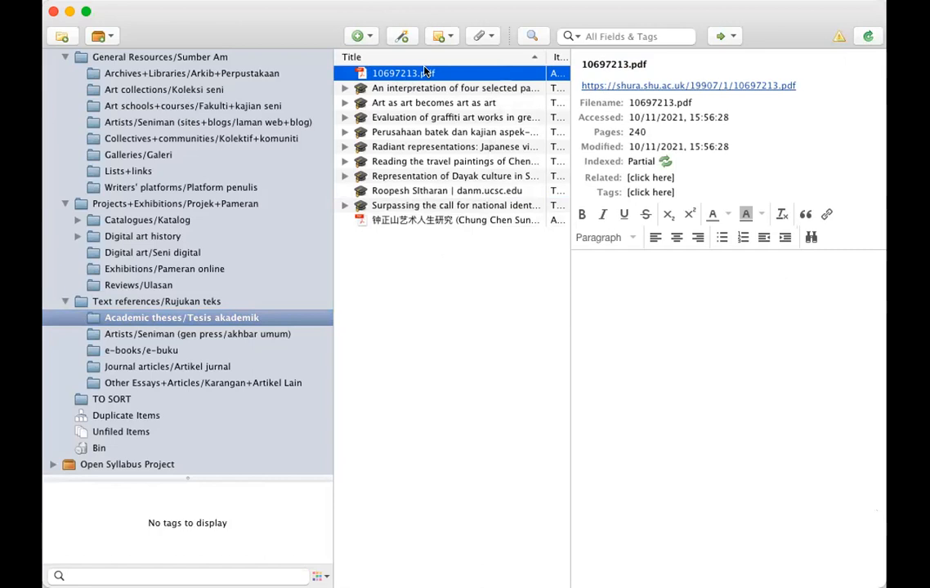
click(355, 36)
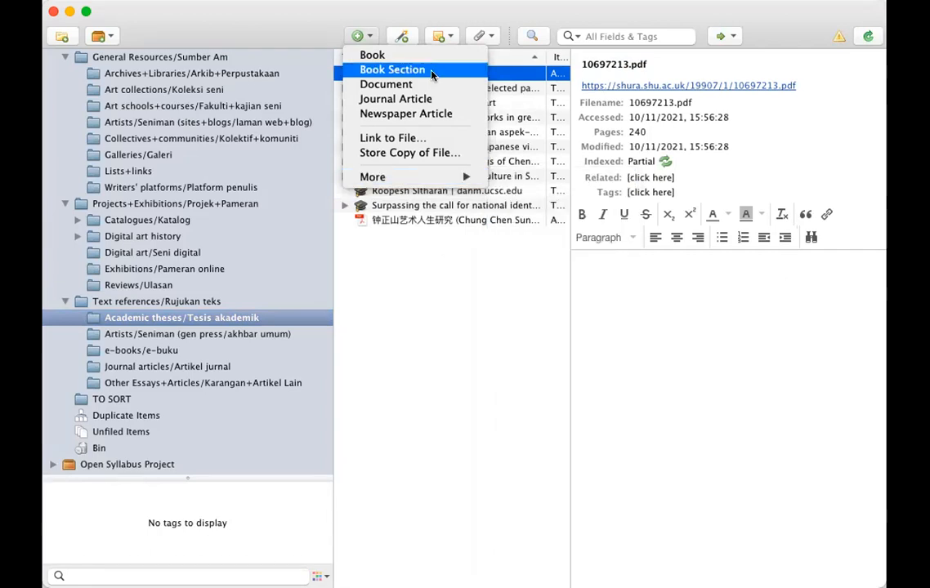
- Create a blank item of type Thesis and nest 10697213.pdf beneath it, ready to enter its title
click(372, 54)
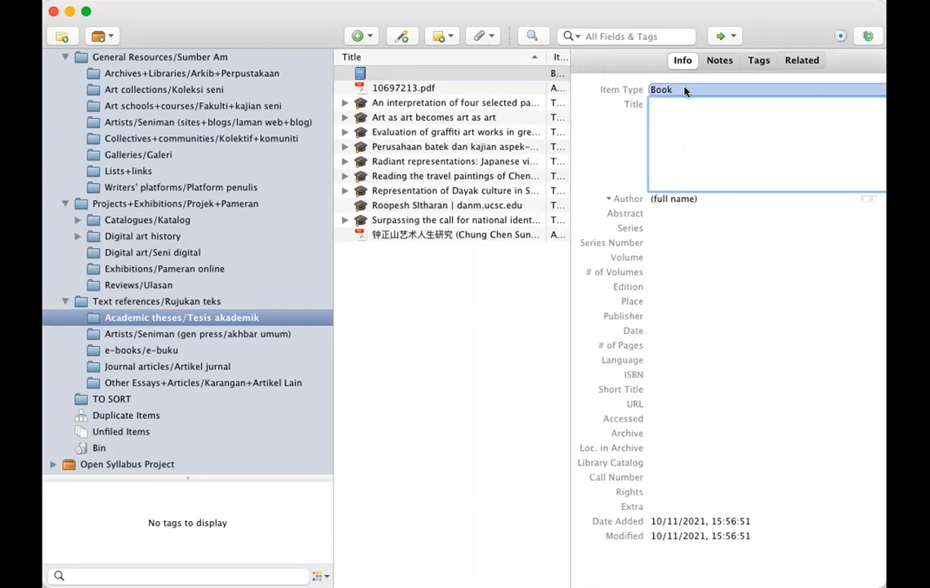
click(678, 90)
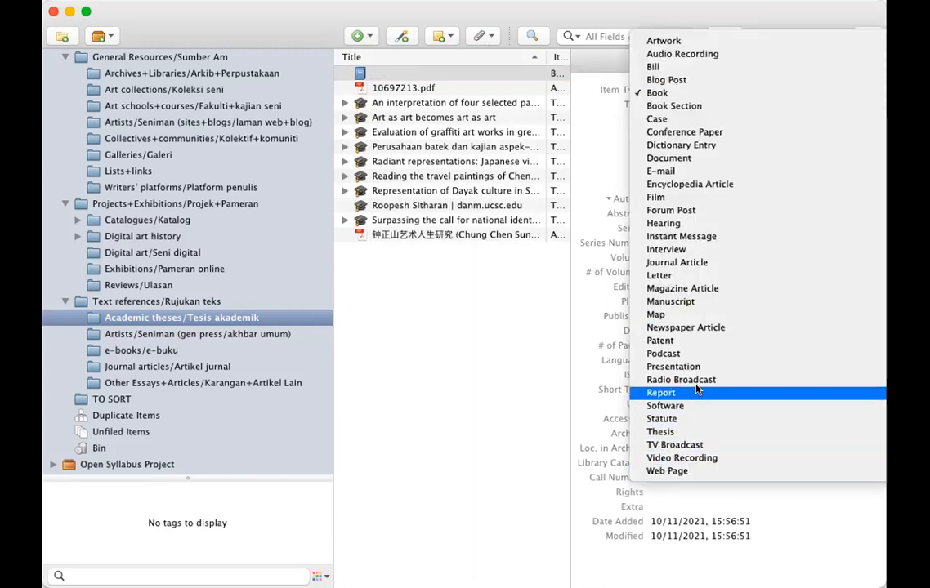
mouse_move(684, 432)
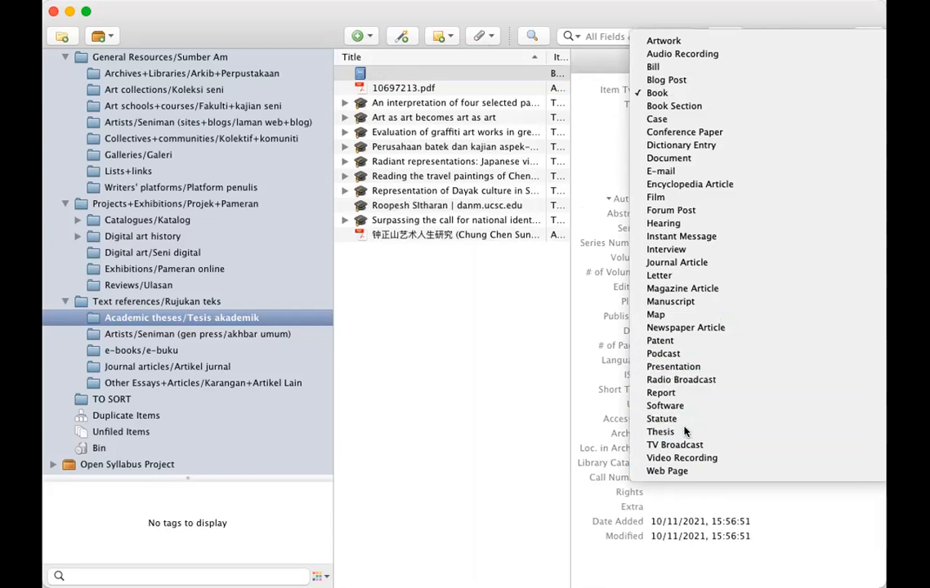
click(660, 431)
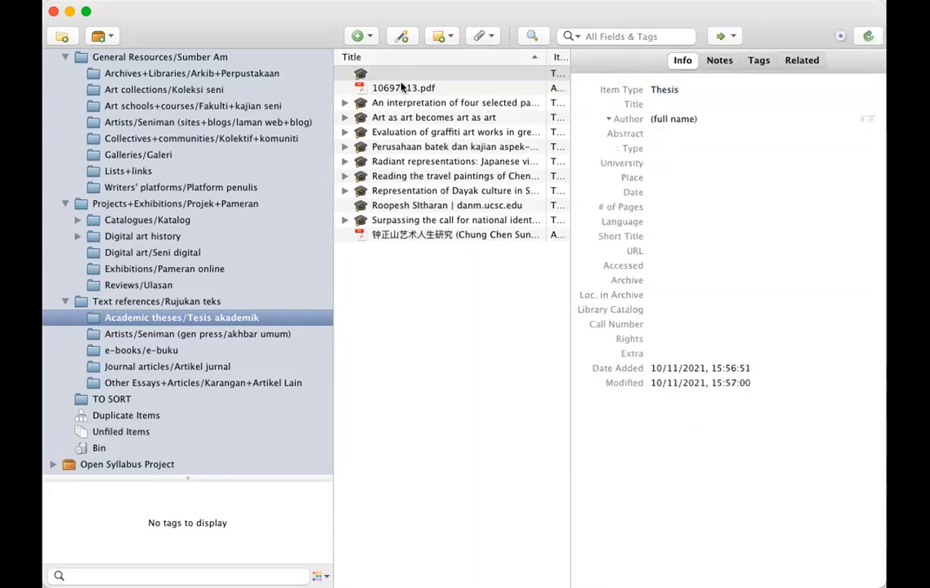
click(402, 88)
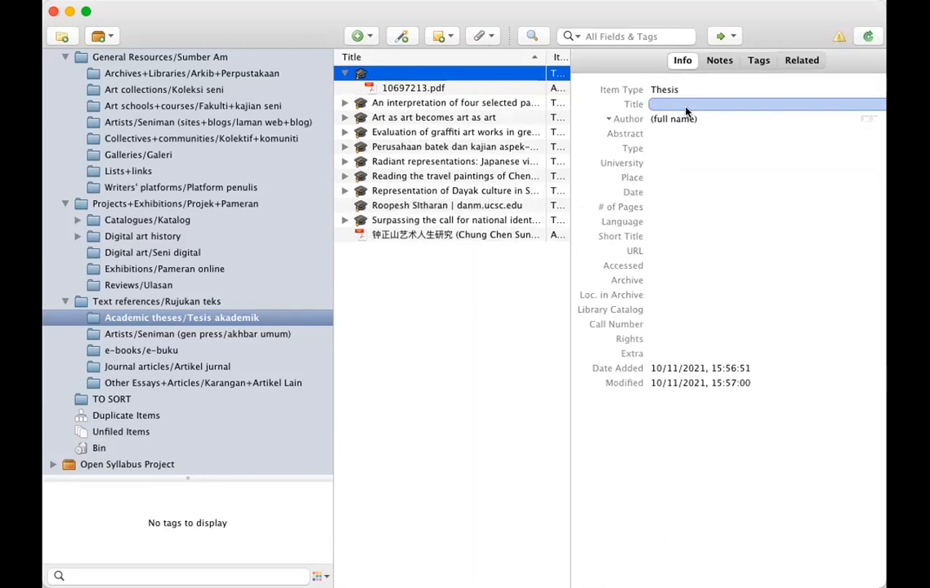
click(673, 117)
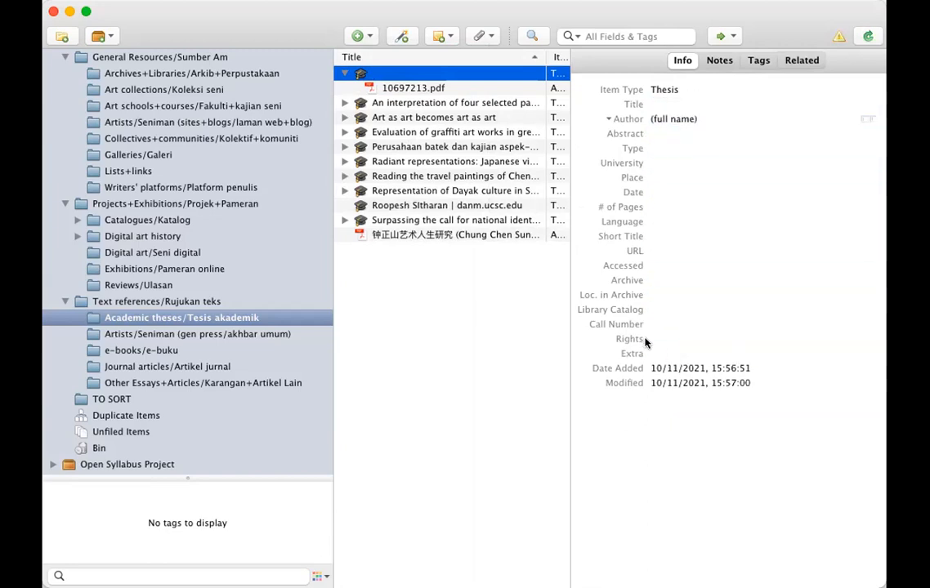
mouse_move(512, 271)
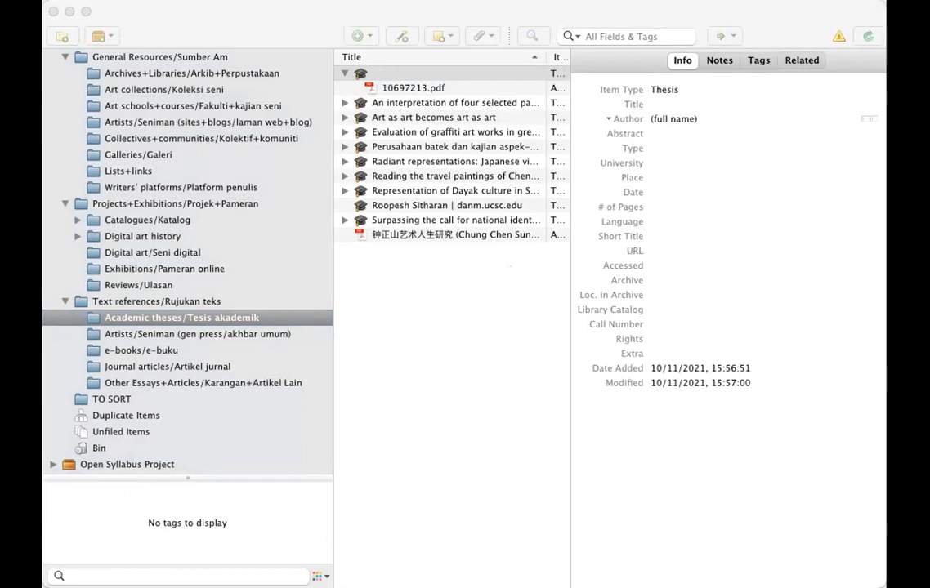
mouse_move(454, 36)
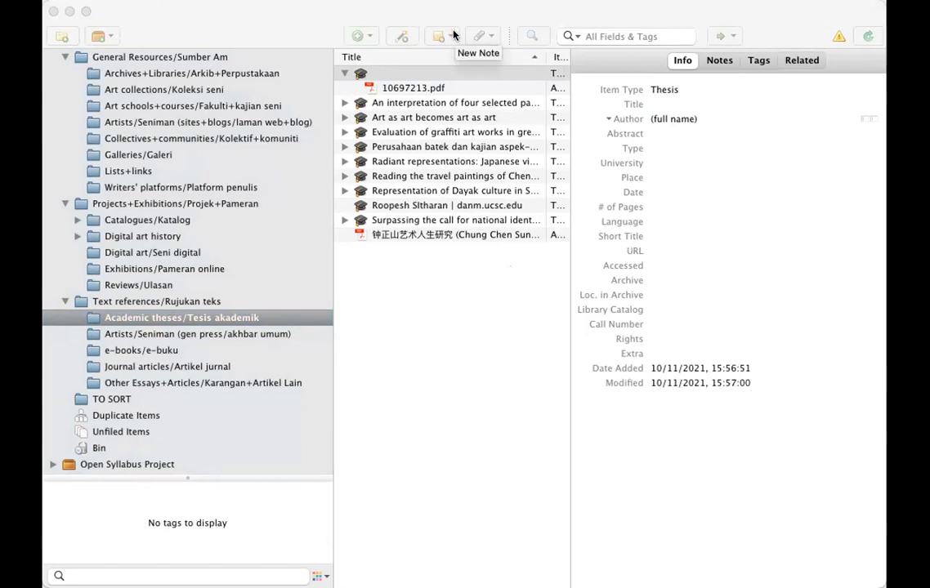